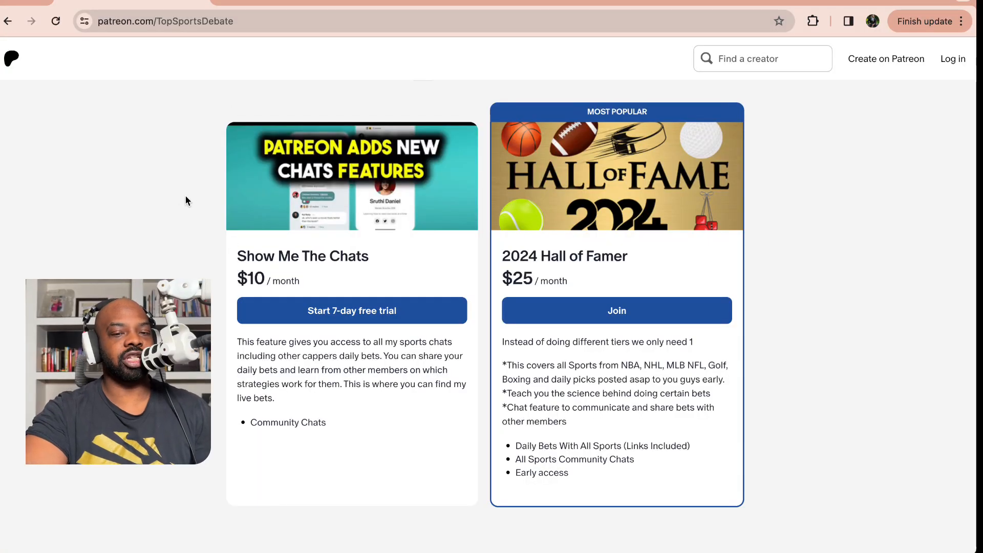
mouse_move(281, 315)
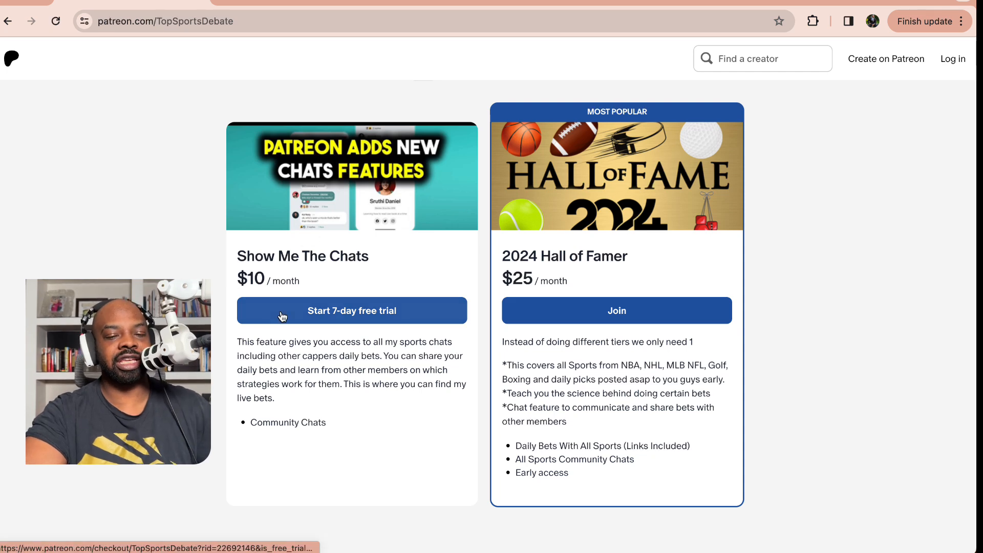
mouse_move(554, 437)
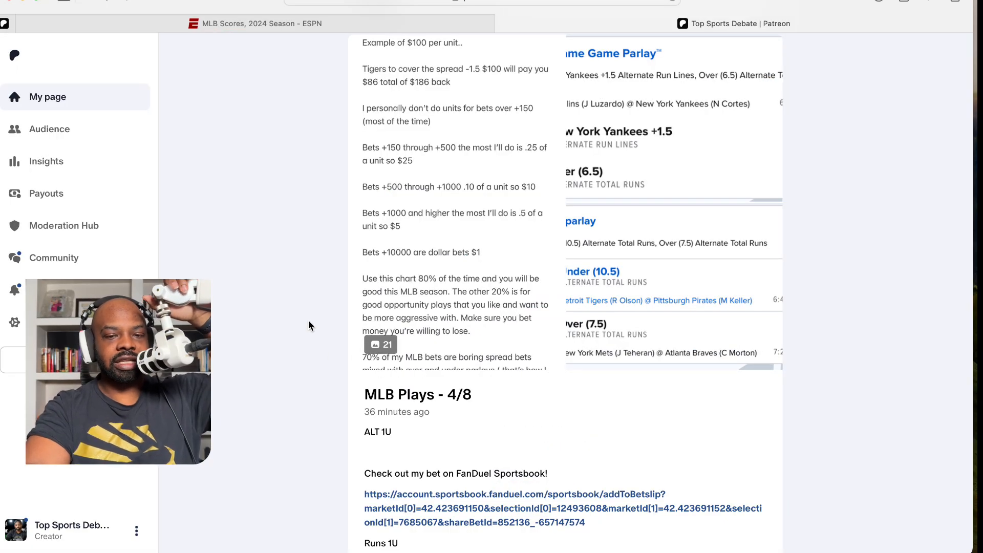
- Open the MLB Units post image and advance to image 2, the Marlins at Yankees parlay
left_click(380, 344)
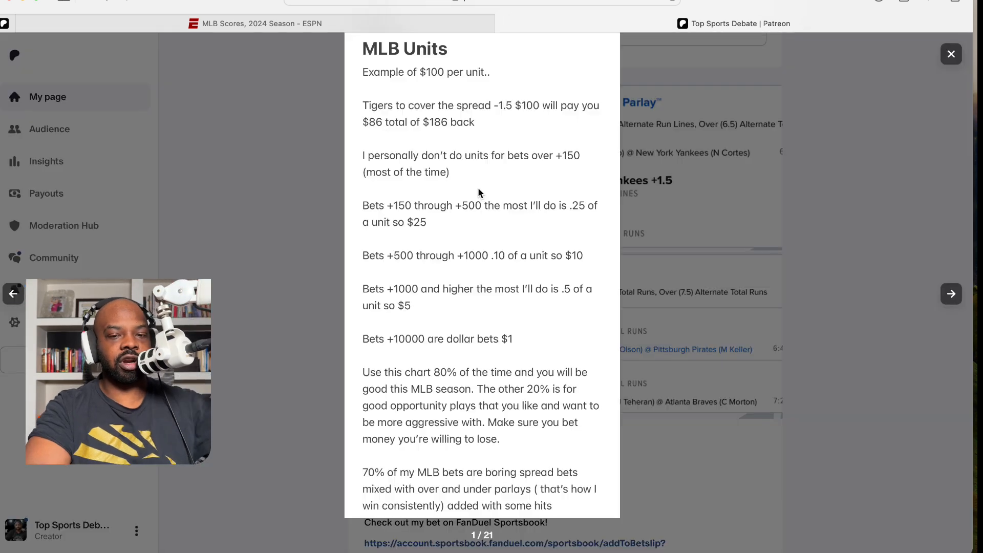
mouse_move(607, 205)
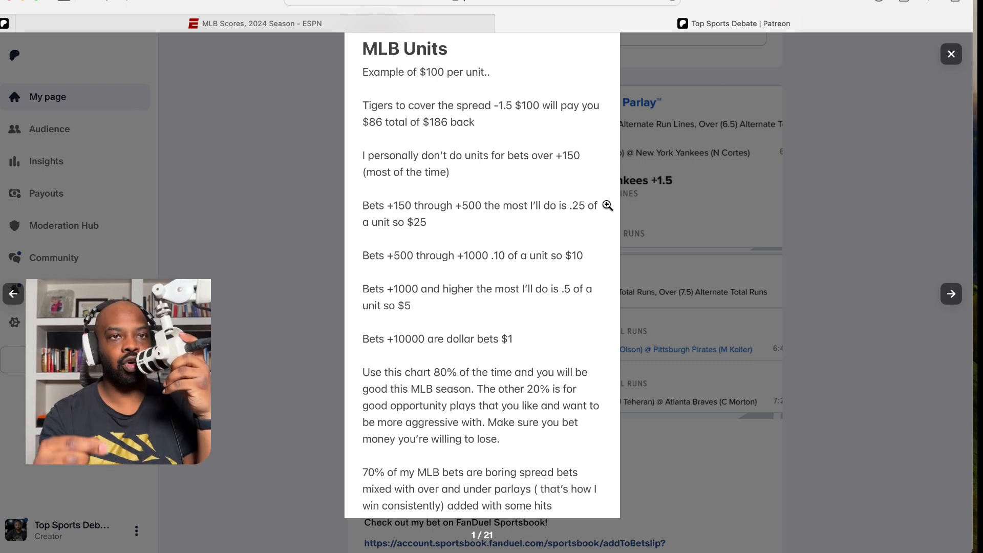
mouse_move(579, 210)
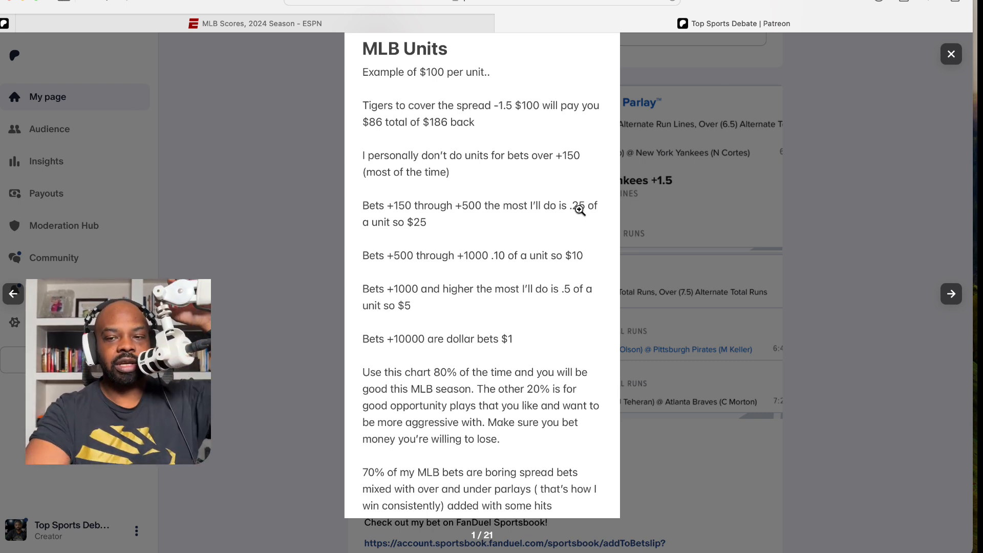
left_click(951, 293)
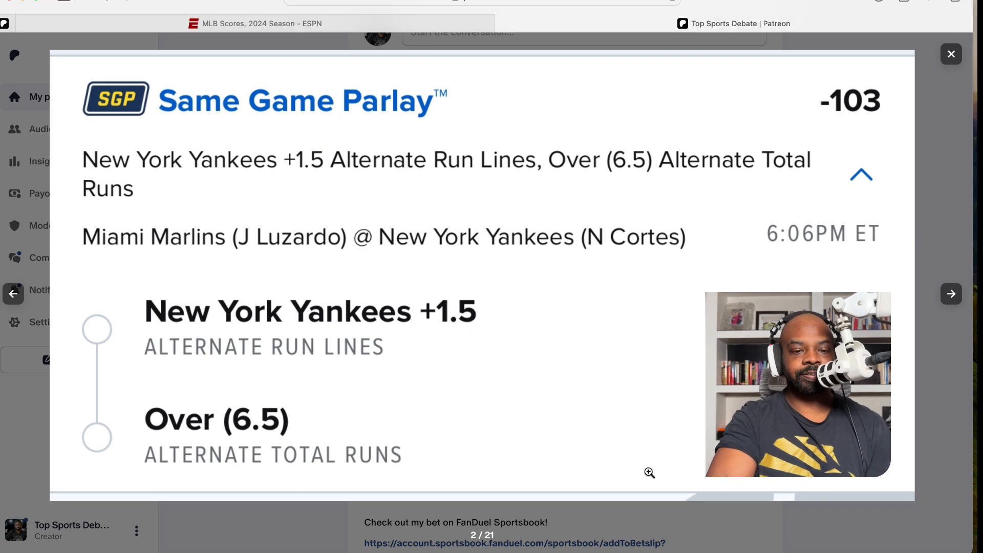
mouse_move(875, 27)
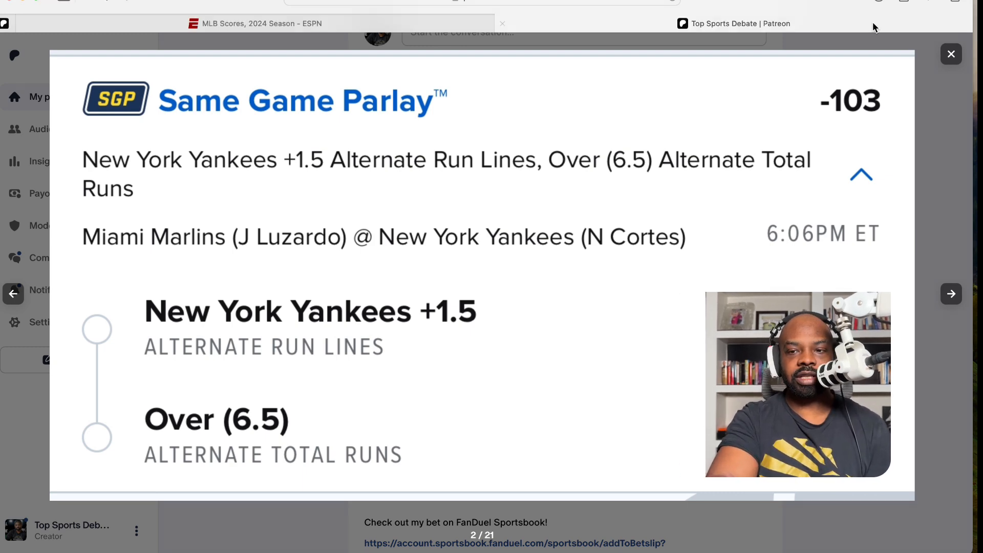
- Page forward three images to image 5, the Cubs at Padres same game parlay
left_click(952, 293)
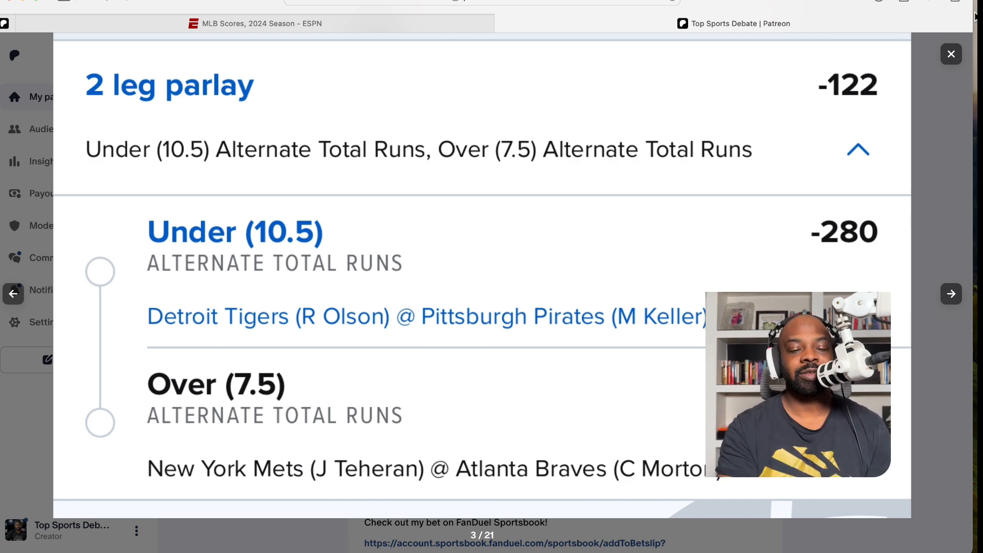
left_click(950, 294)
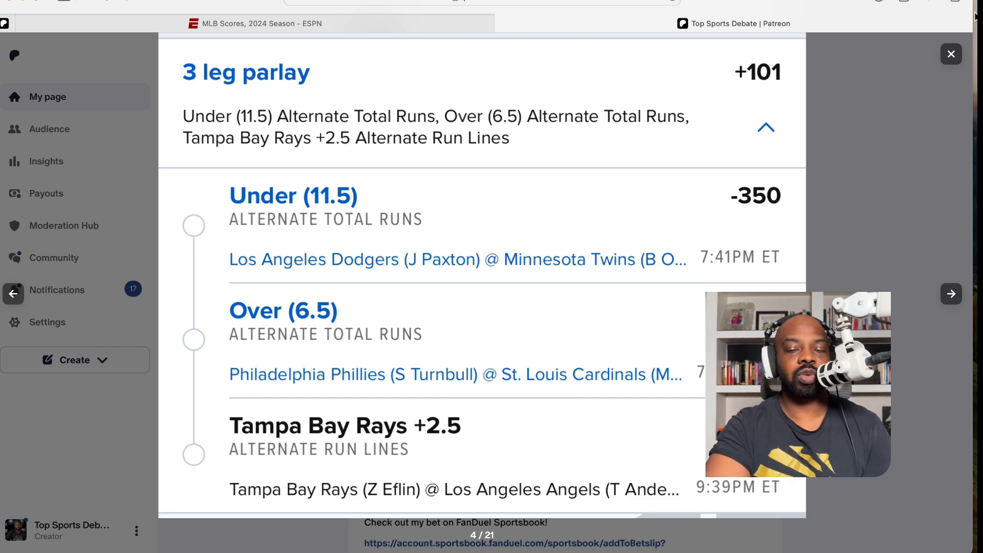
left_click(950, 294)
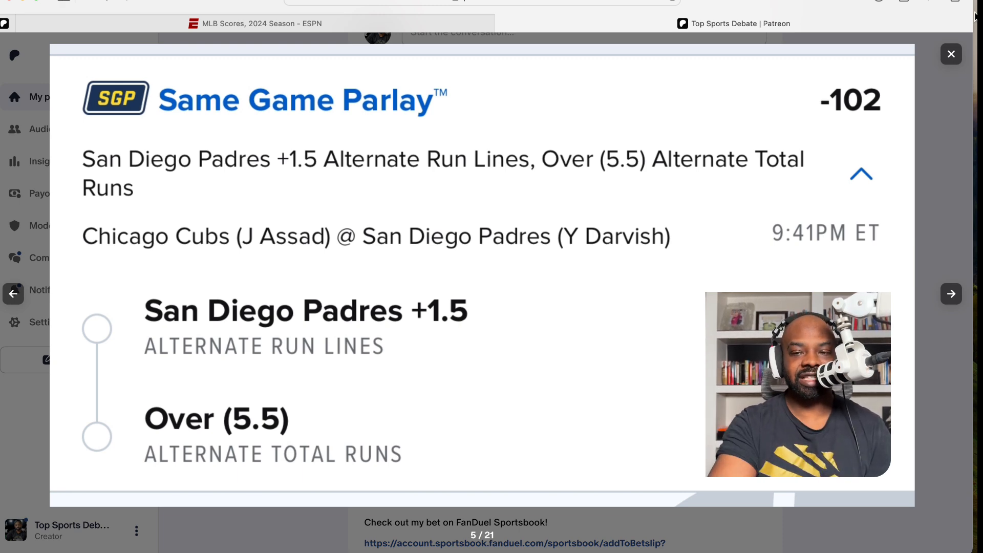
- Advance three images to image 7, the Luzardo, Valdez and Snell strikeouts parlay
left_click(951, 293)
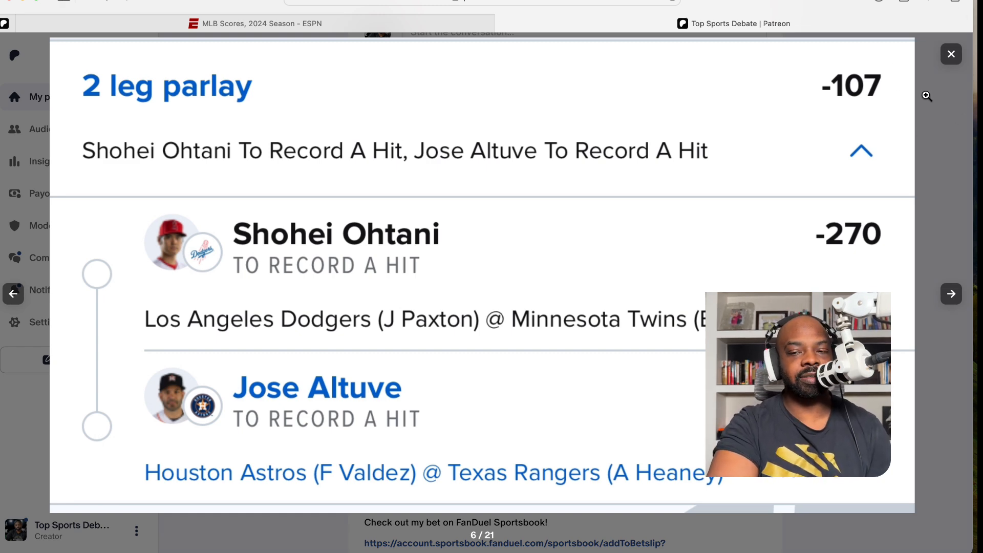
left_click(950, 294)
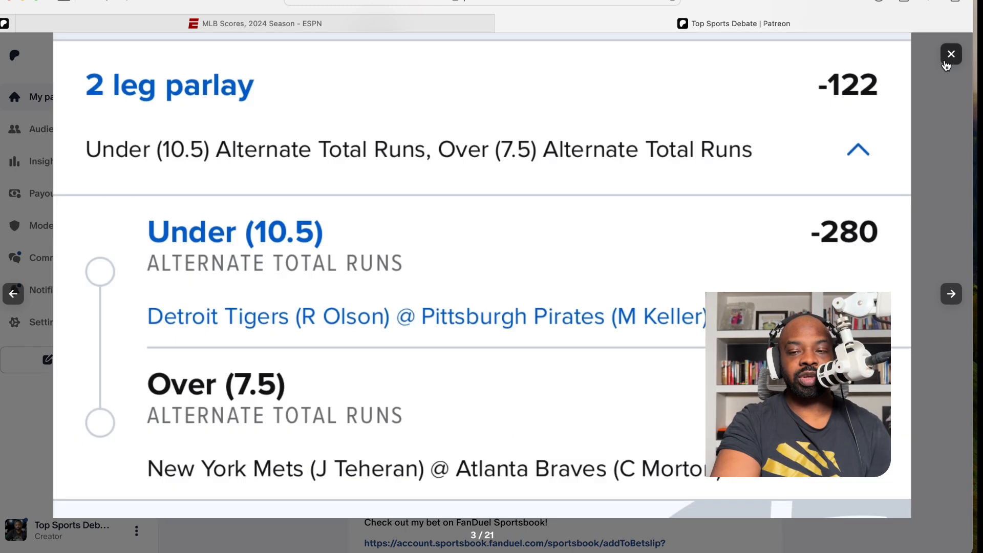
left_click(950, 293)
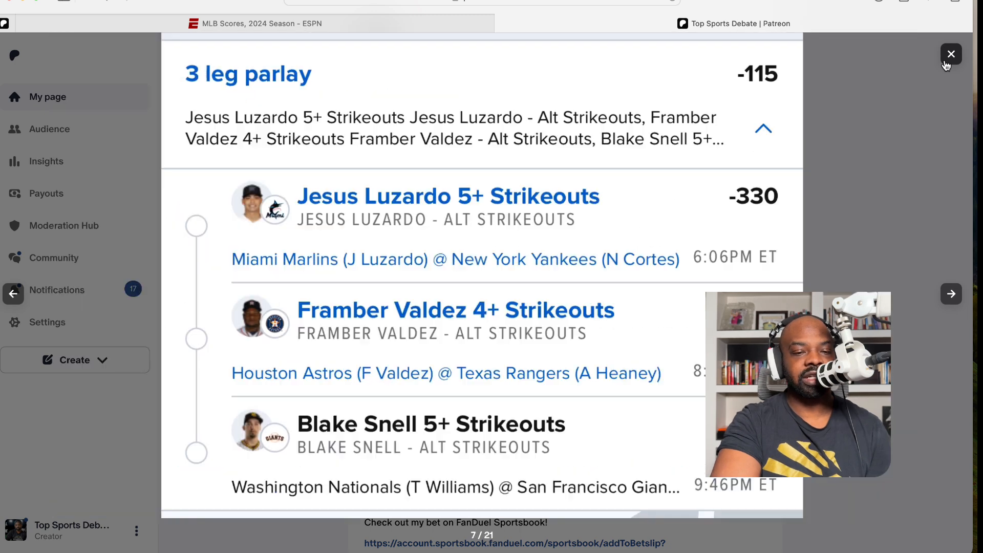
- Show image 8 of 21, José Caballero's stolen bases over pick
left_click(951, 293)
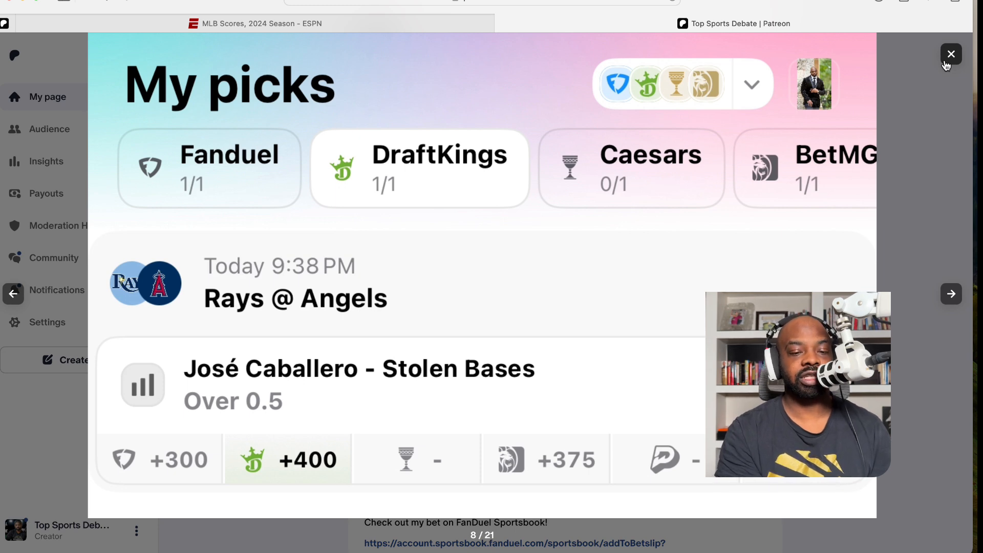
mouse_move(923, 125)
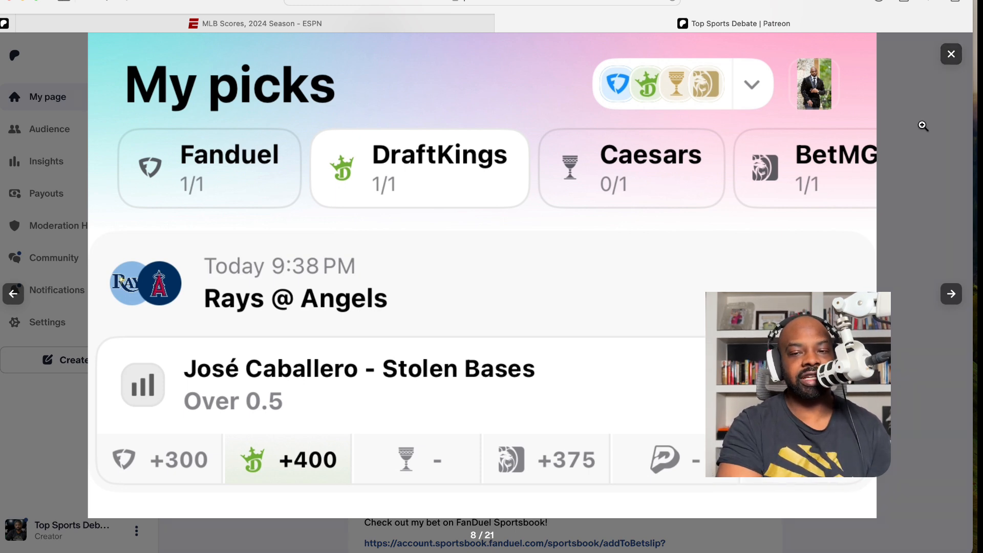
mouse_move(505, 295)
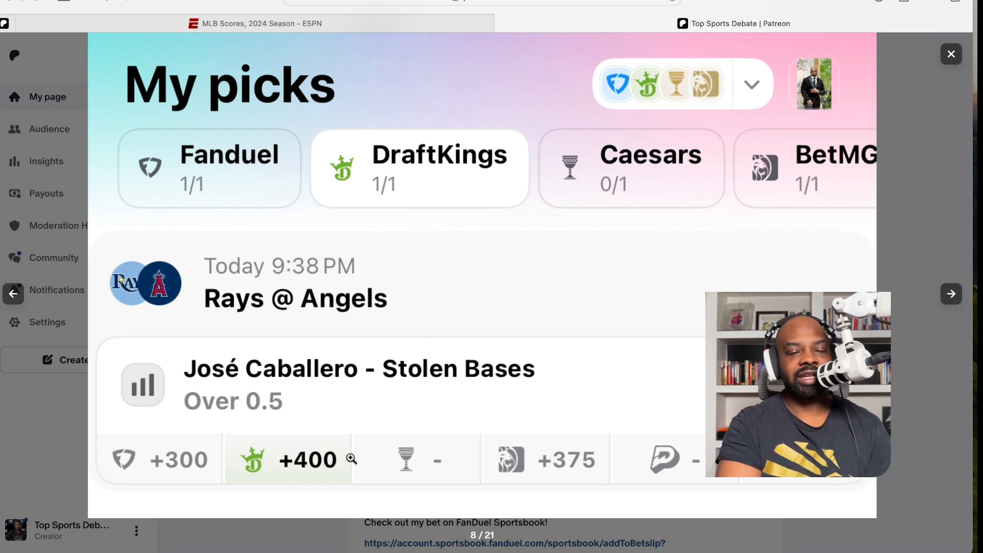
mouse_move(420, 425)
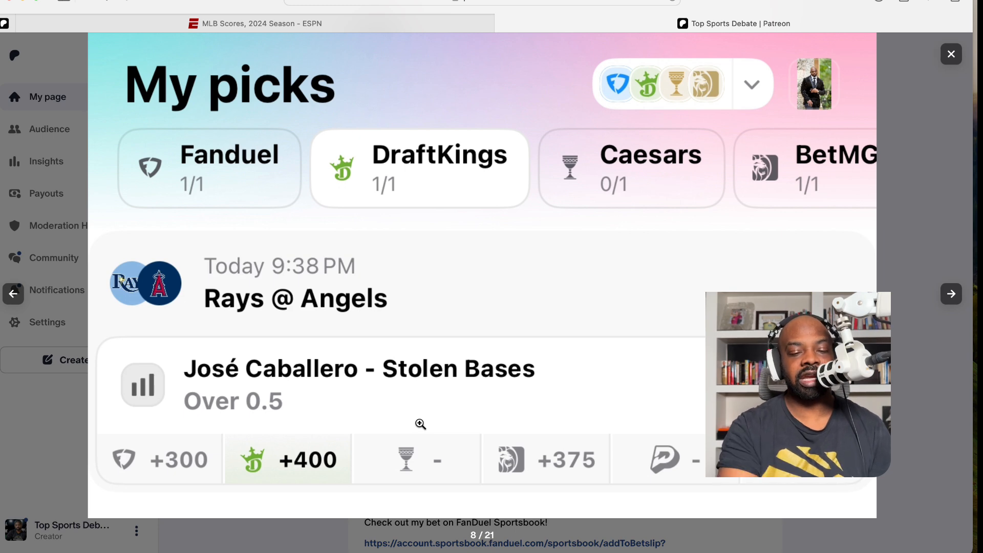
mouse_move(757, 191)
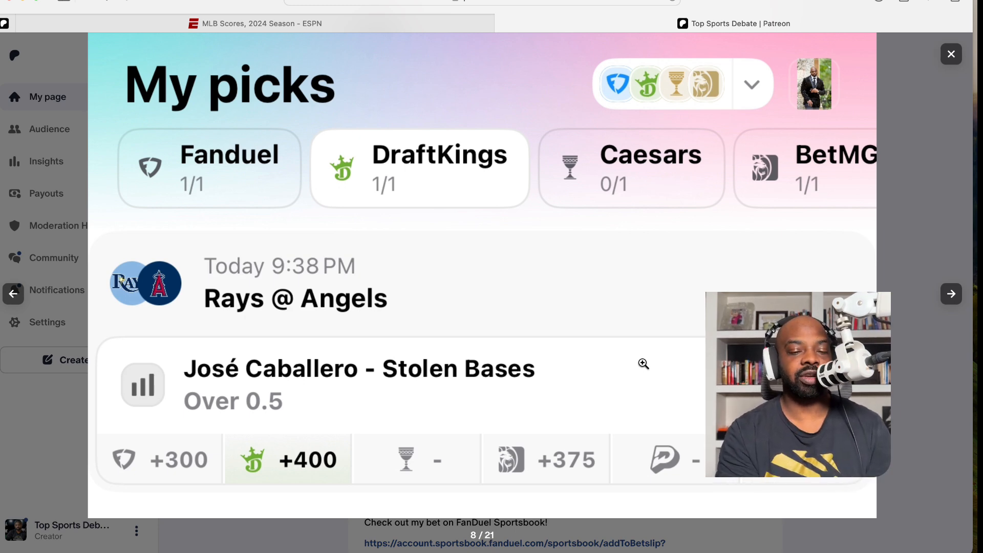
mouse_move(406, 469)
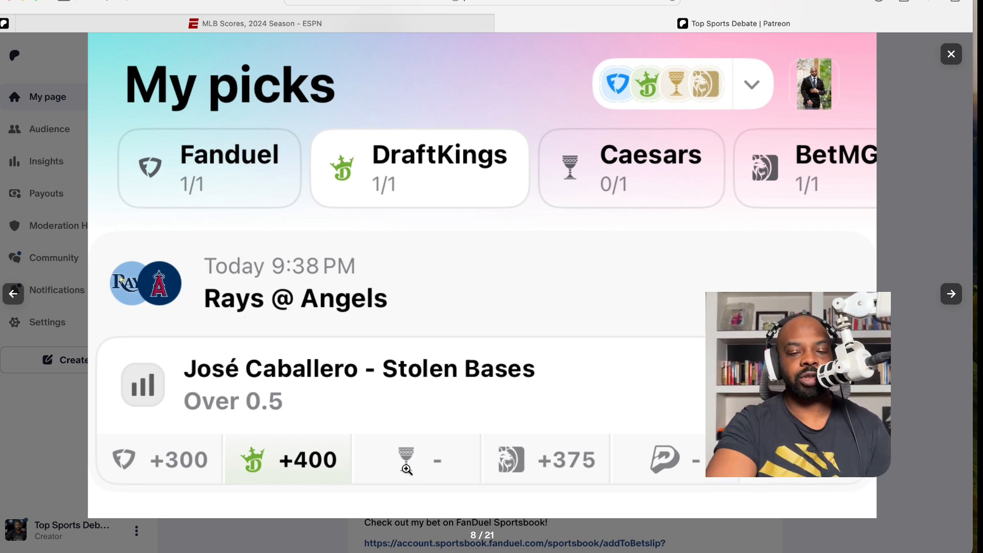
mouse_move(220, 489)
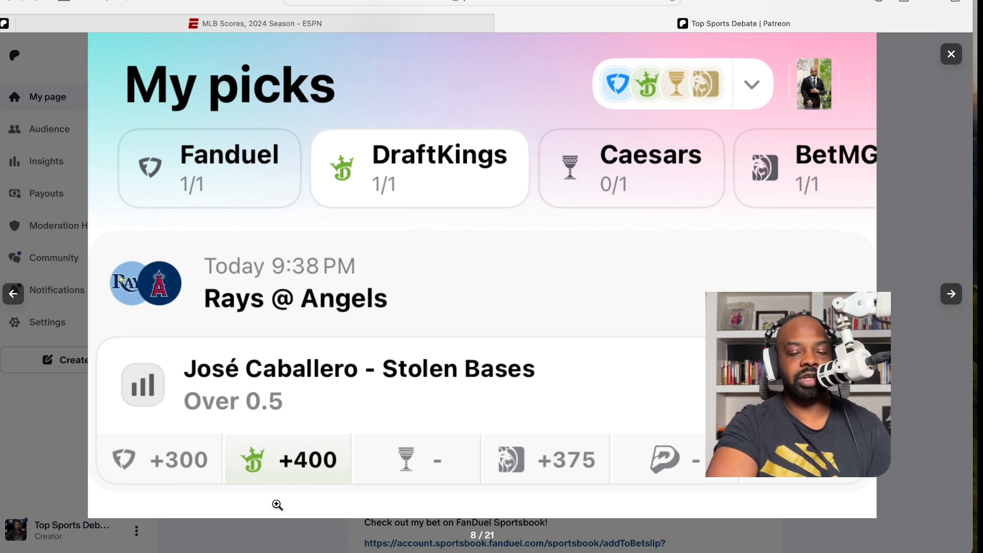
mouse_move(540, 422)
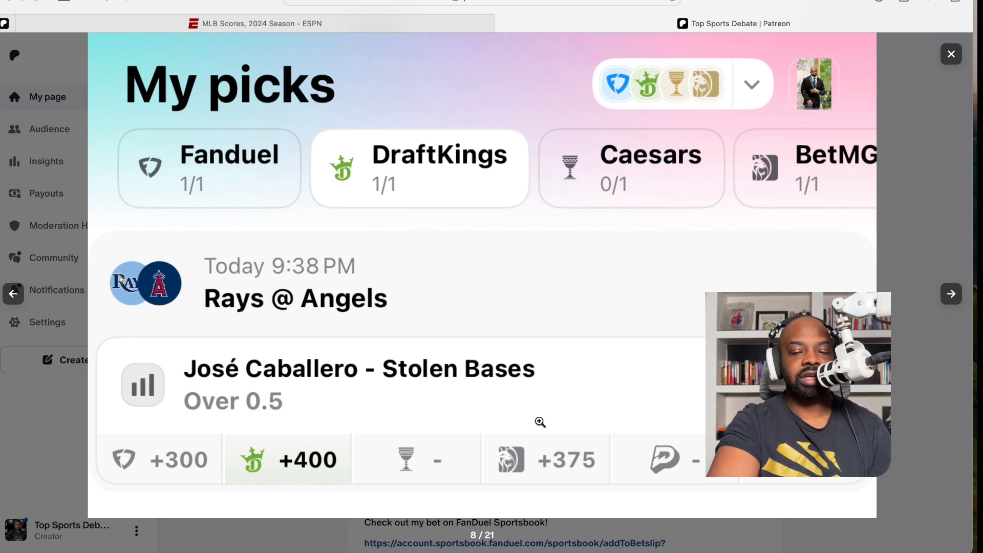
mouse_move(371, 456)
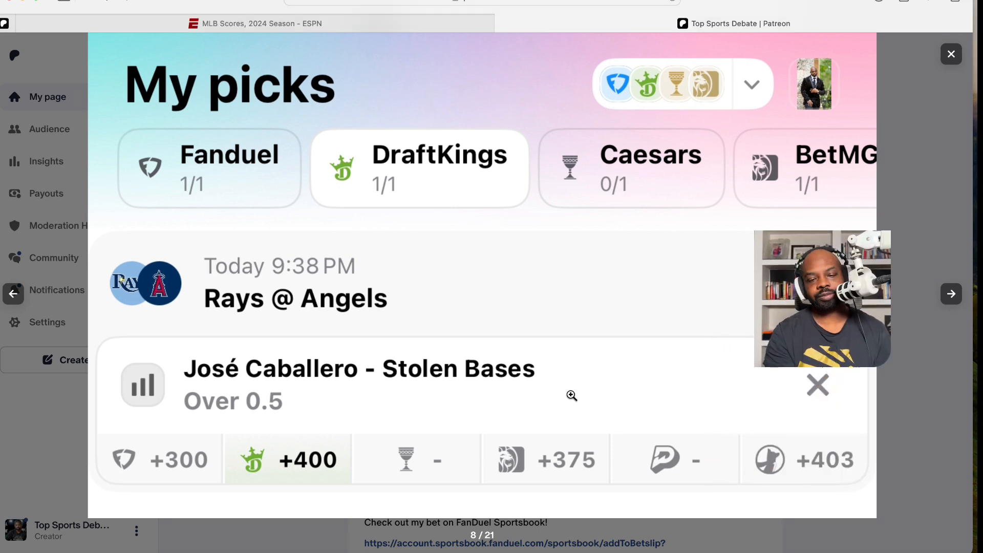
mouse_move(545, 332)
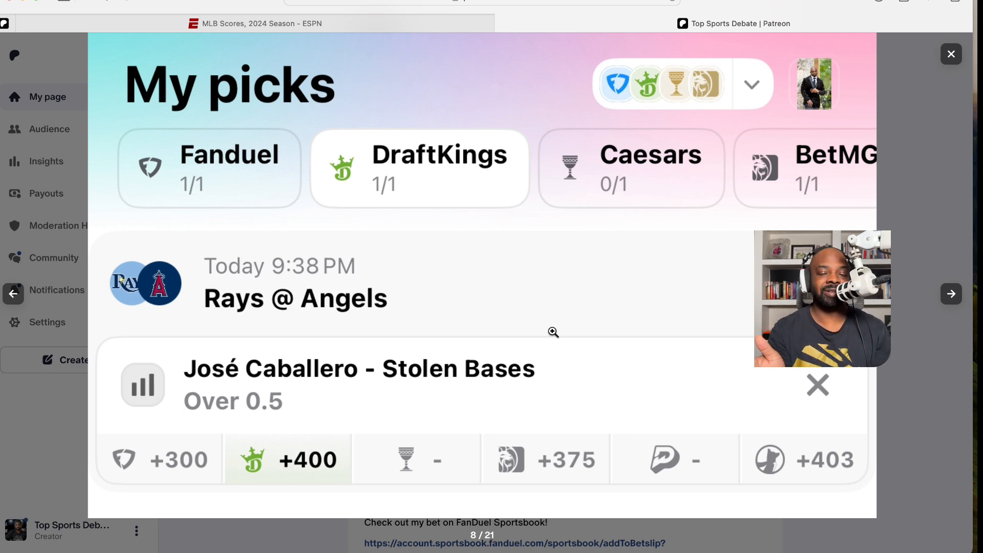
- Show image 9 of 21, Ketel Marte's home runs over 0.5 pick
left_click(951, 54)
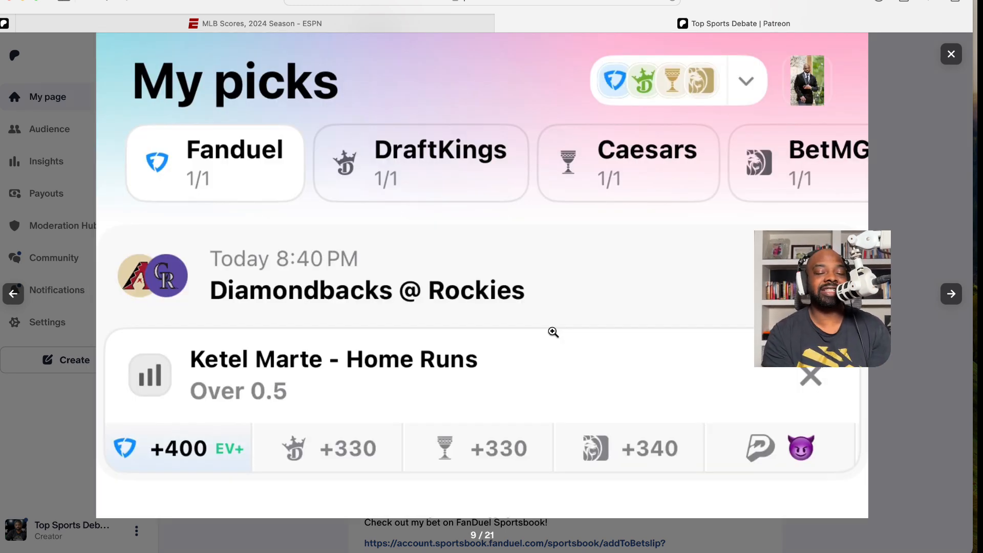
mouse_move(435, 421)
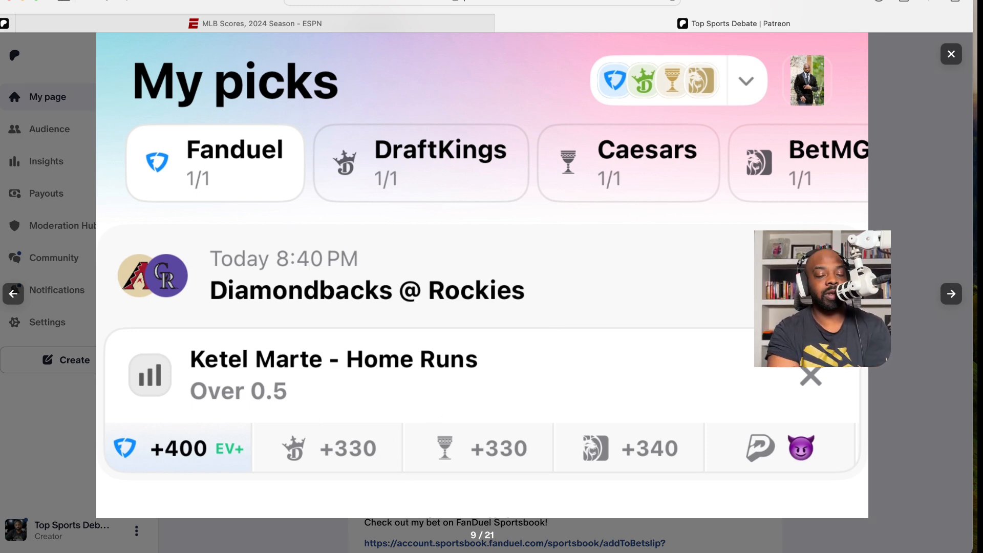
mouse_move(572, 347)
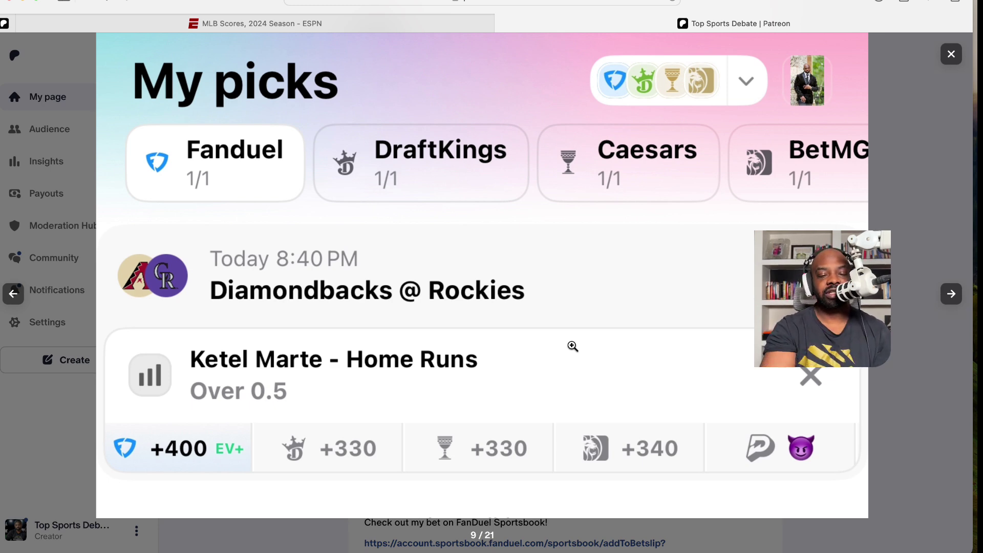
mouse_move(849, 199)
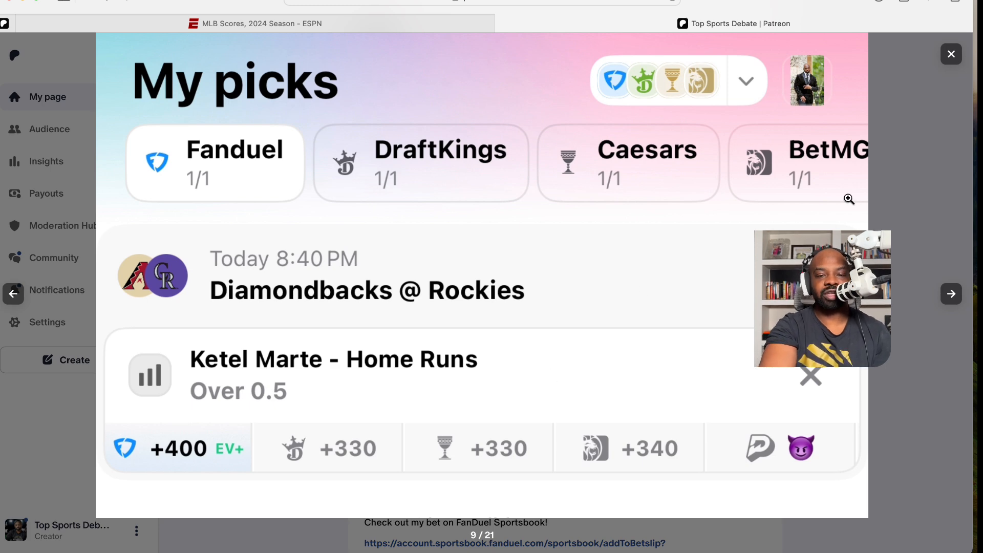
mouse_move(173, 449)
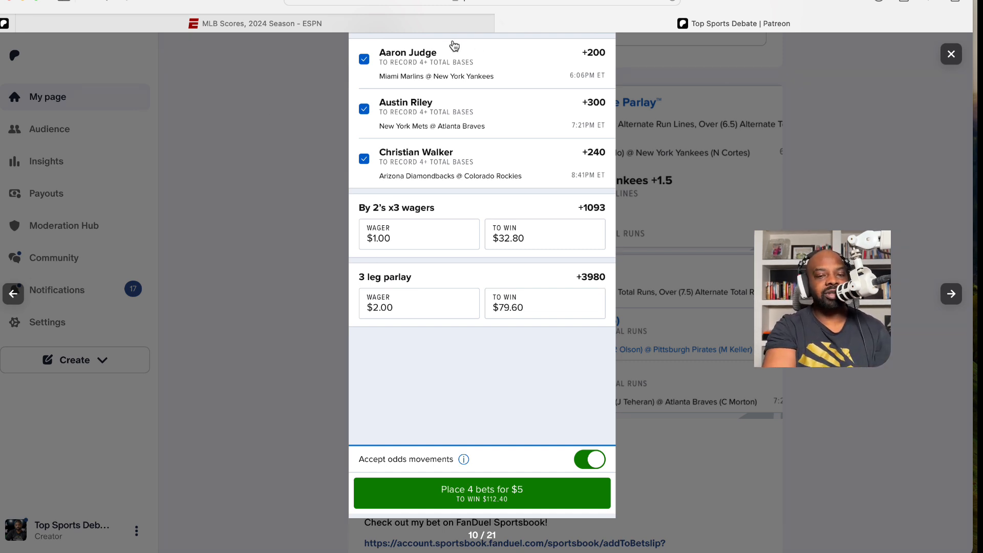
mouse_move(528, 86)
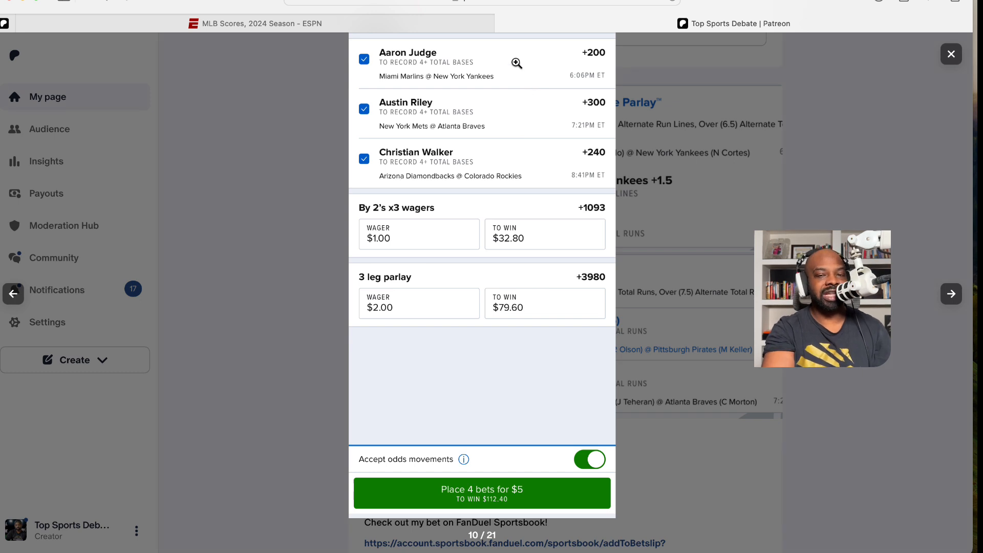
mouse_move(433, 88)
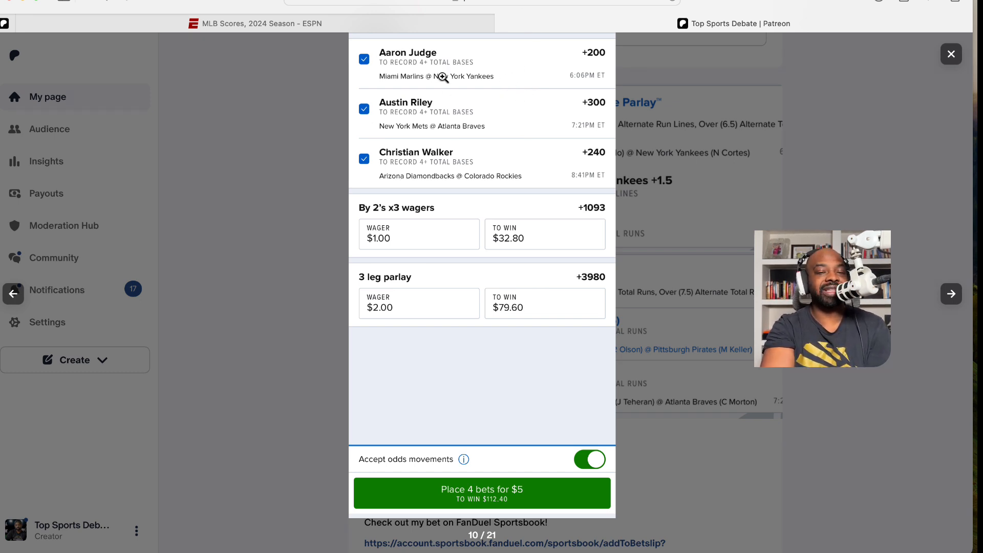
mouse_move(288, 123)
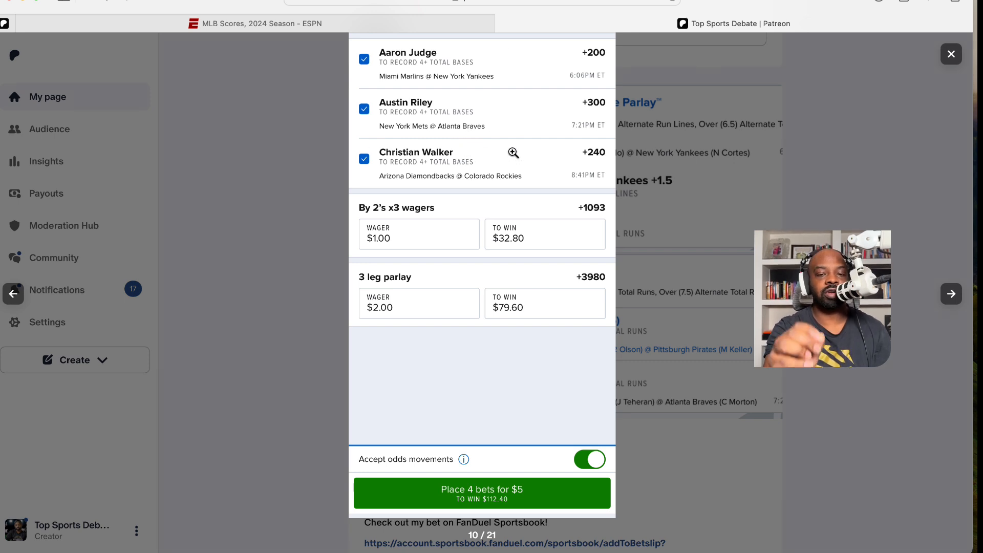
mouse_move(443, 218)
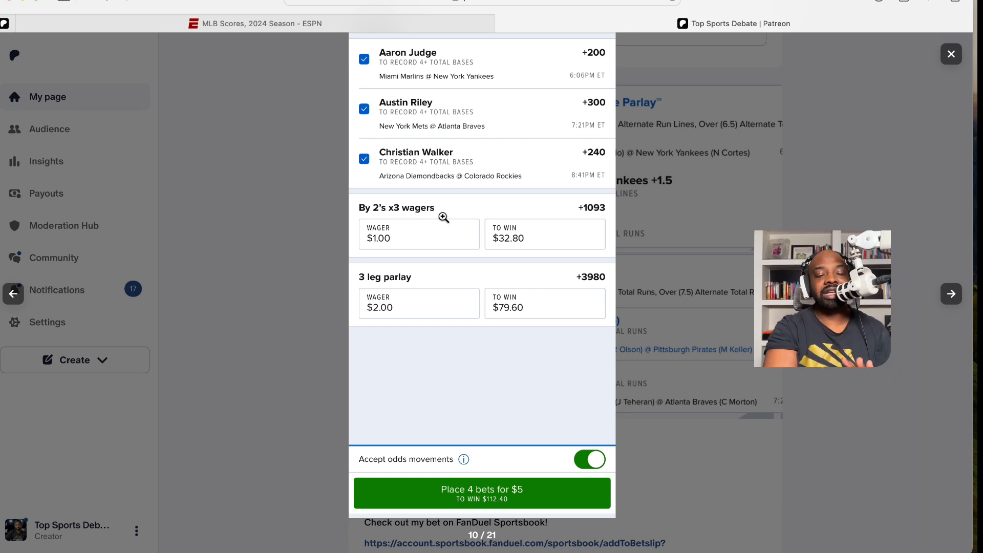
mouse_move(389, 292)
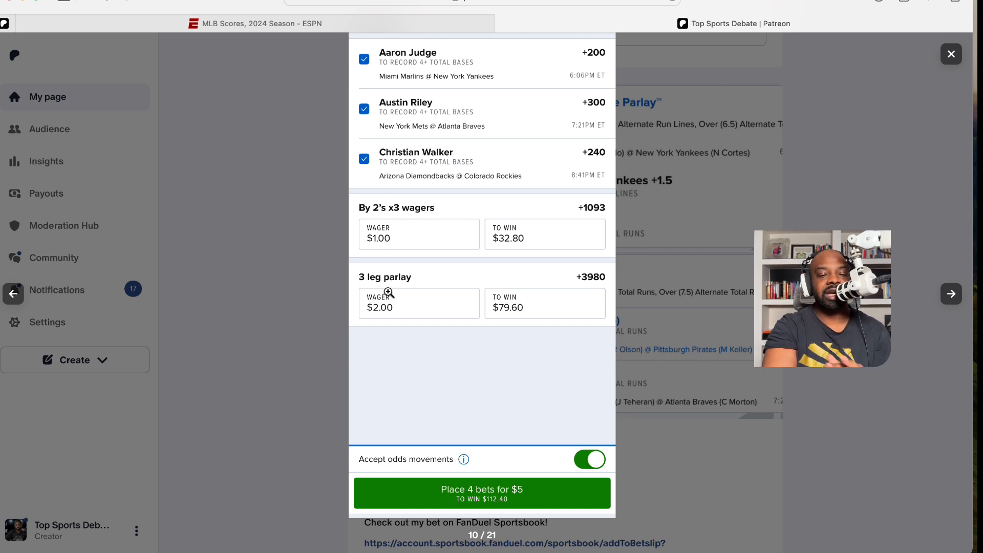
mouse_move(590, 429)
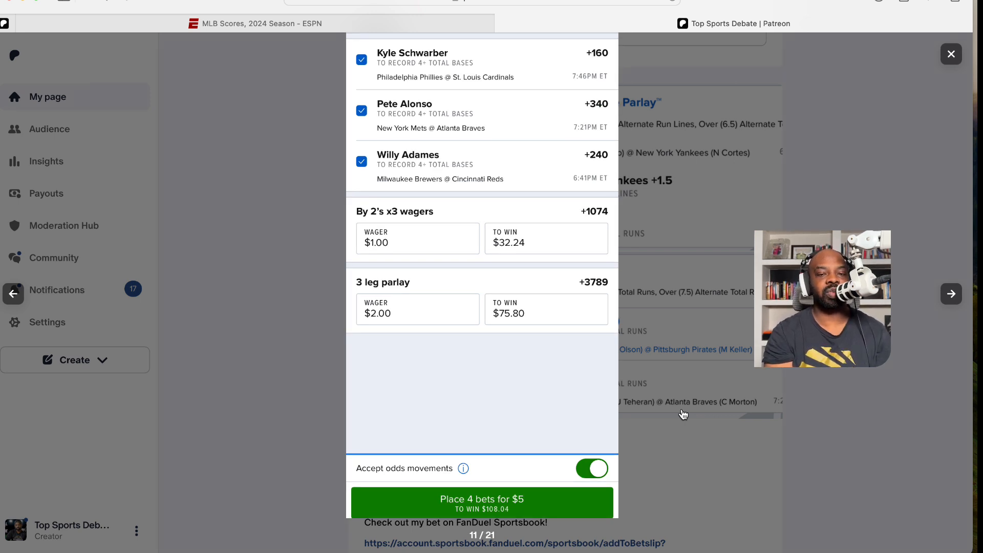
mouse_move(439, 152)
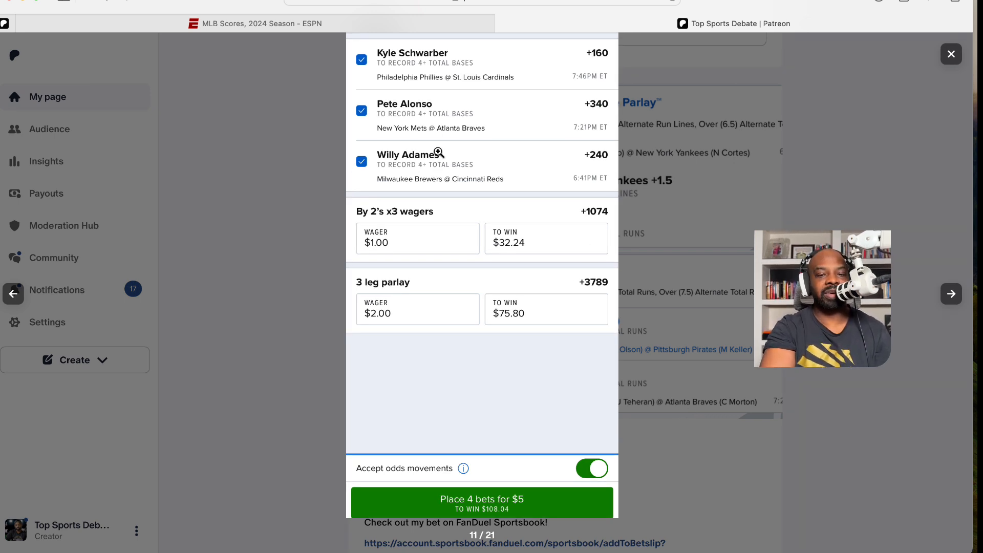
mouse_move(502, 344)
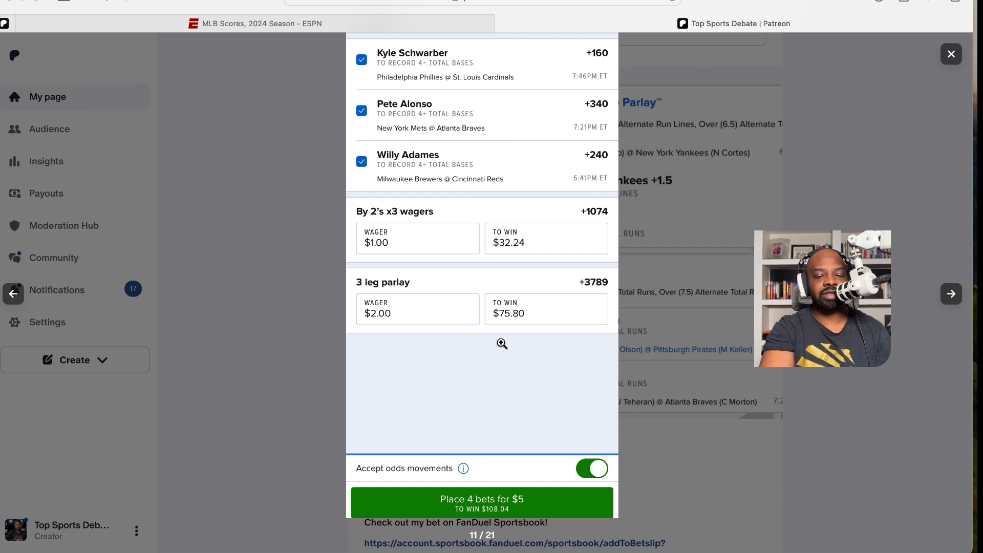
mouse_move(679, 370)
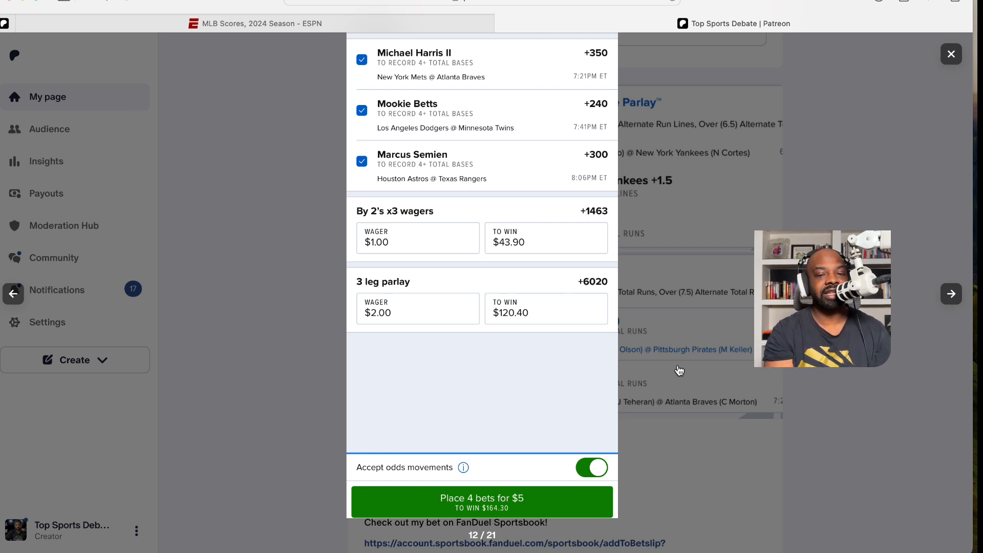
mouse_move(682, 170)
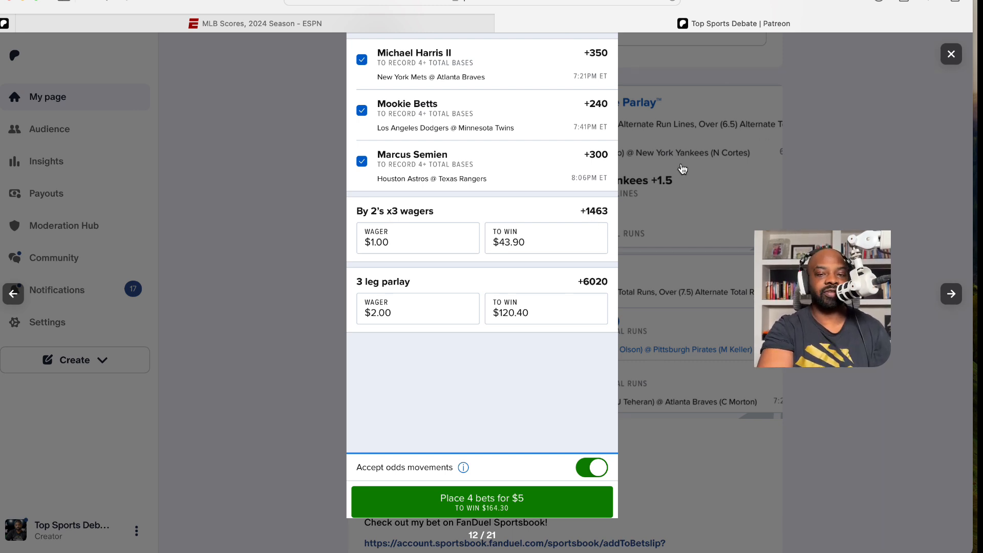
mouse_move(510, 94)
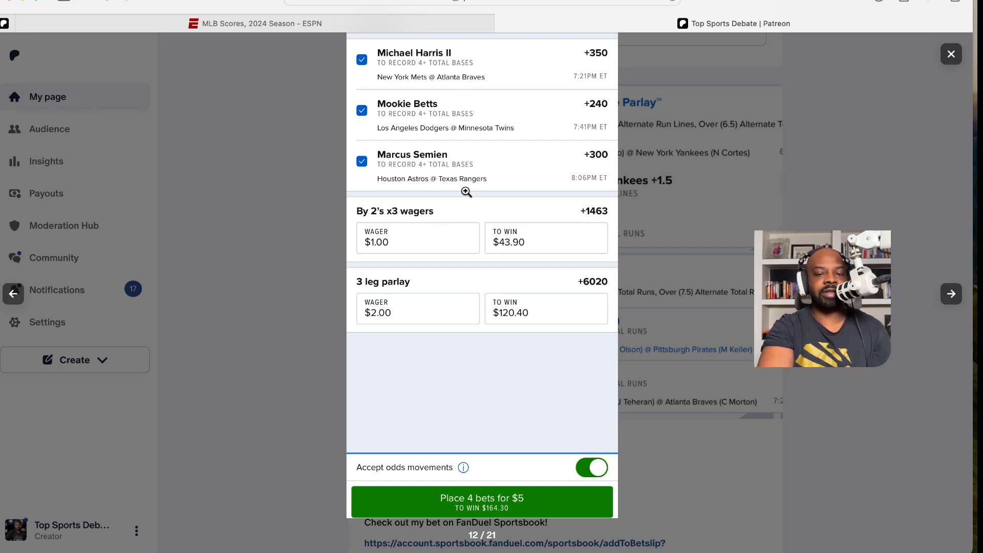
mouse_move(474, 128)
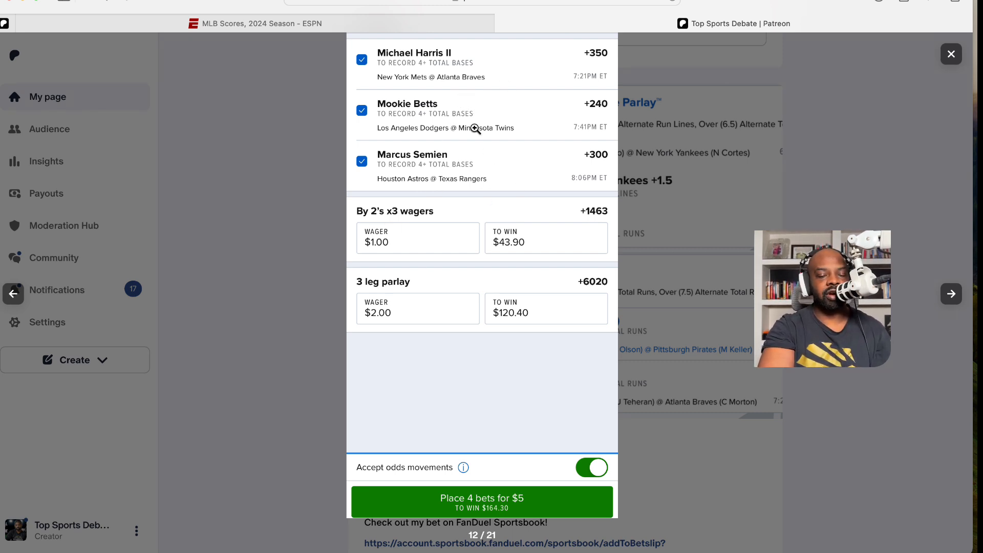
mouse_move(959, 223)
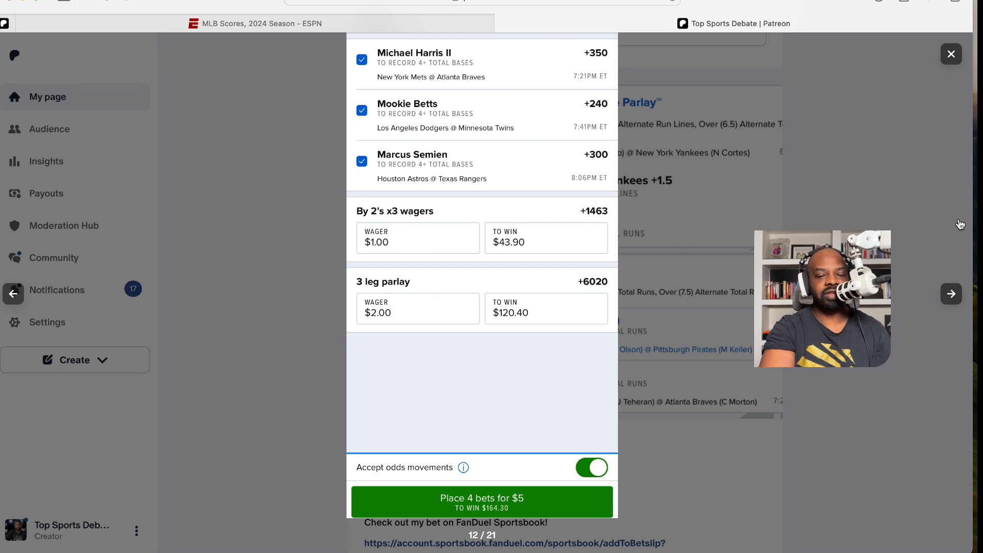
- Show image 13, the Tatis Jr., Harper and Kepler total-bases slip paying $164.71
left_click(951, 294)
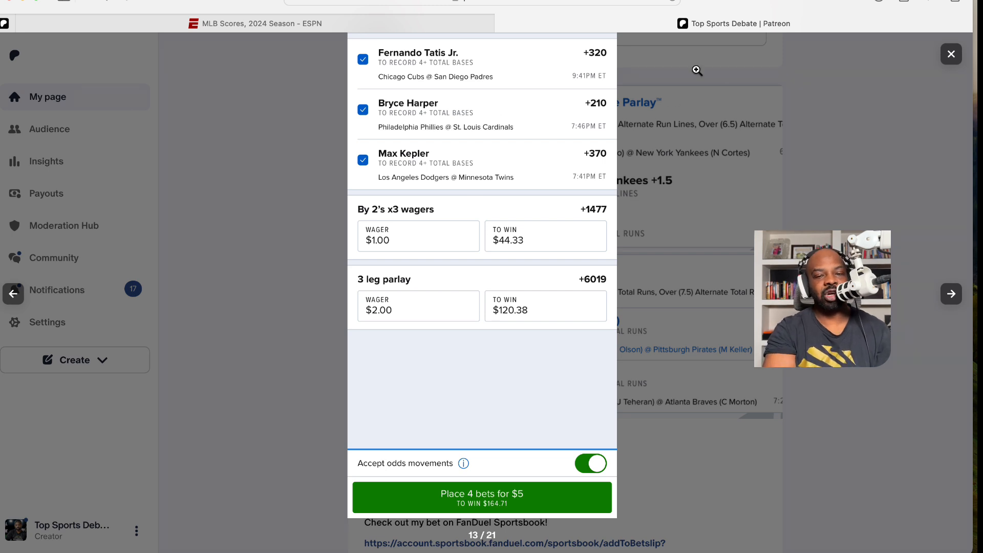
mouse_move(537, 153)
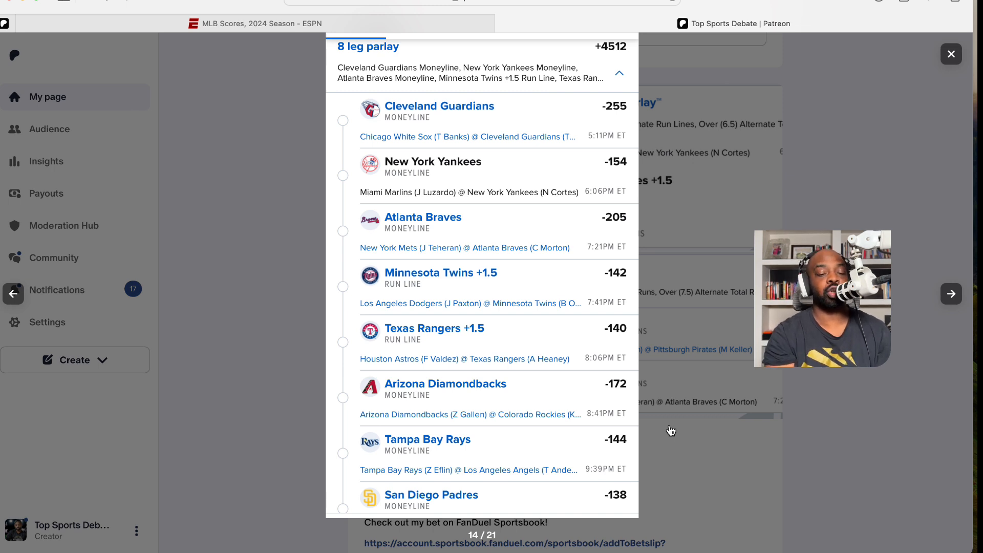
mouse_move(550, 132)
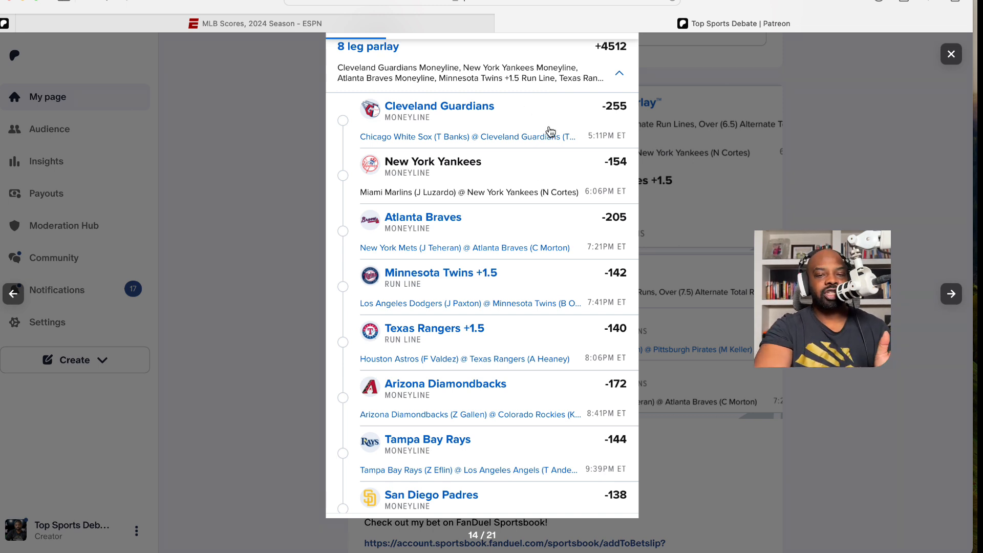
mouse_move(391, 104)
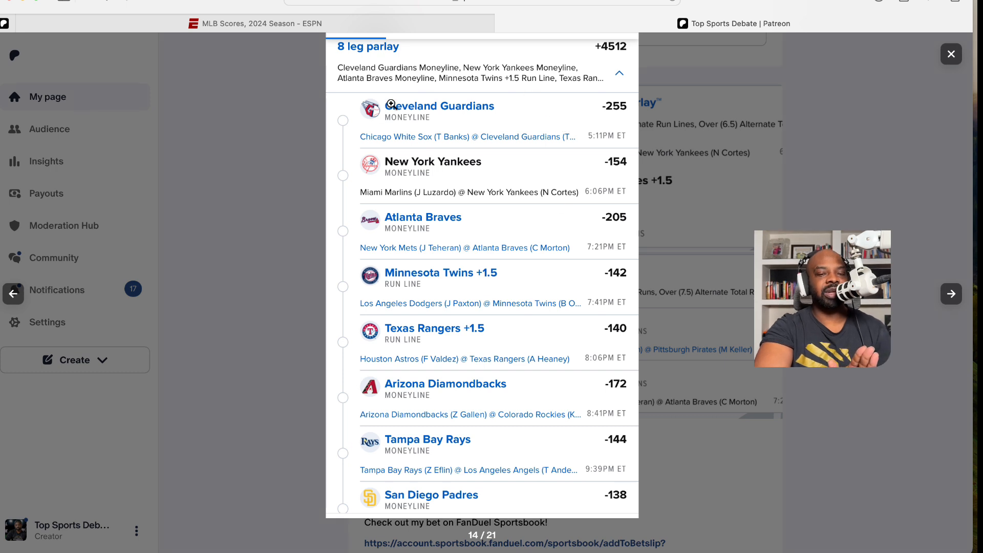
mouse_move(410, 56)
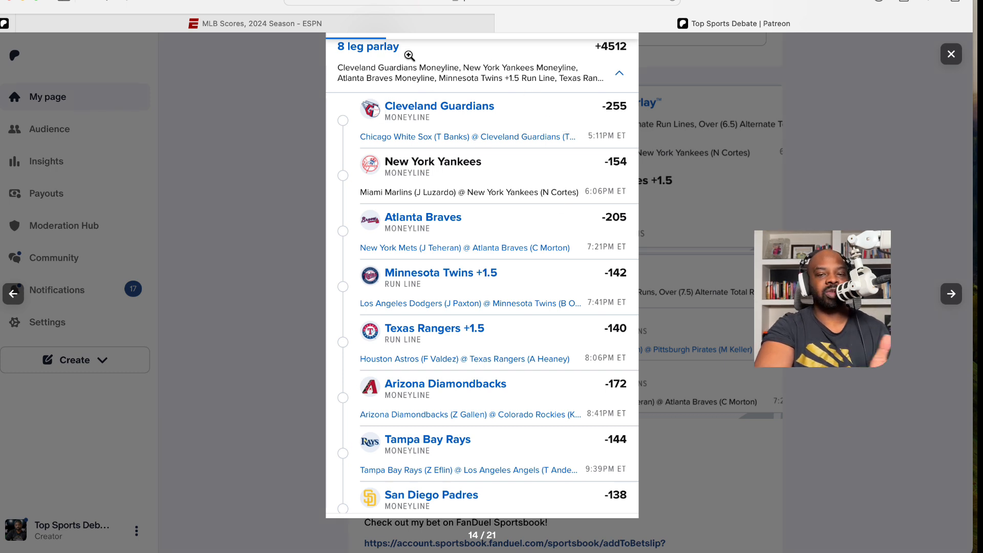
mouse_move(442, 137)
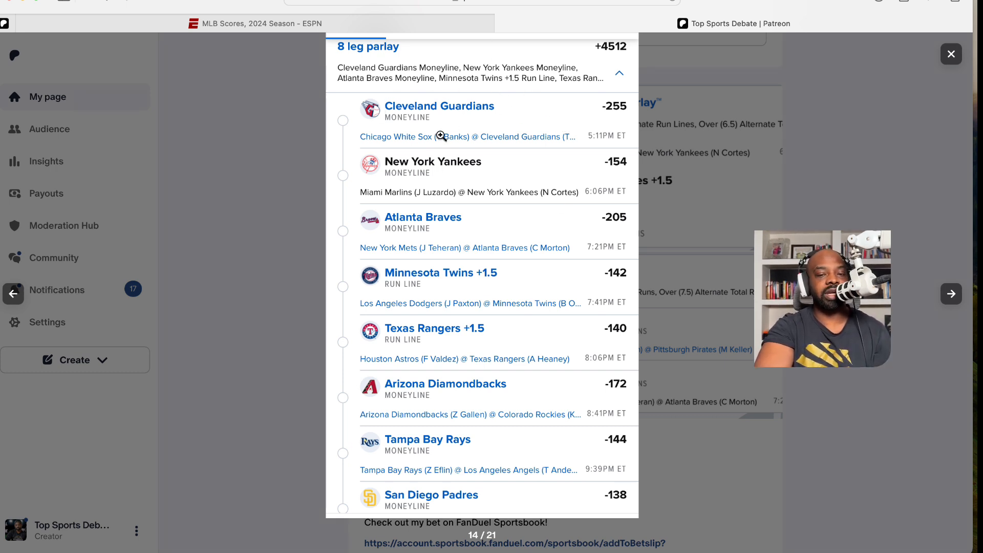
mouse_move(441, 225)
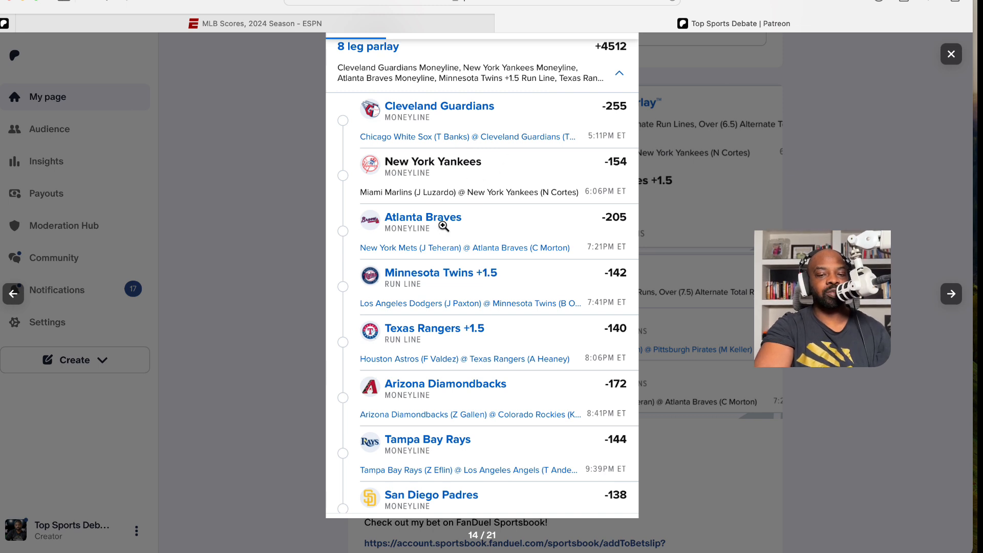
mouse_move(470, 308)
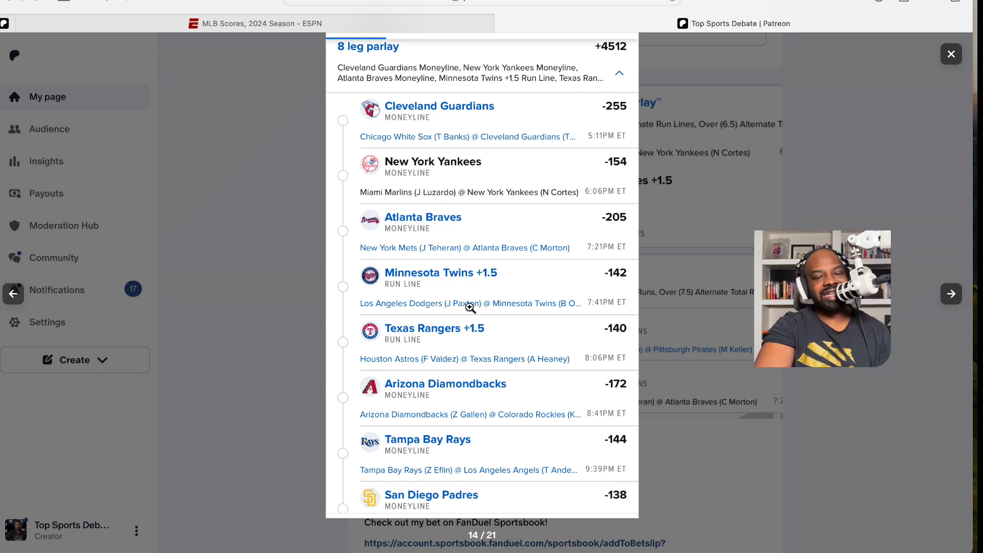
mouse_move(546, 322)
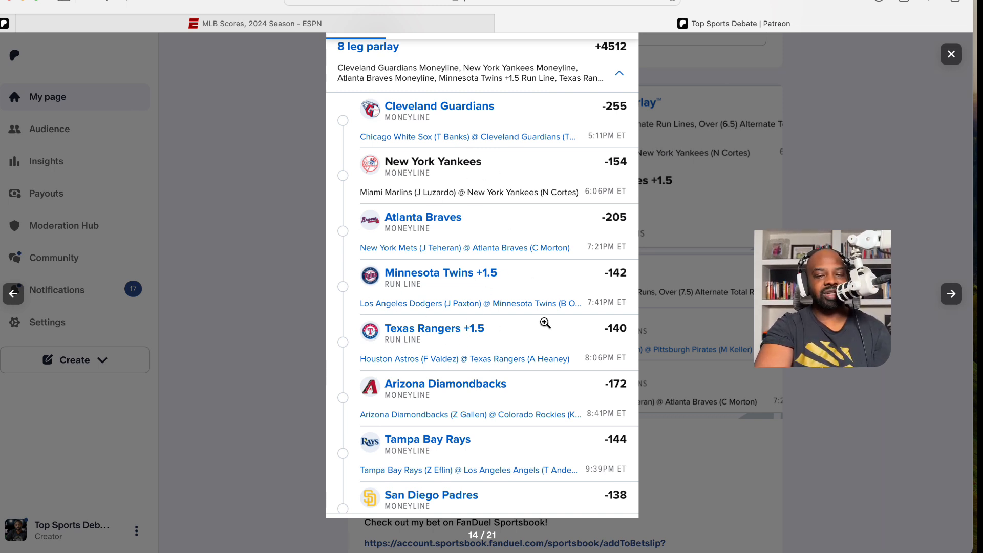
mouse_move(469, 296)
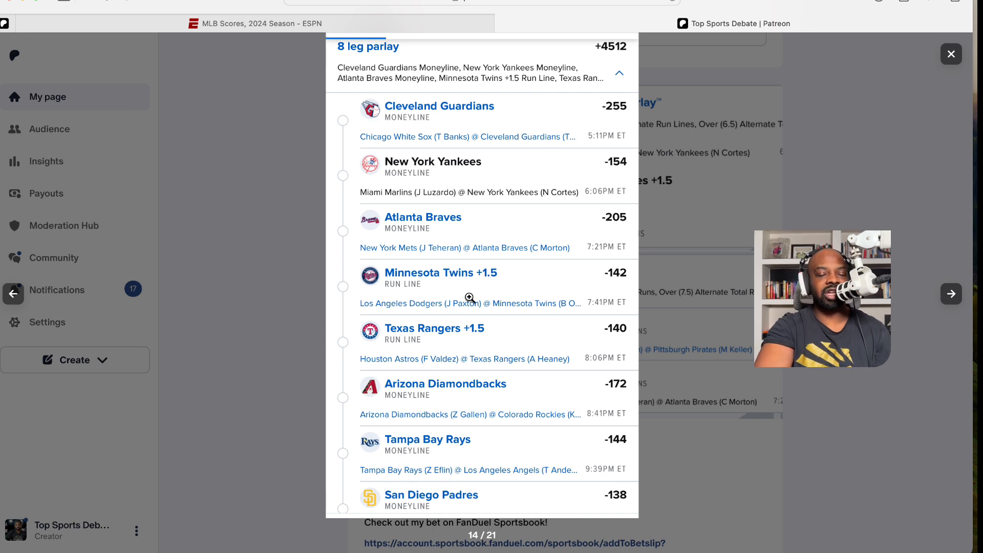
mouse_move(453, 387)
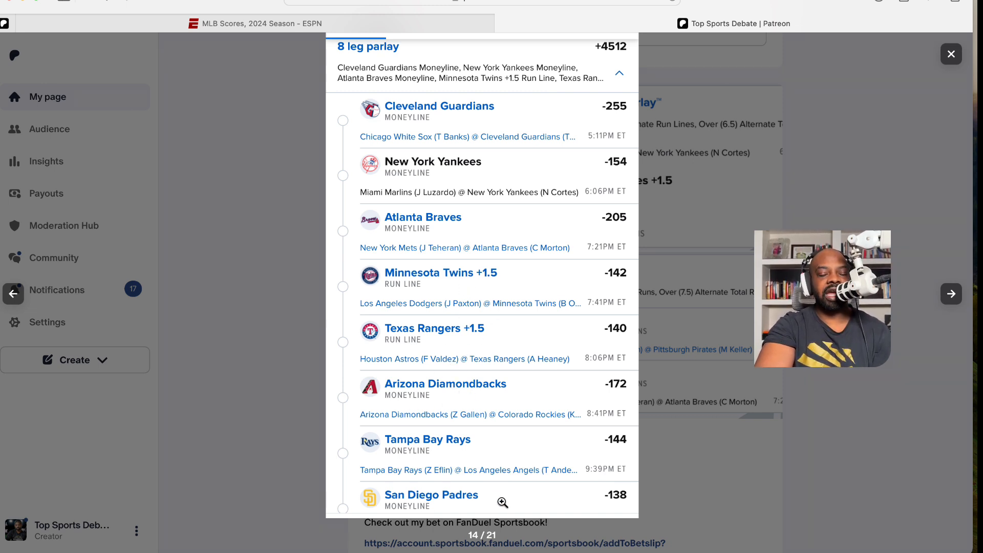
mouse_move(640, 56)
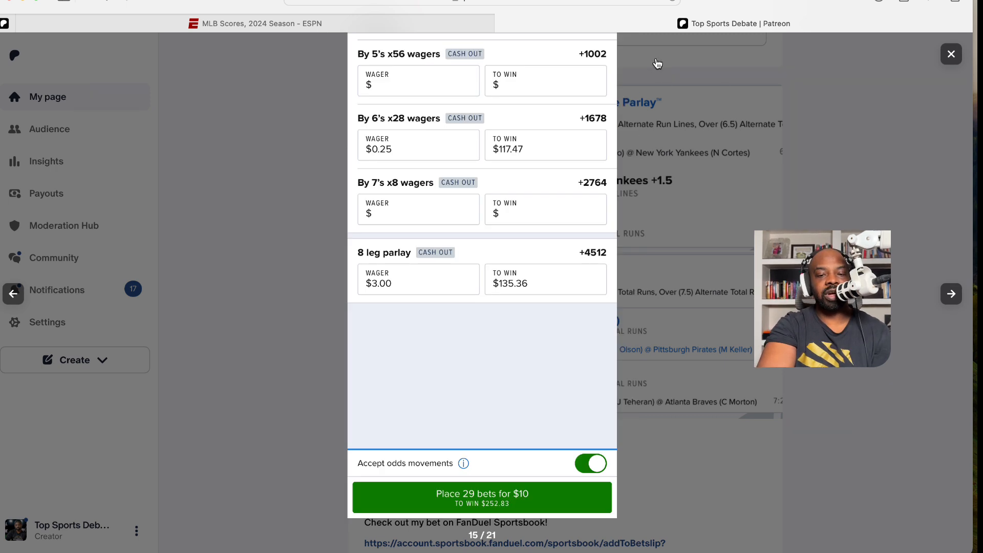
mouse_move(407, 290)
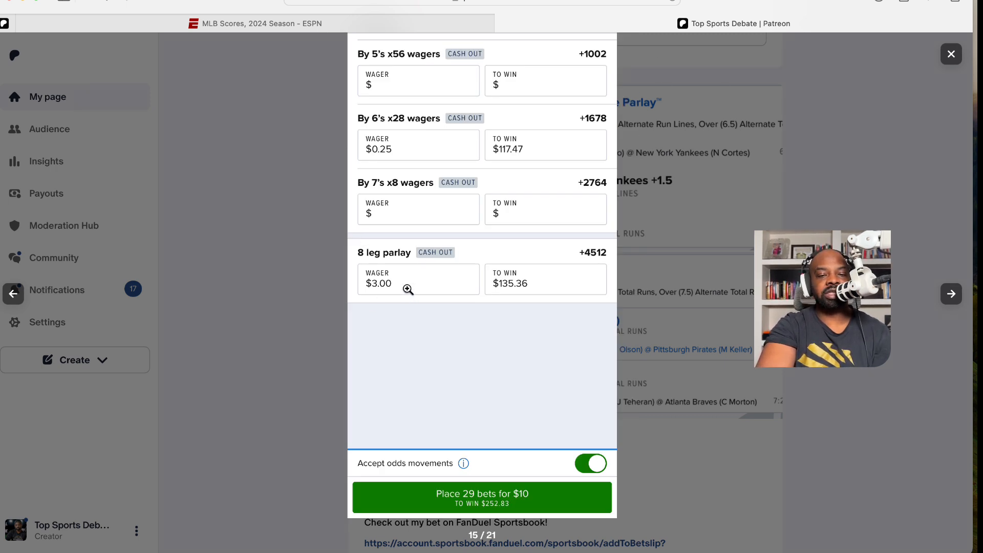
mouse_move(375, 288)
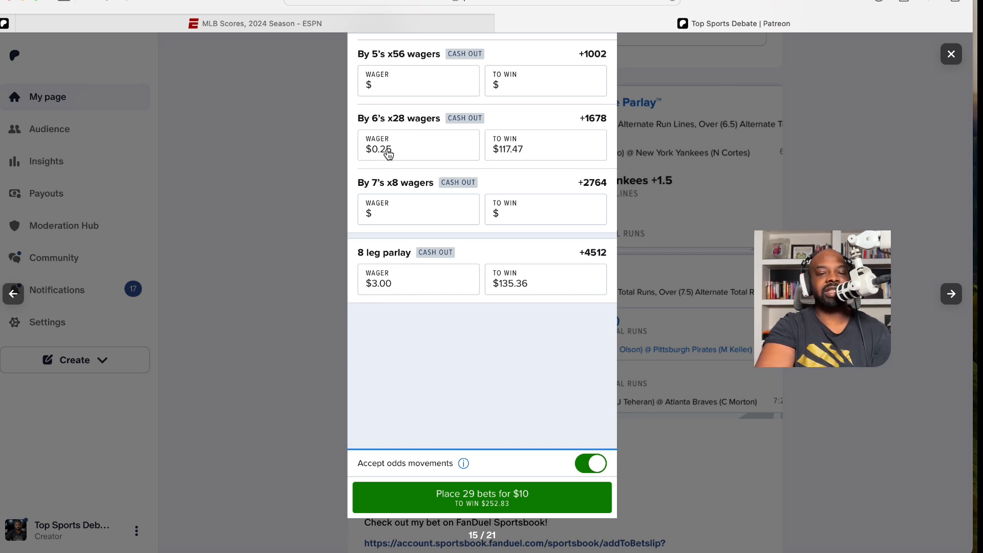
mouse_move(526, 161)
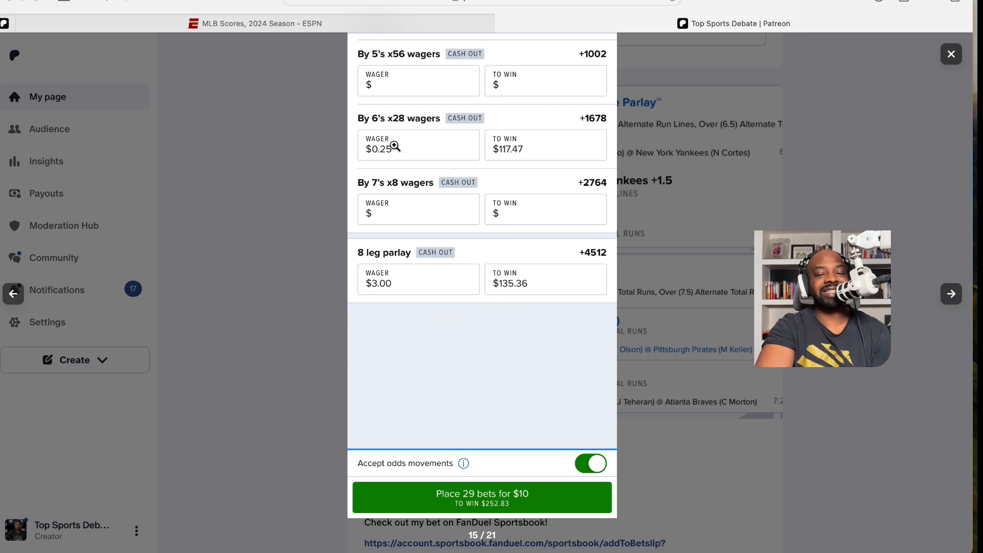
mouse_move(409, 283)
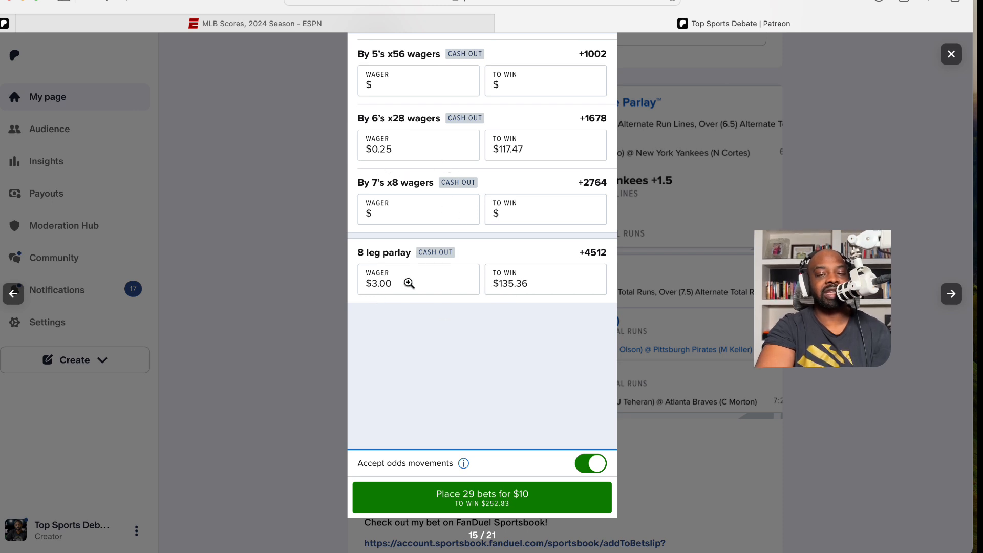
mouse_move(543, 494)
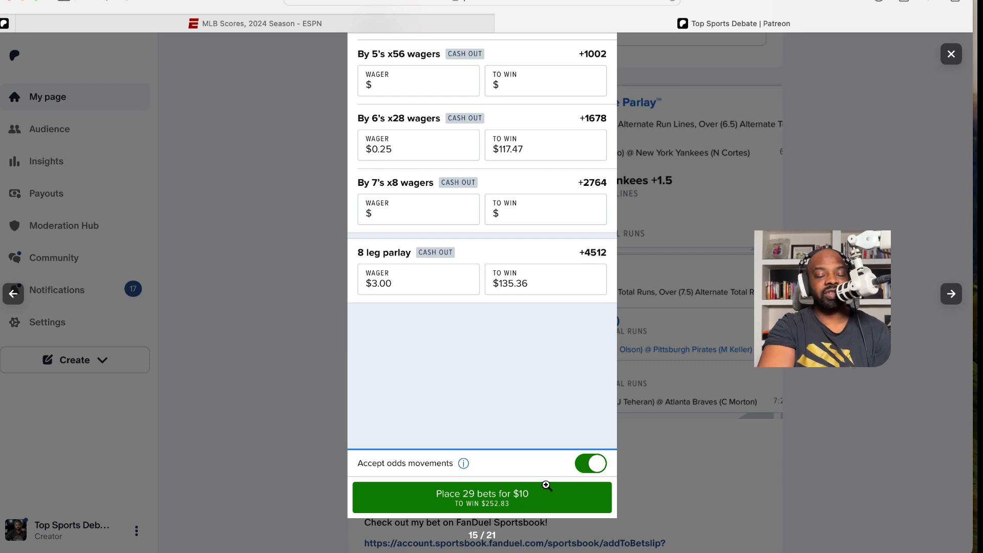
- Advance to image 17, the 13-leg moneyline parlay starting with Cleveland Guardians
left_click(950, 293)
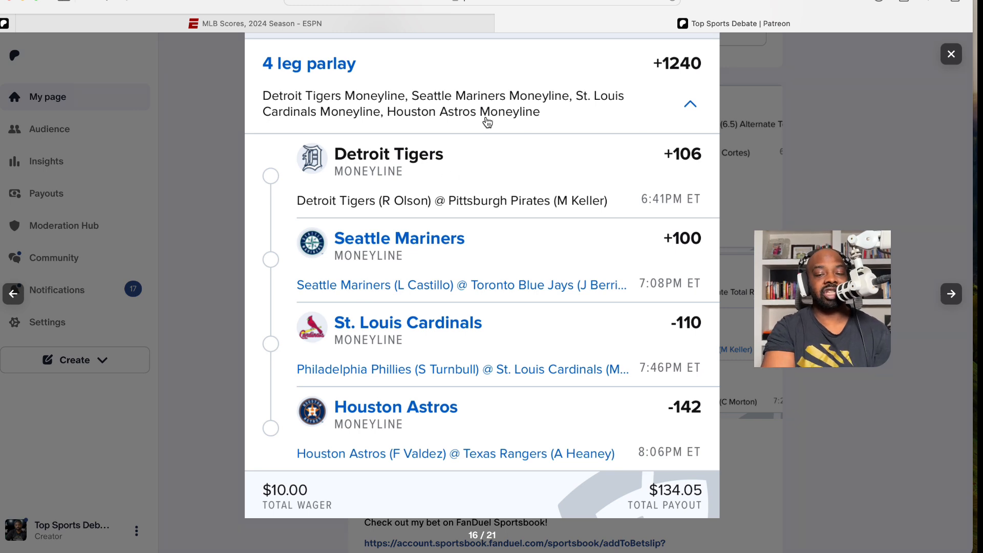
mouse_move(444, 321)
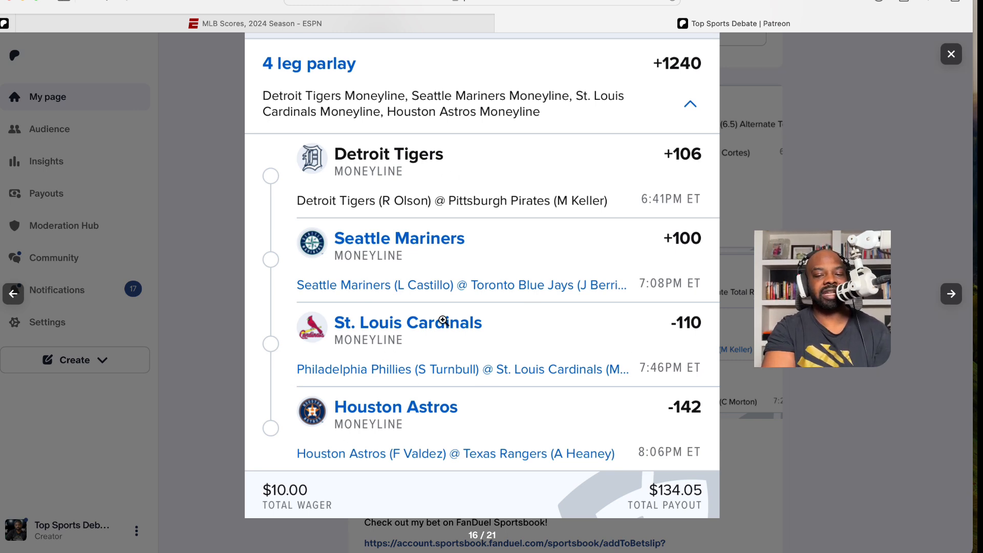
mouse_move(439, 313)
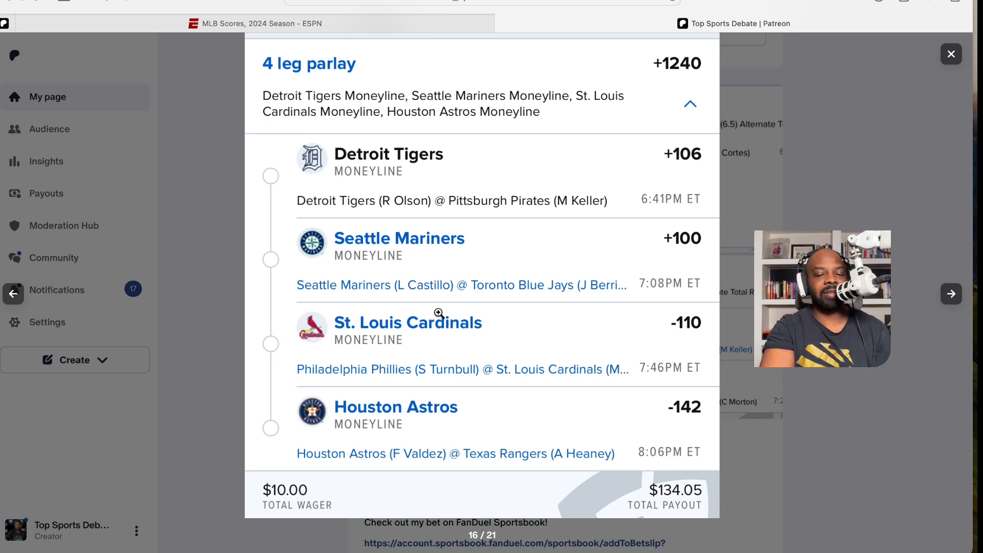
mouse_move(403, 427)
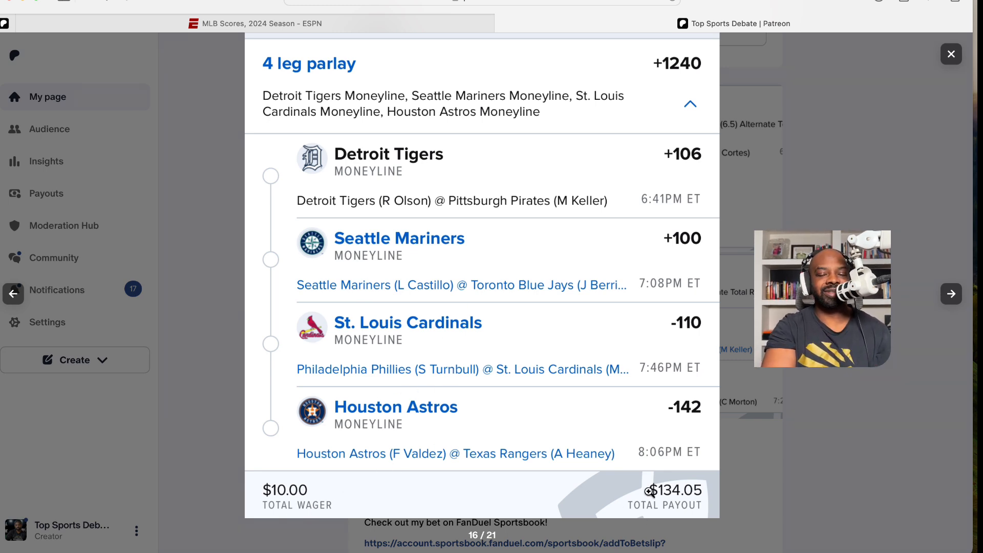
left_click(950, 294)
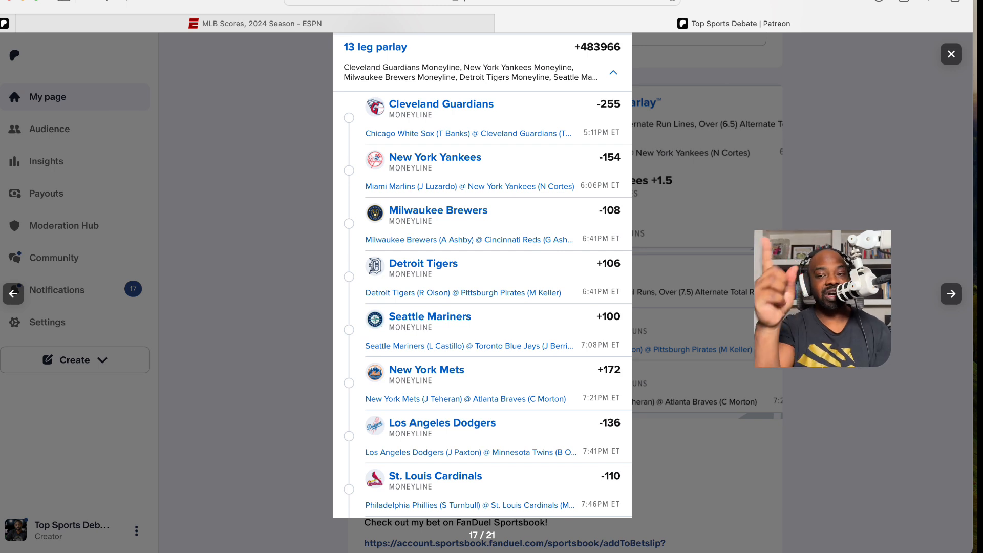
mouse_move(850, 511)
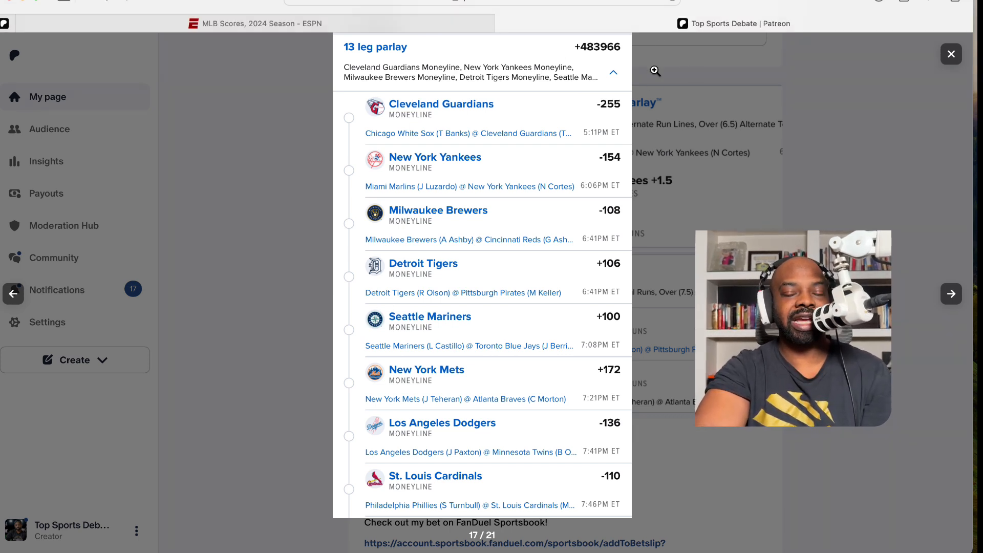
mouse_move(508, 141)
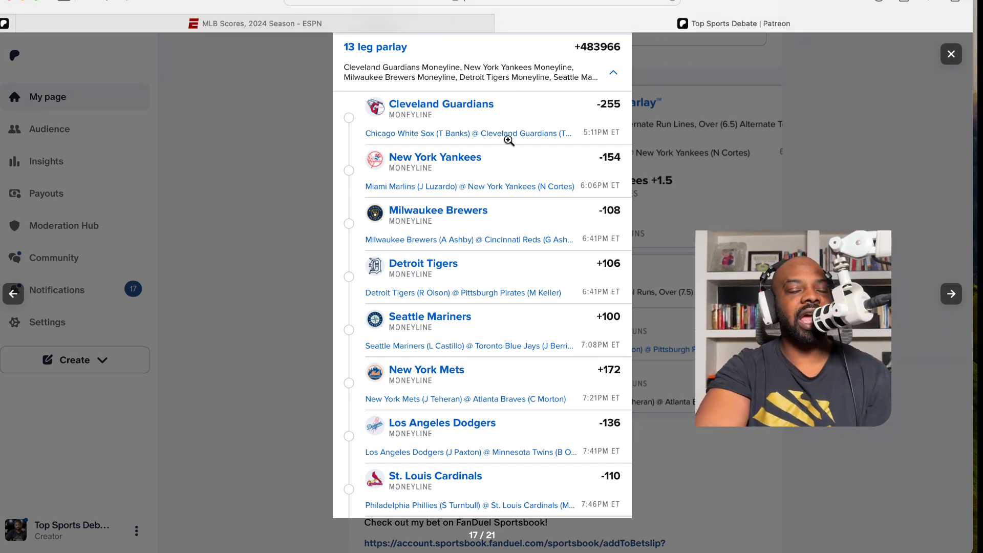
mouse_move(362, 152)
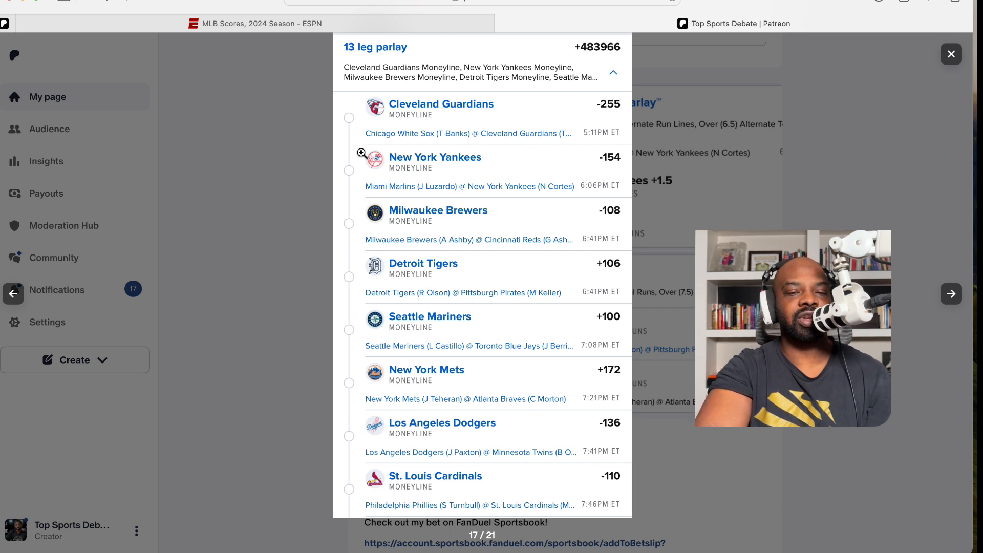
mouse_move(485, 209)
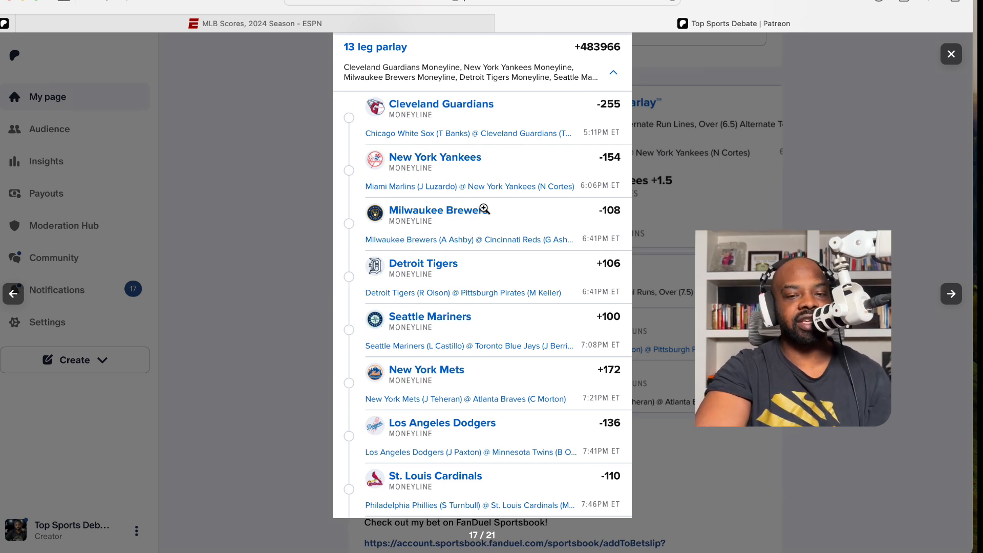
mouse_move(423, 295)
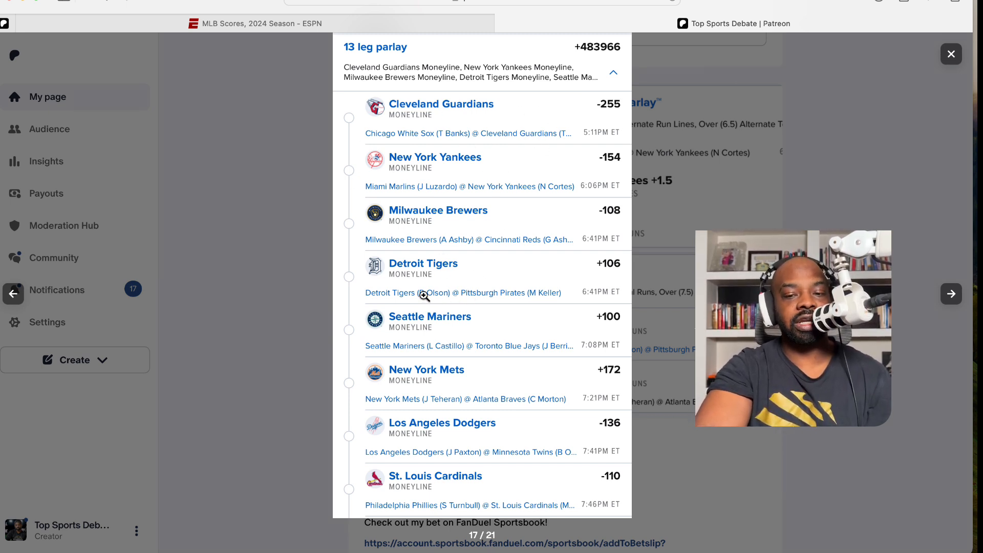
mouse_move(458, 316)
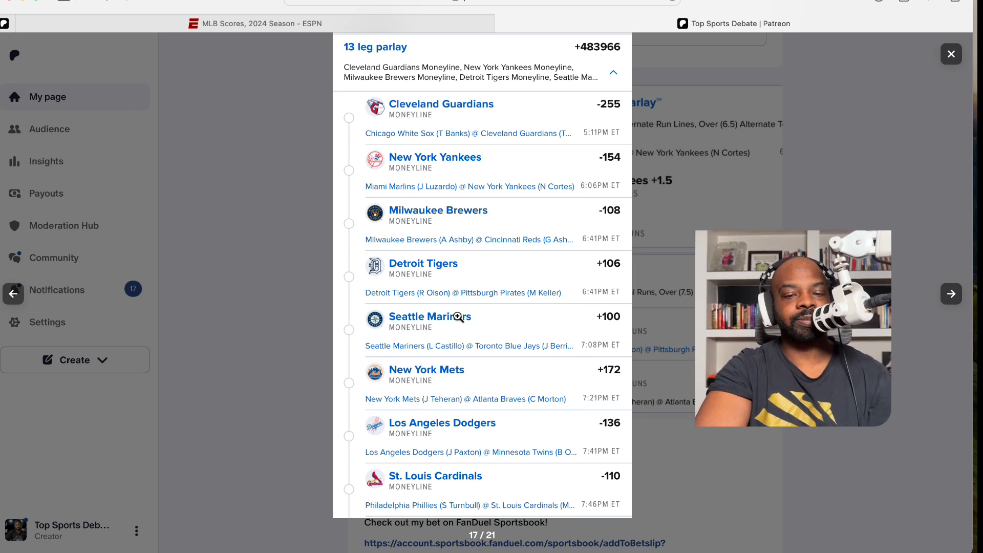
mouse_move(477, 373)
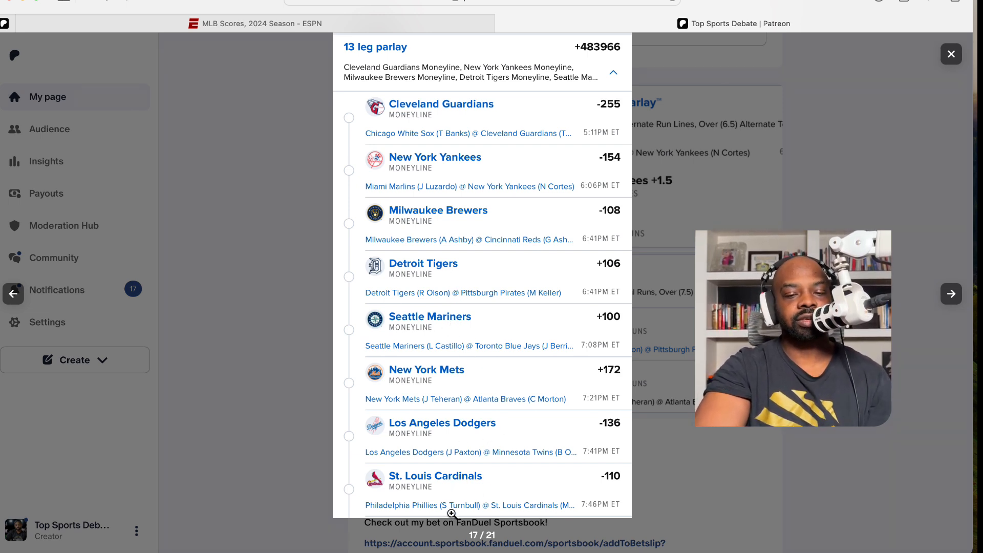
- Scroll down to reach image 18, the 13-leg parlay's Mets through Giants legs
scroll("down", 3)
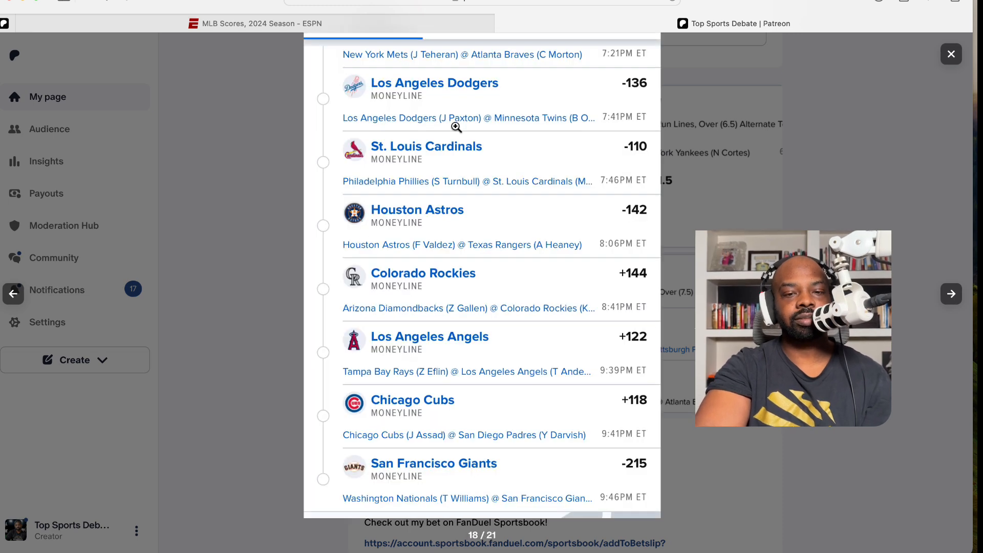
mouse_move(427, 225)
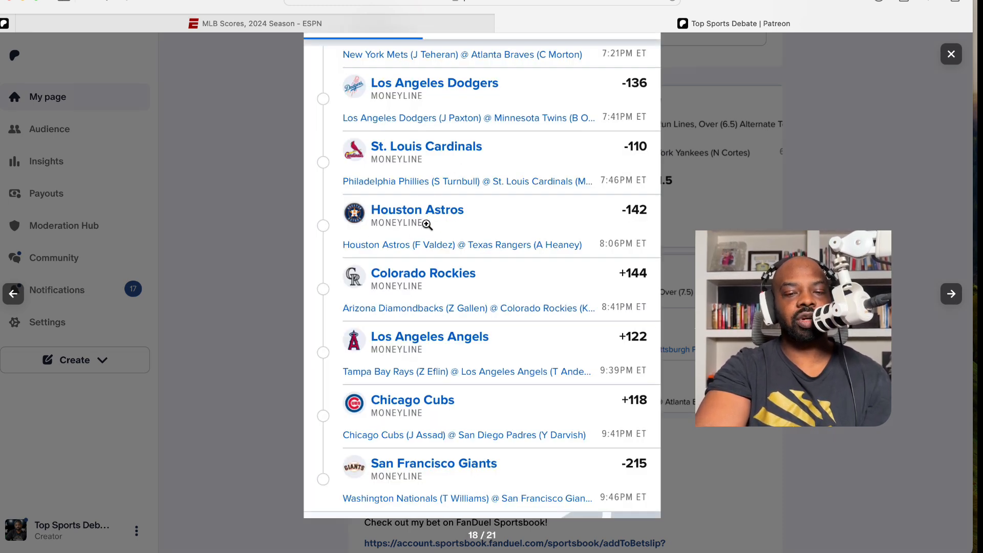
mouse_move(406, 349)
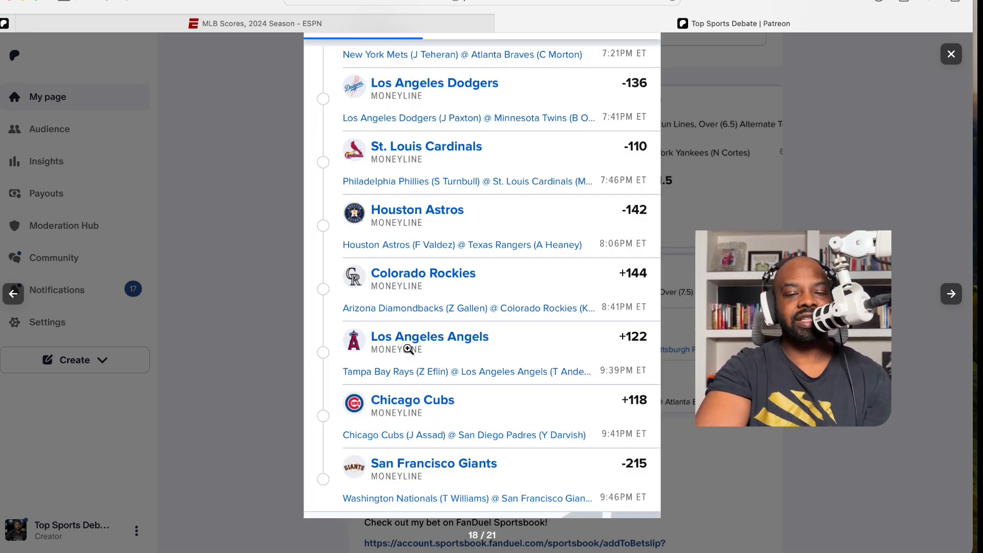
mouse_move(457, 475)
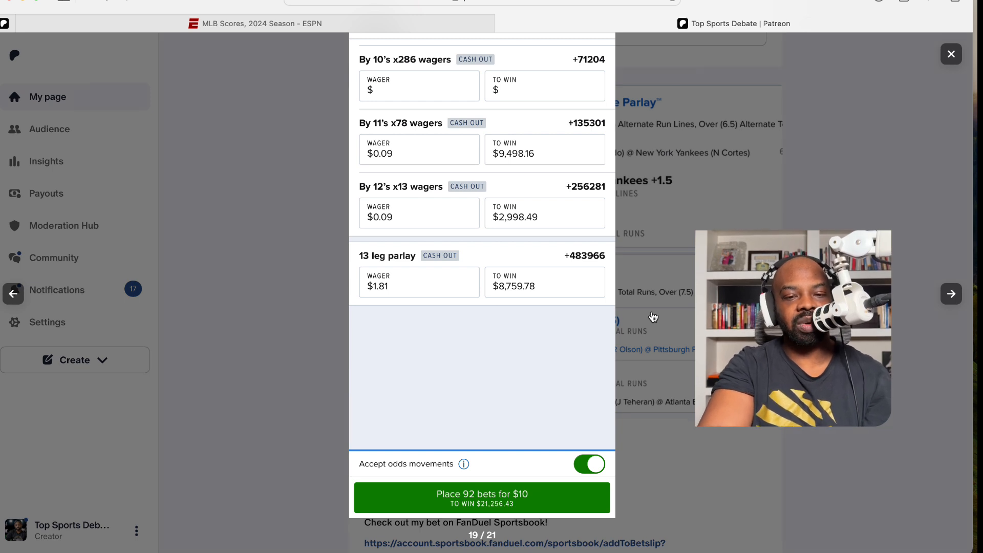
mouse_move(369, 188)
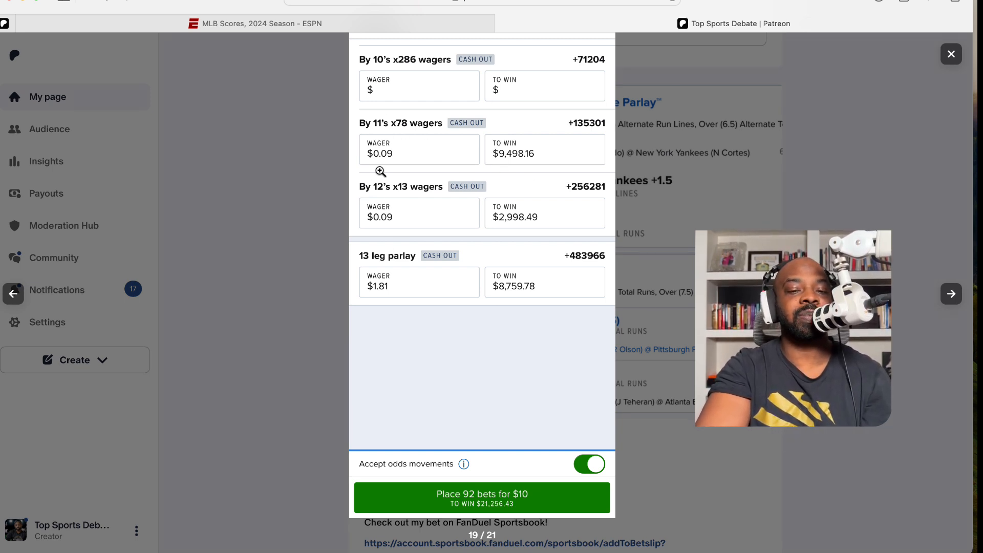
mouse_move(388, 139)
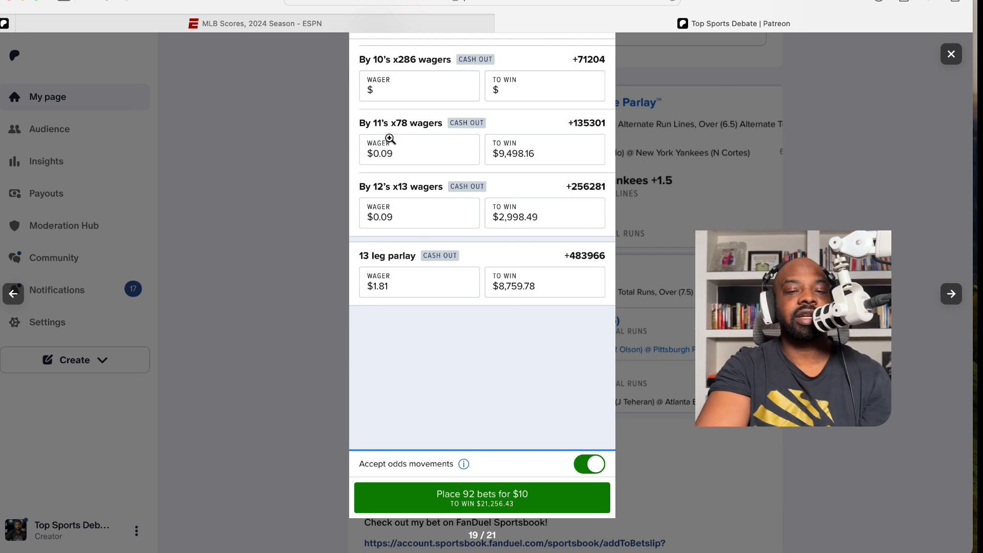
mouse_move(404, 199)
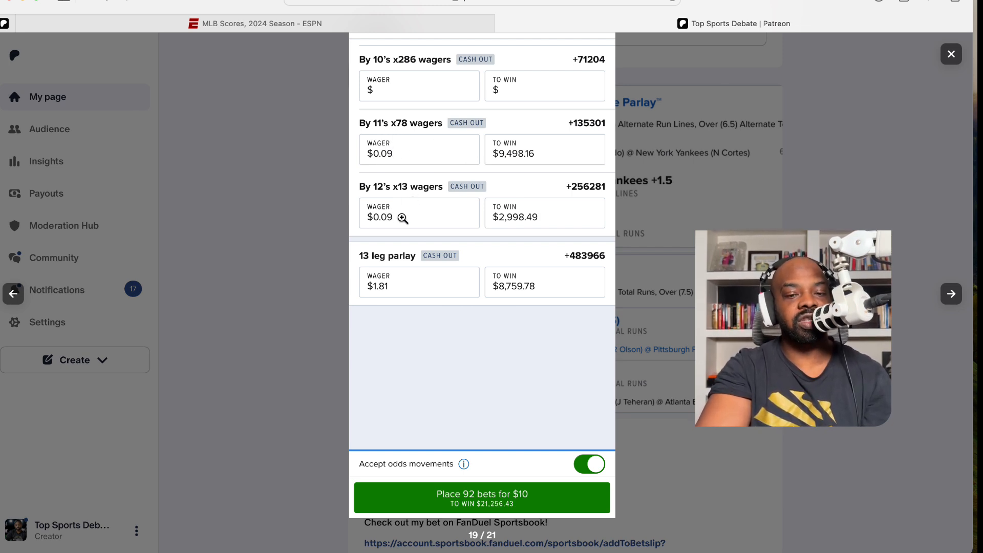
mouse_move(414, 249)
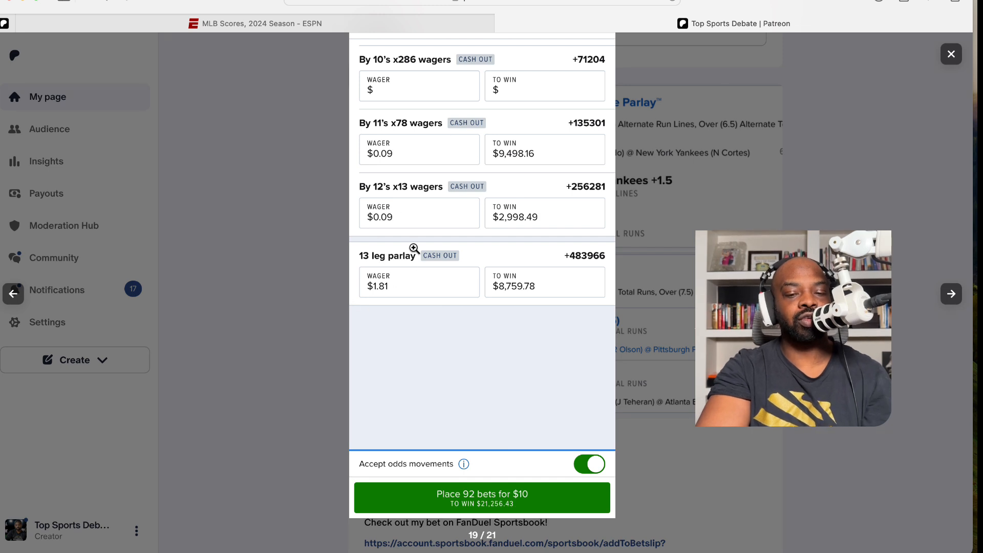
mouse_move(541, 493)
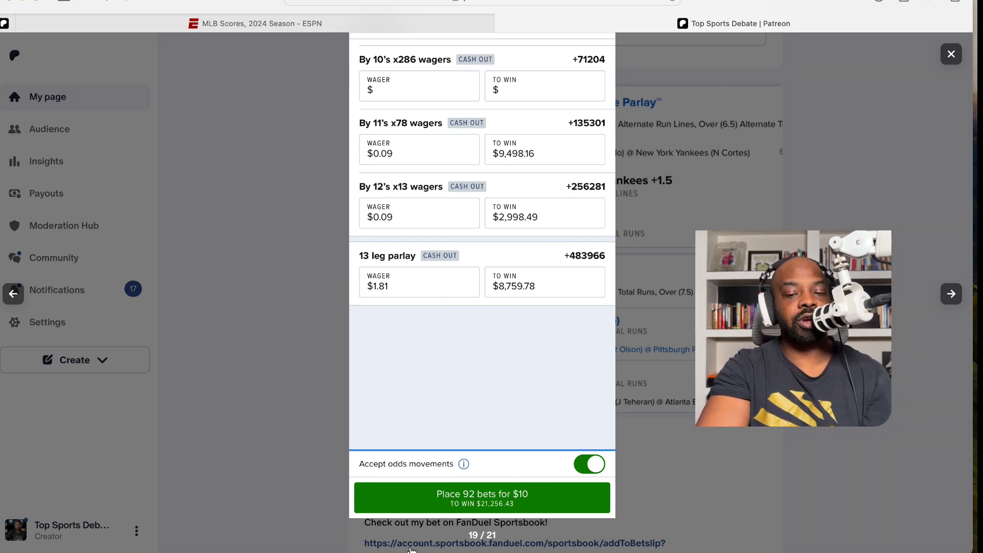
mouse_move(620, 448)
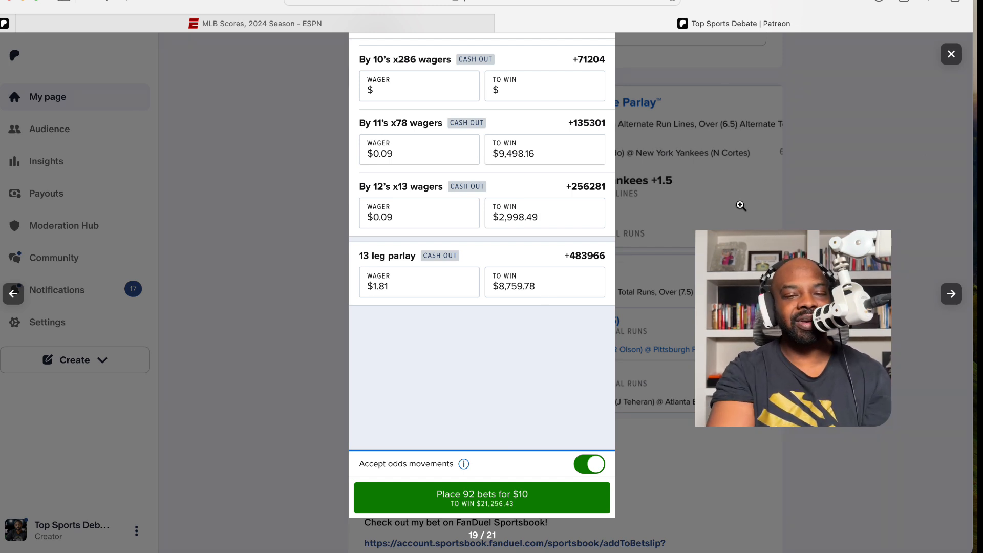
mouse_move(624, 319)
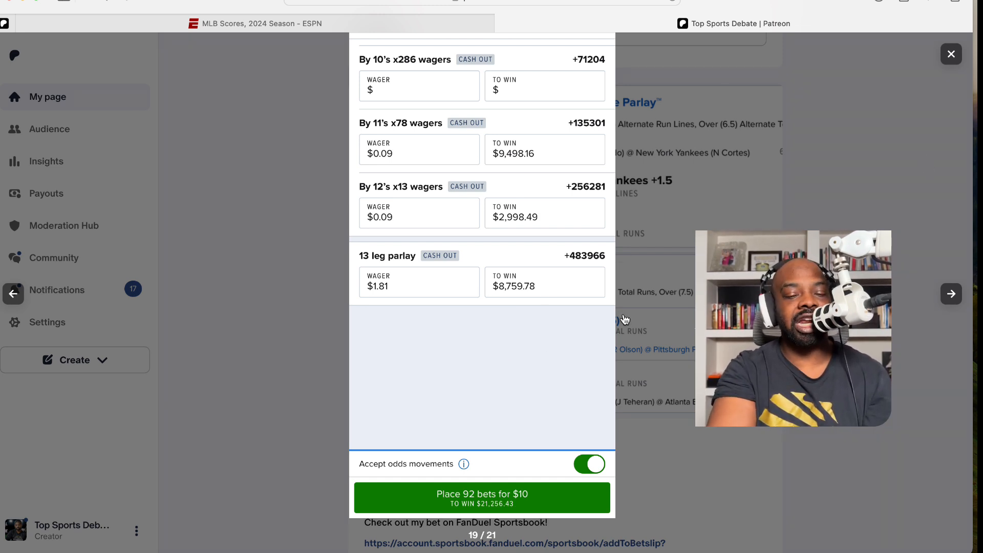
- Show image 20 of 21, the six-leg home run parlay led by Juan Soto
left_click(950, 293)
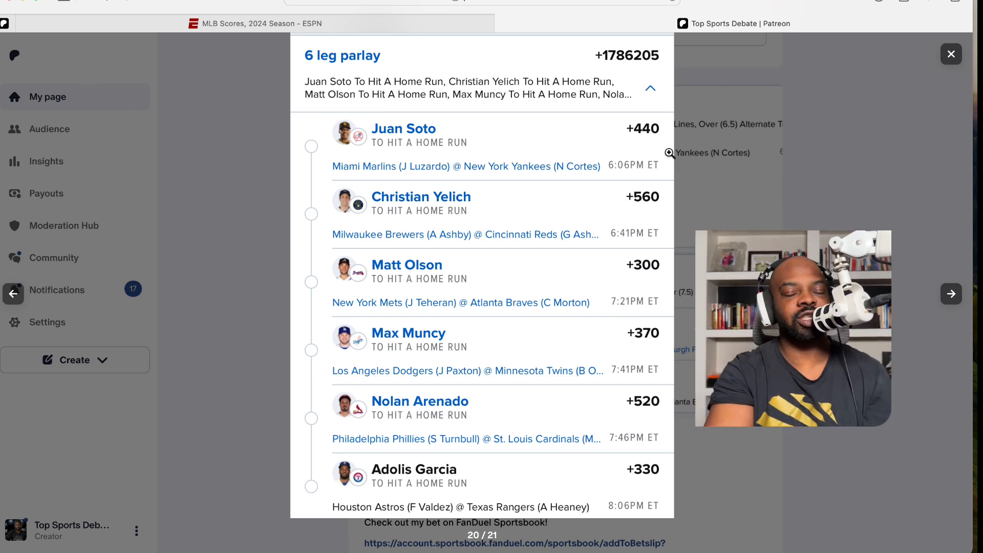
- Return to the six-leg home run parlay, then exit the gallery to the feed
scroll("down", 3)
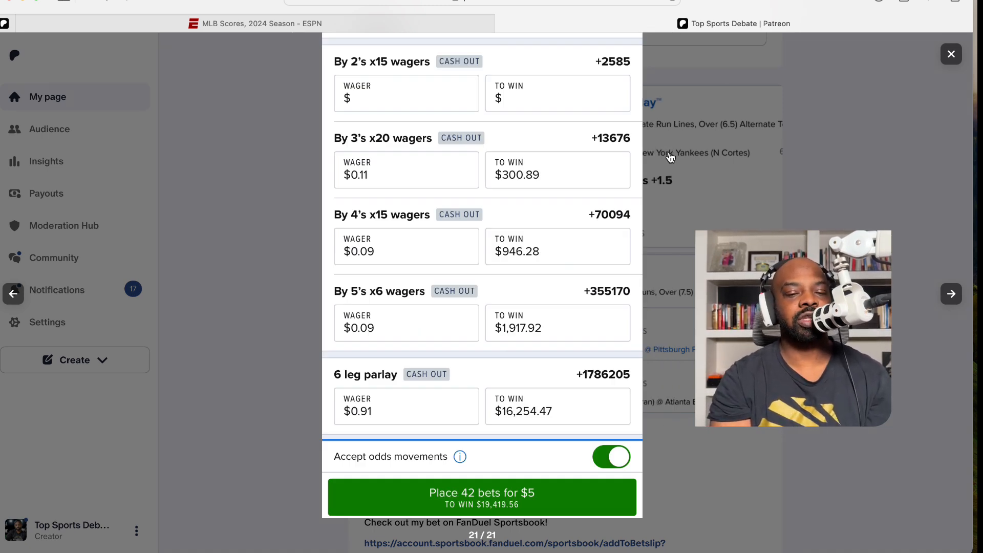
mouse_move(354, 298)
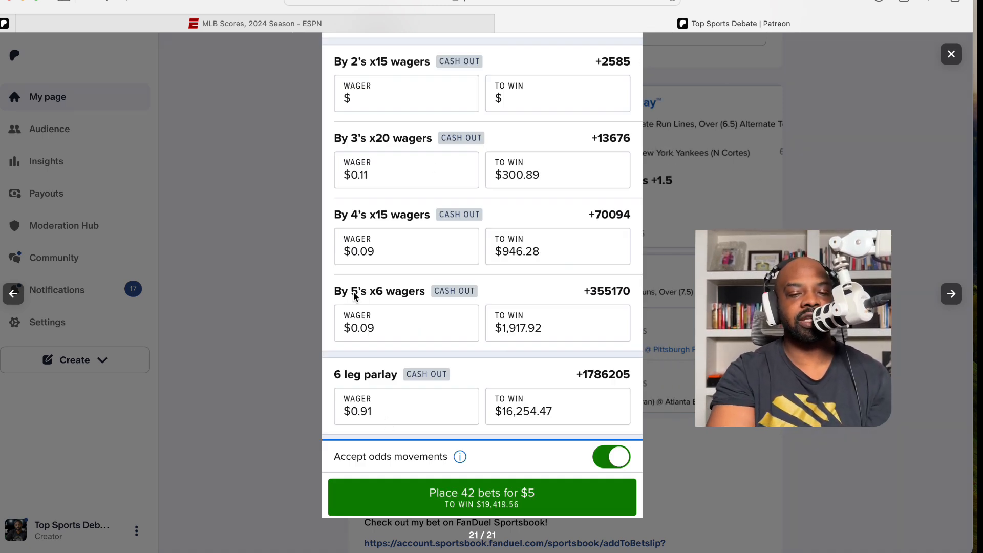
mouse_move(299, 241)
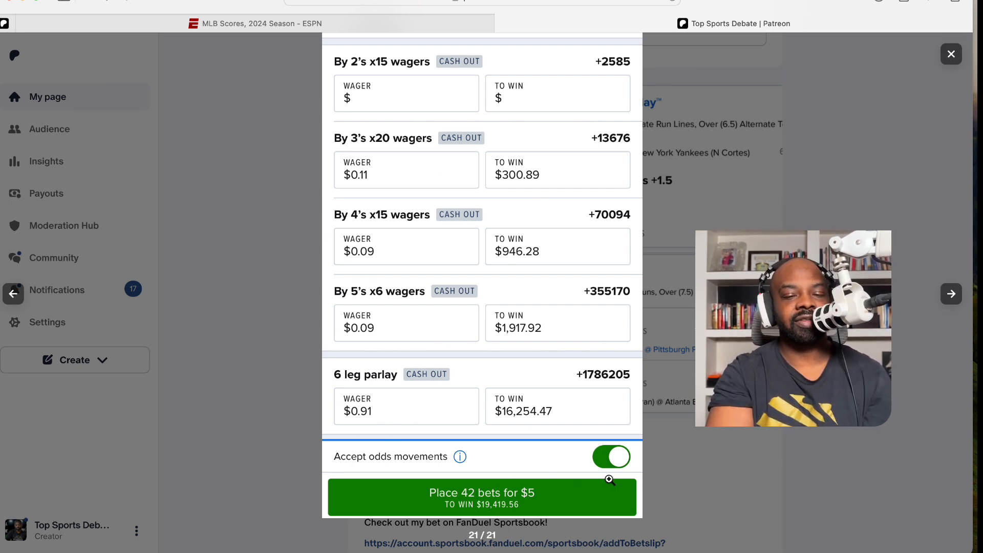
left_click(951, 54)
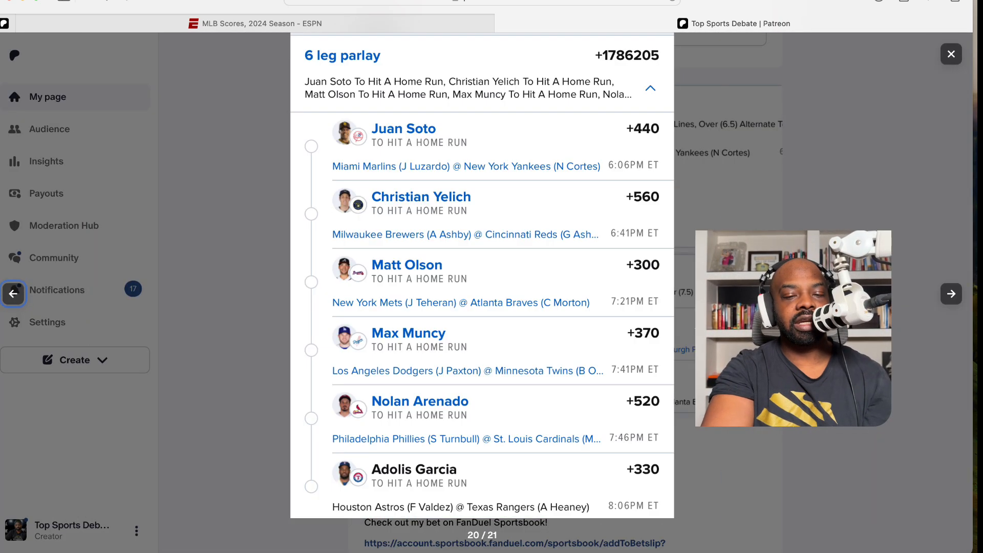
left_click(950, 54)
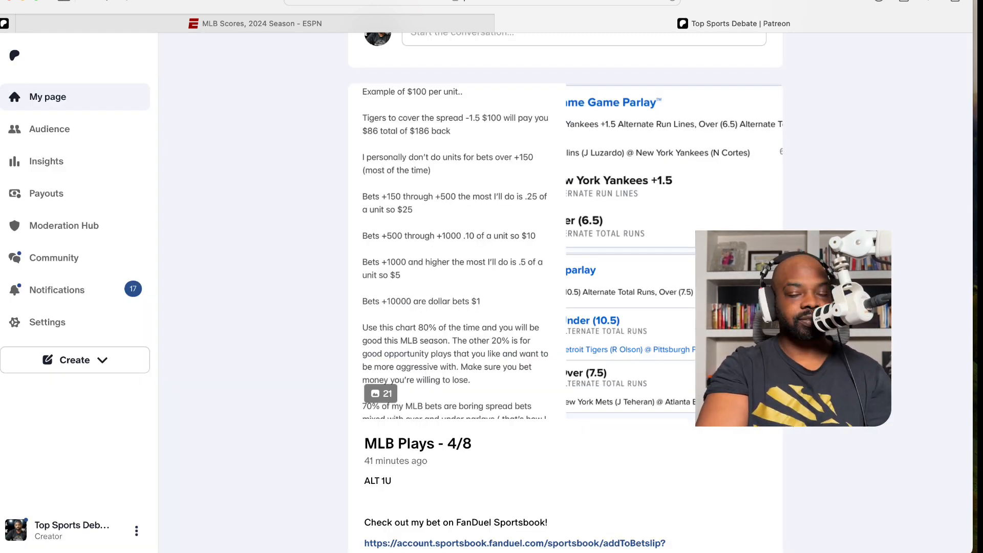
- Scroll to the No Home Run Challenge post and advance to its second bet slip image
scroll("up", 3)
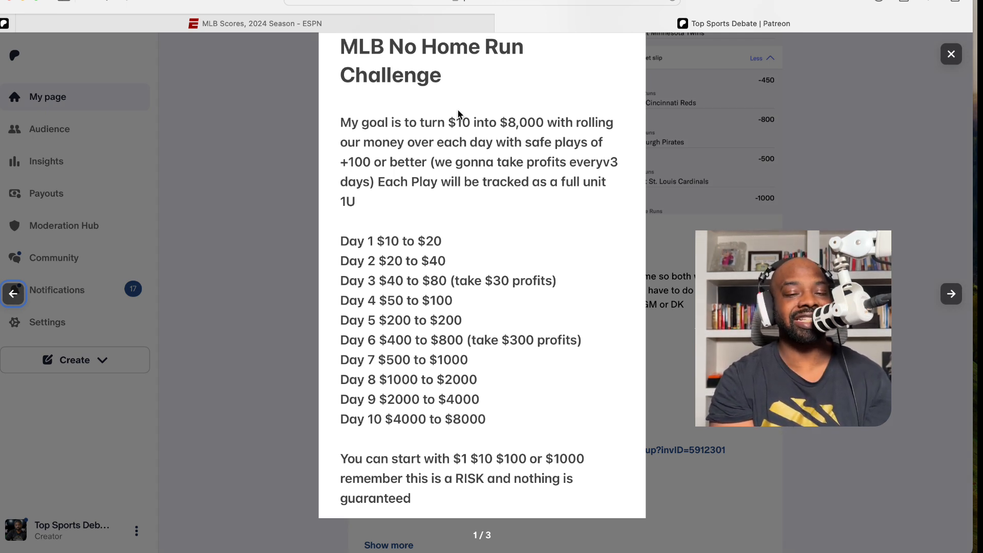
mouse_move(513, 299)
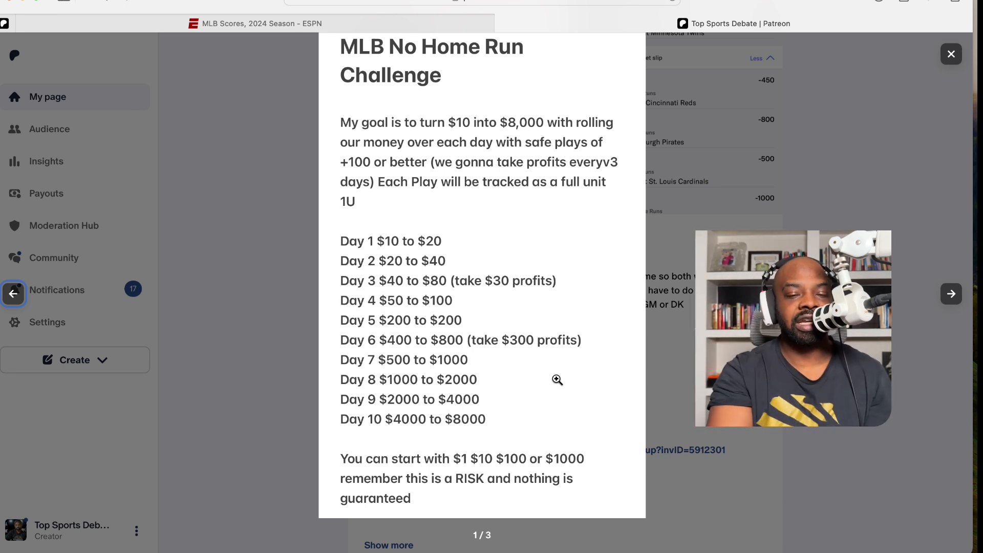
left_click(950, 293)
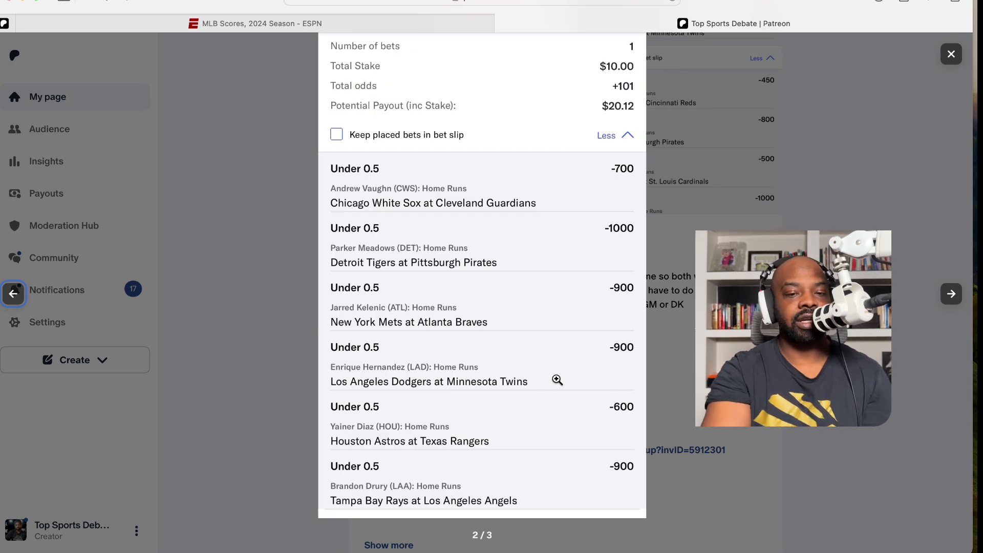
mouse_move(400, 181)
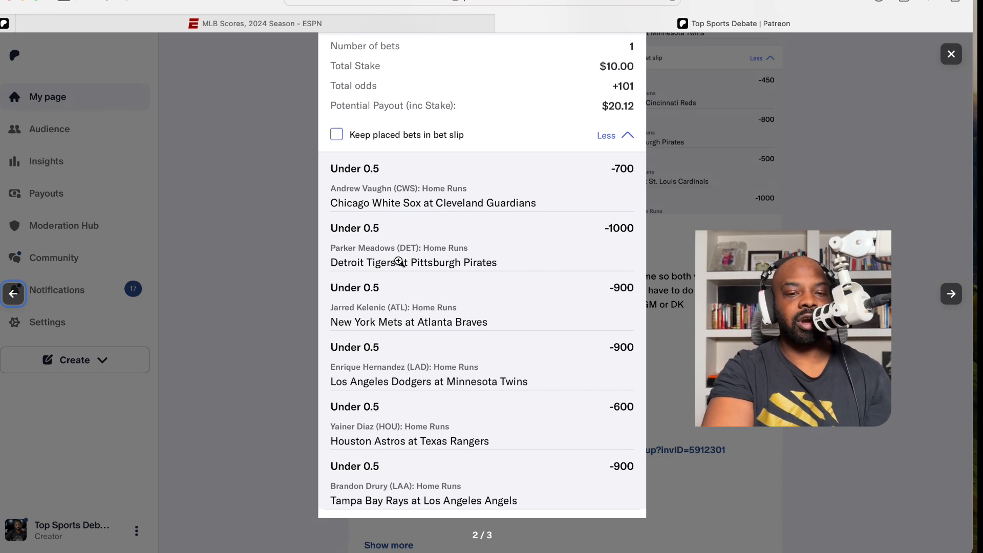
mouse_move(367, 324)
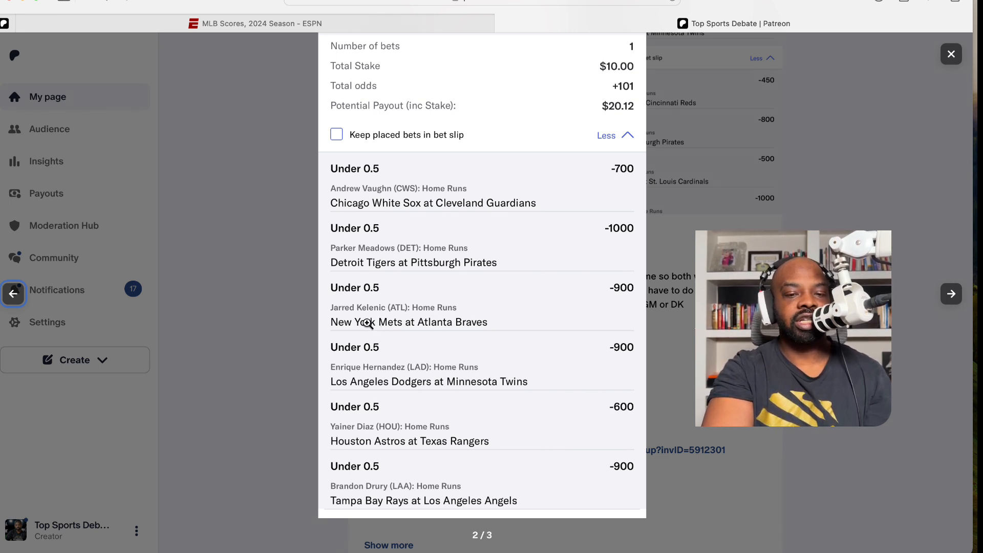
mouse_move(410, 360)
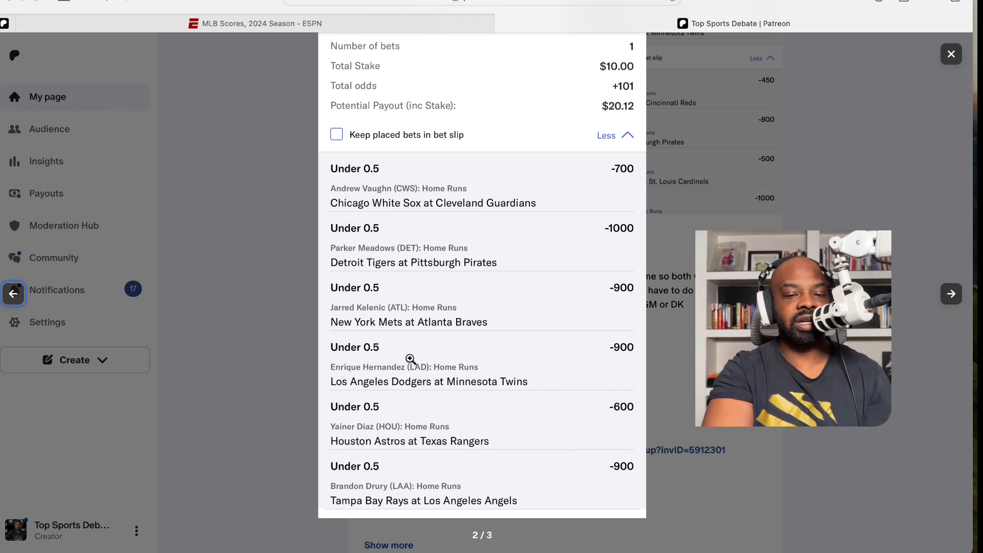
mouse_move(431, 375)
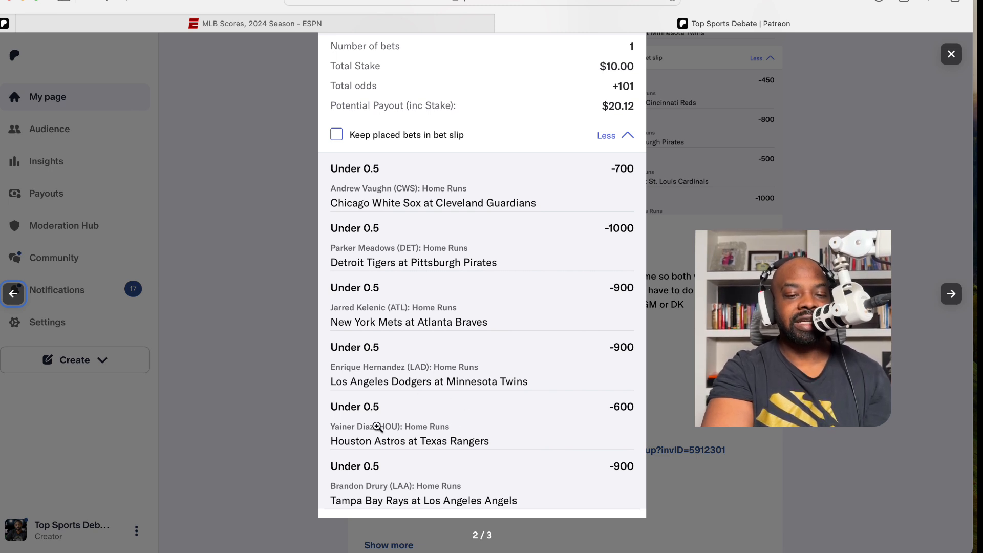
mouse_move(439, 426)
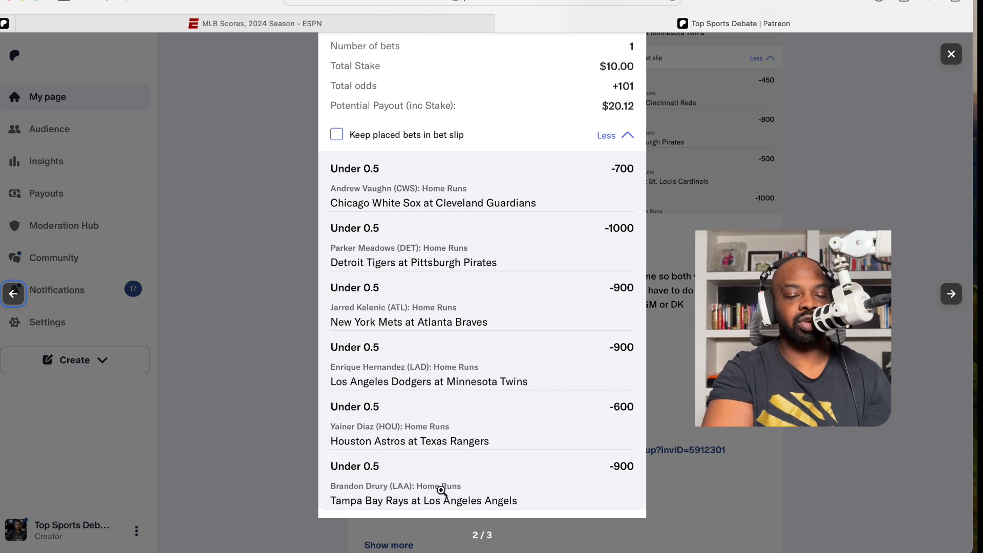
mouse_move(779, 140)
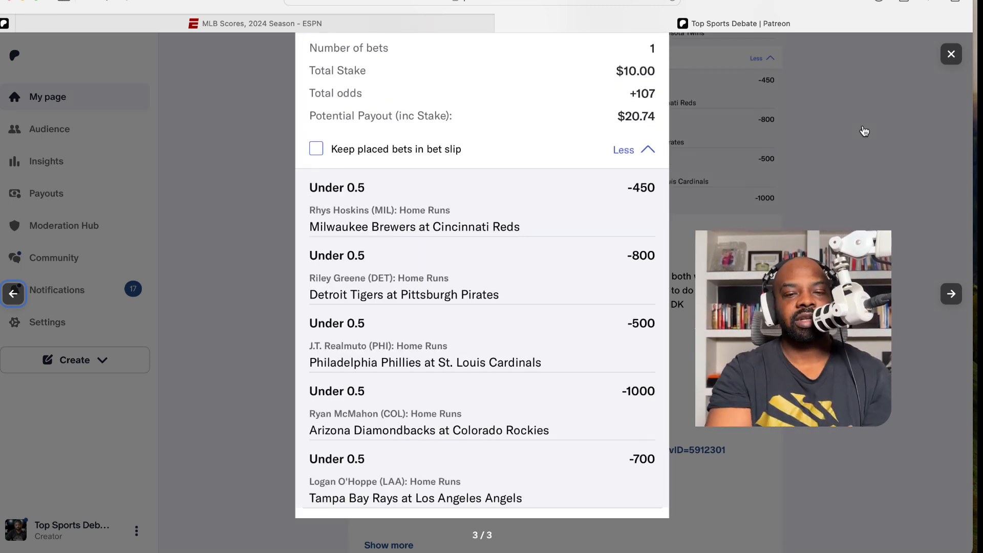
mouse_move(494, 142)
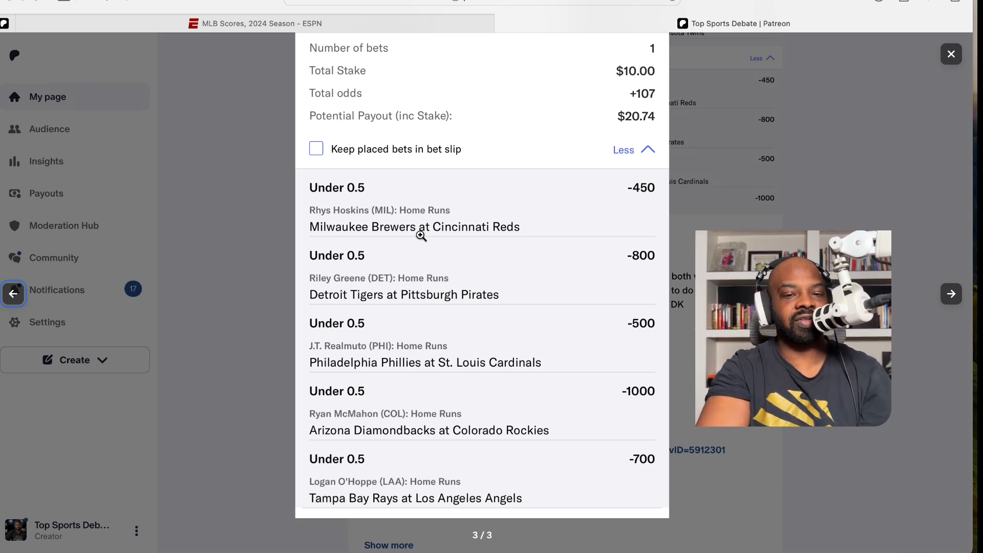
mouse_move(548, 207)
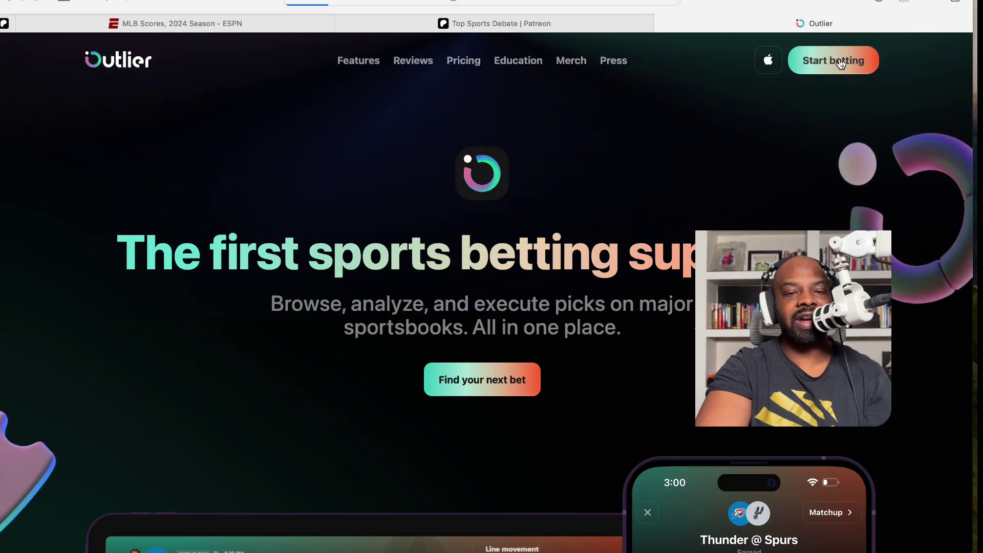
- Switch Outlier to the MLB player props listing
left_click(833, 60)
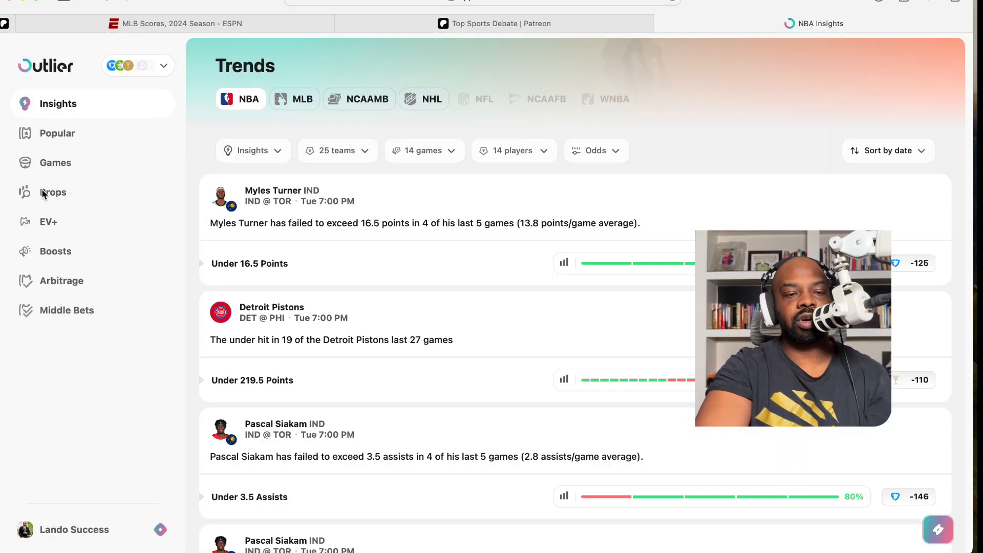
left_click(53, 192)
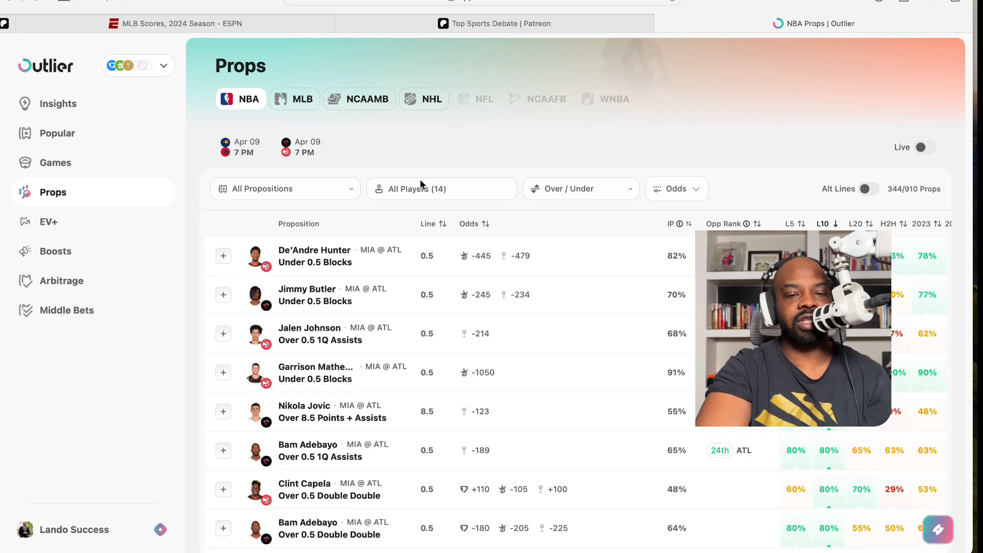
left_click(286, 189)
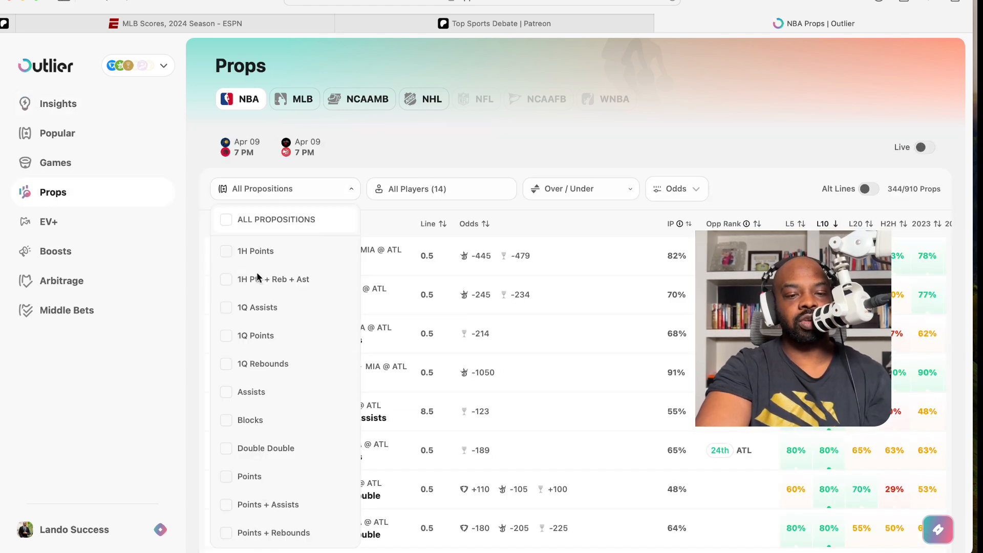
left_click(294, 99)
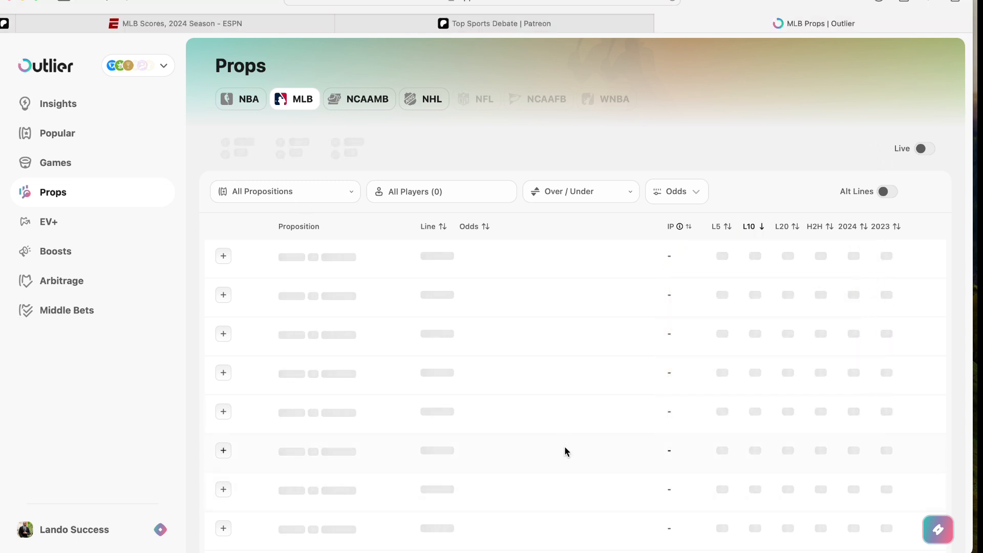
- Filter the MLB props to Home Runs Under and apply an odds range of -20000 to +4700
left_click(285, 191)
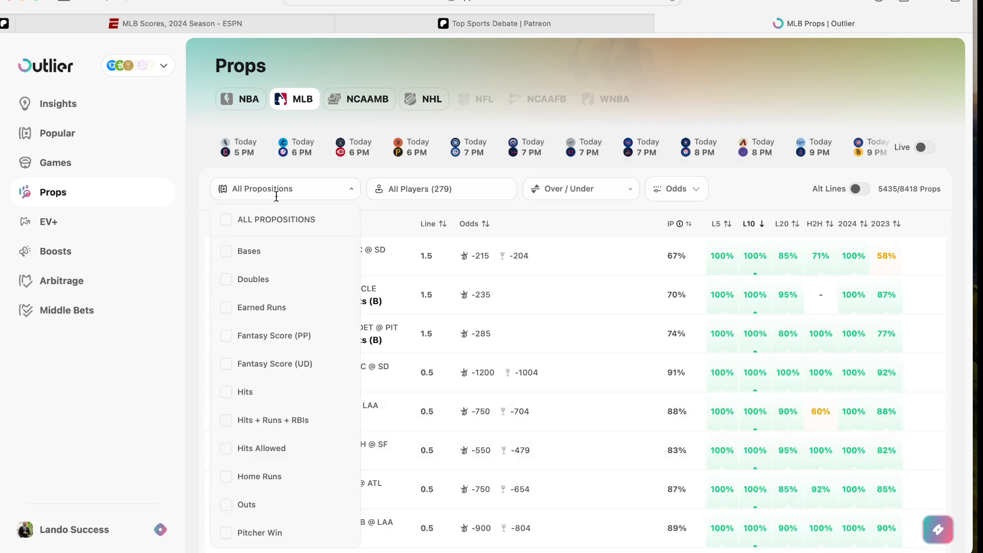
left_click(259, 476)
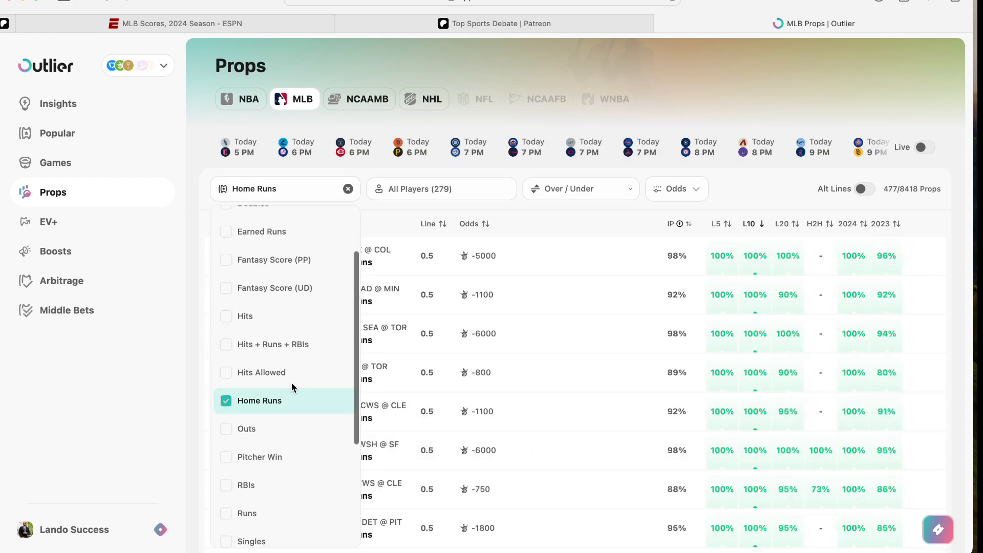
left_click(577, 189)
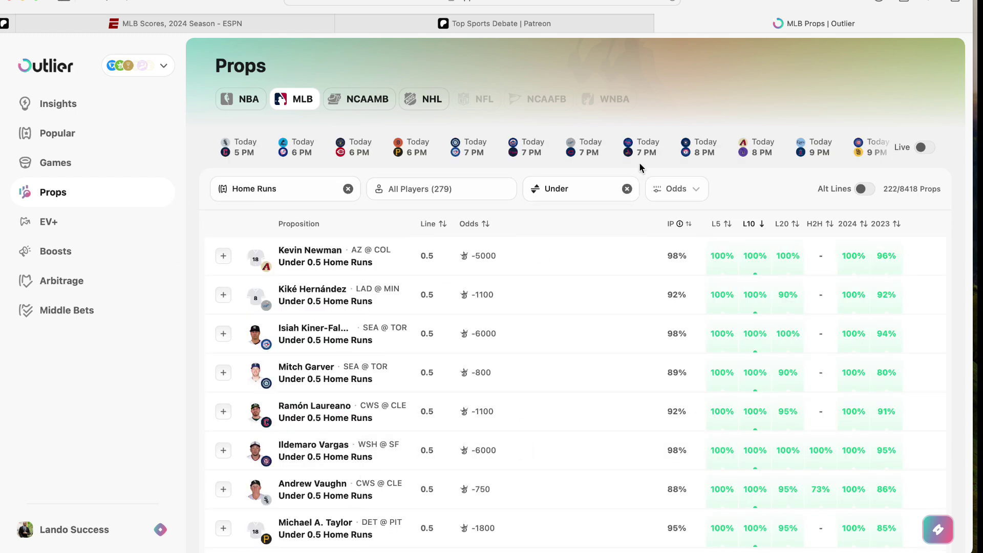
left_click(676, 189)
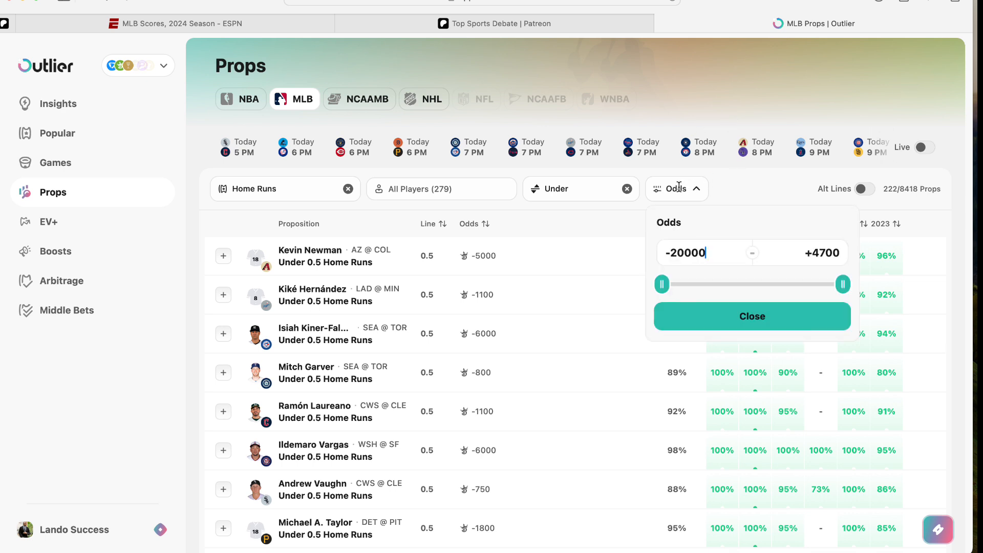
left_click(752, 316)
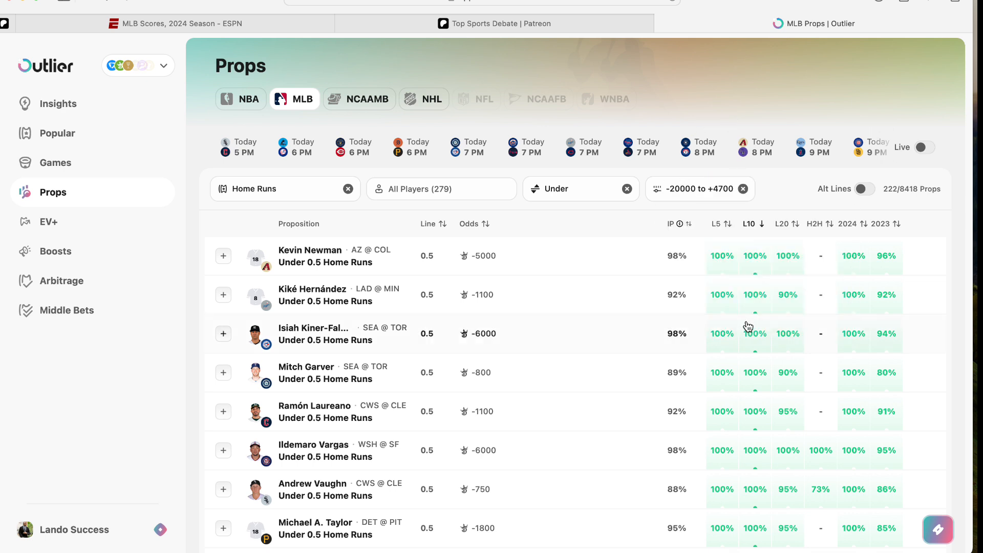
mouse_move(741, 238)
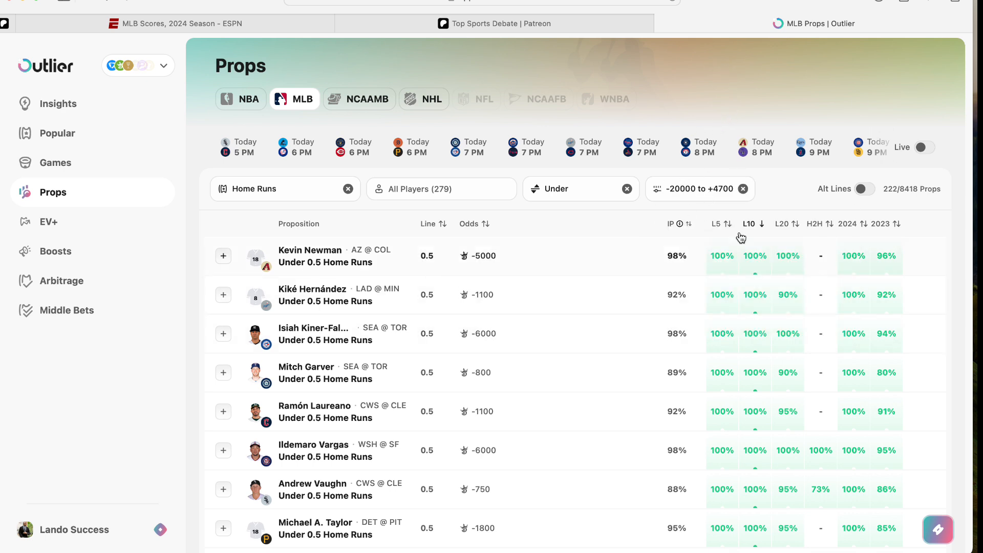
mouse_move(550, 243)
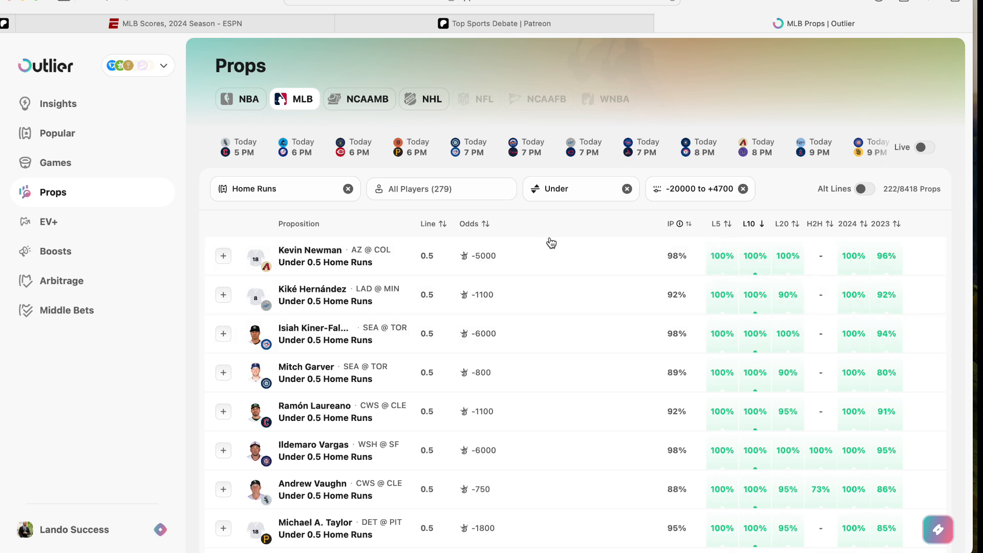
mouse_move(756, 242)
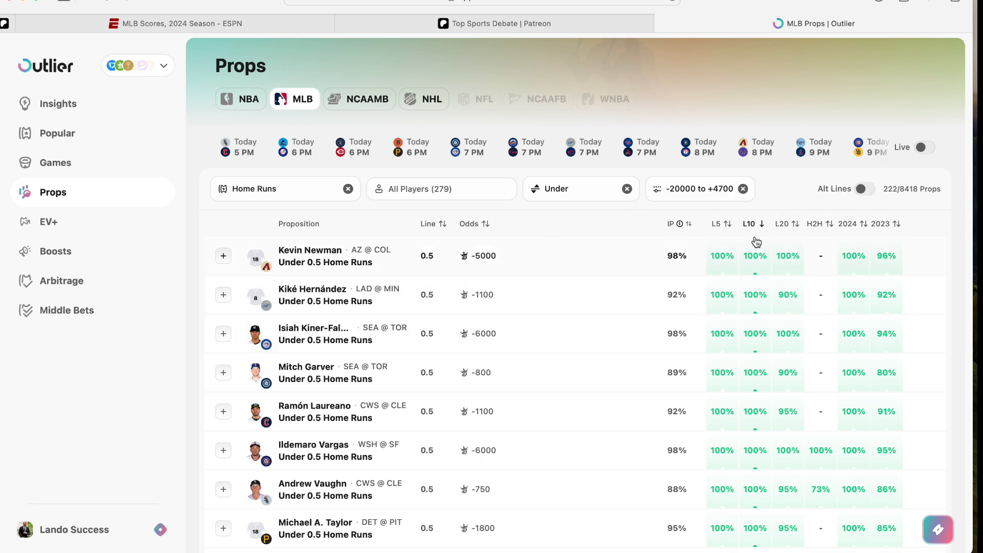
mouse_move(785, 244)
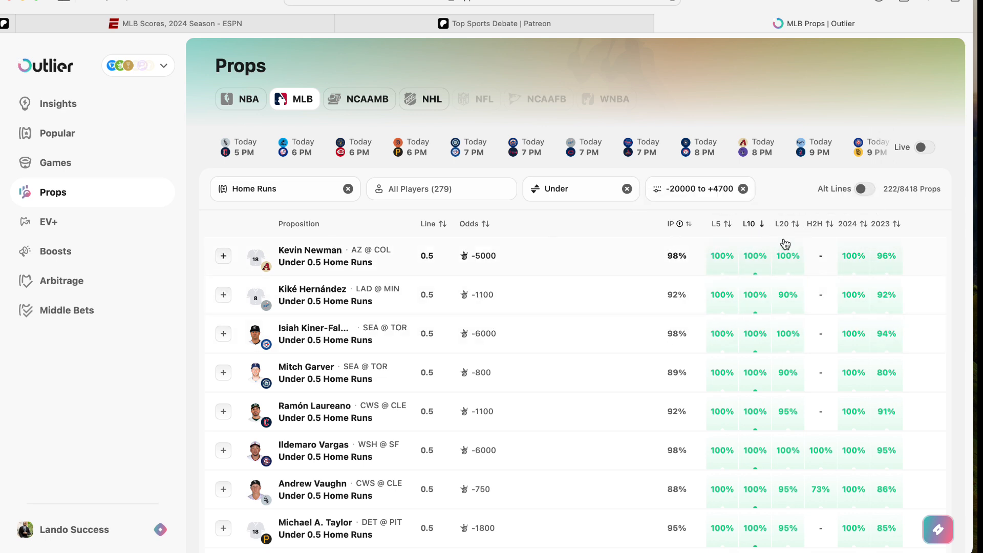
mouse_move(886, 246)
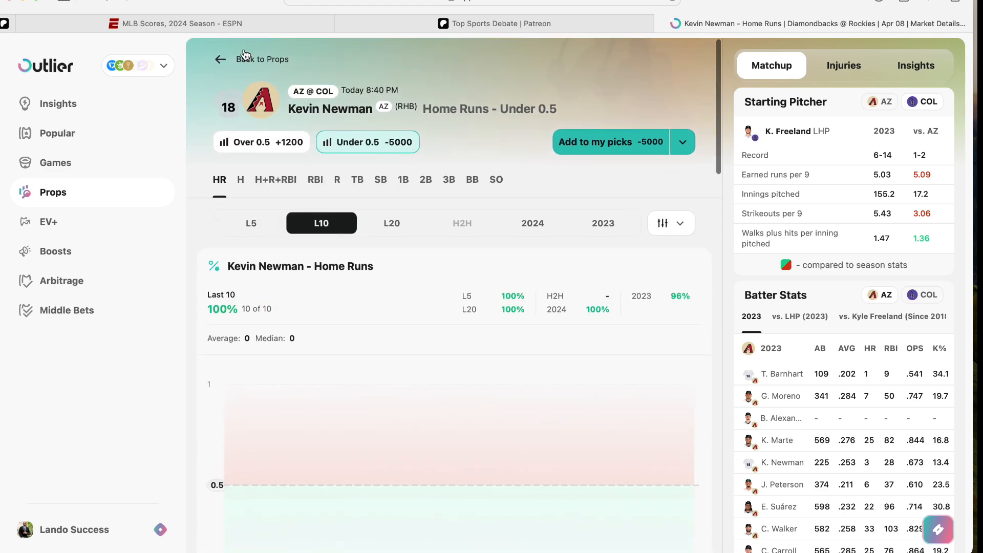
- Go back to the filtered Home Runs Under props list
left_click(262, 59)
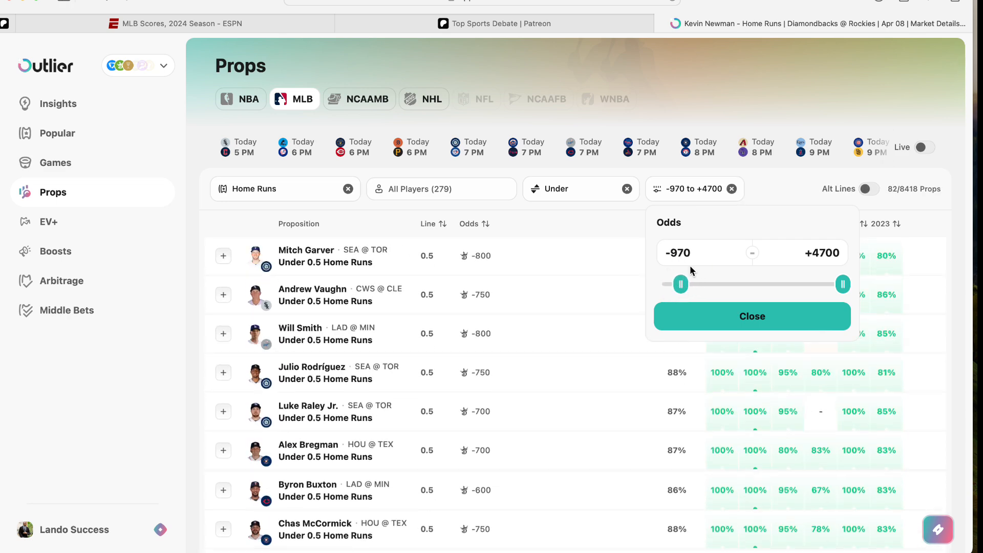
- Filter props to Ryan McMahon, widen odds to -9300, and open his Under 0.5 Home Runs prop
left_click(751, 316)
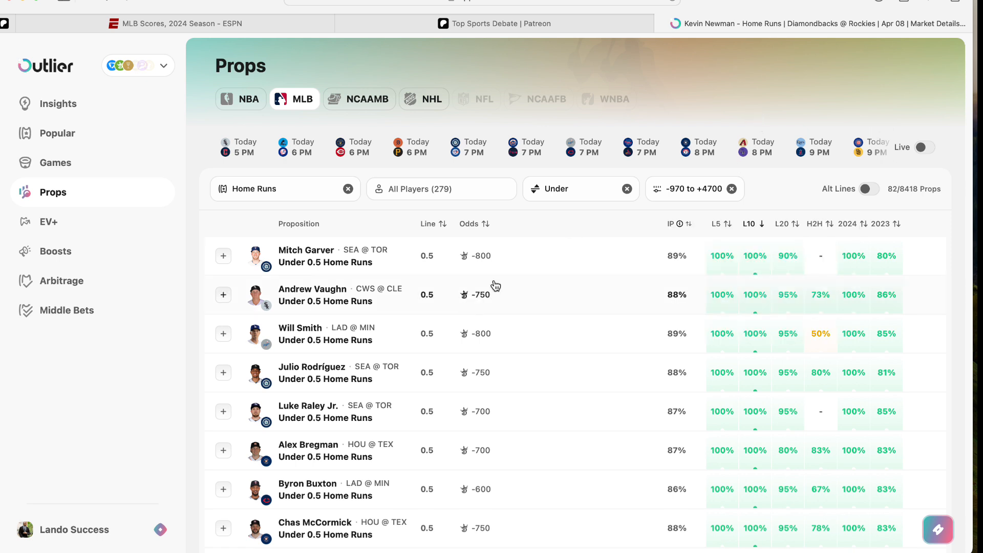
scroll("down", 3)
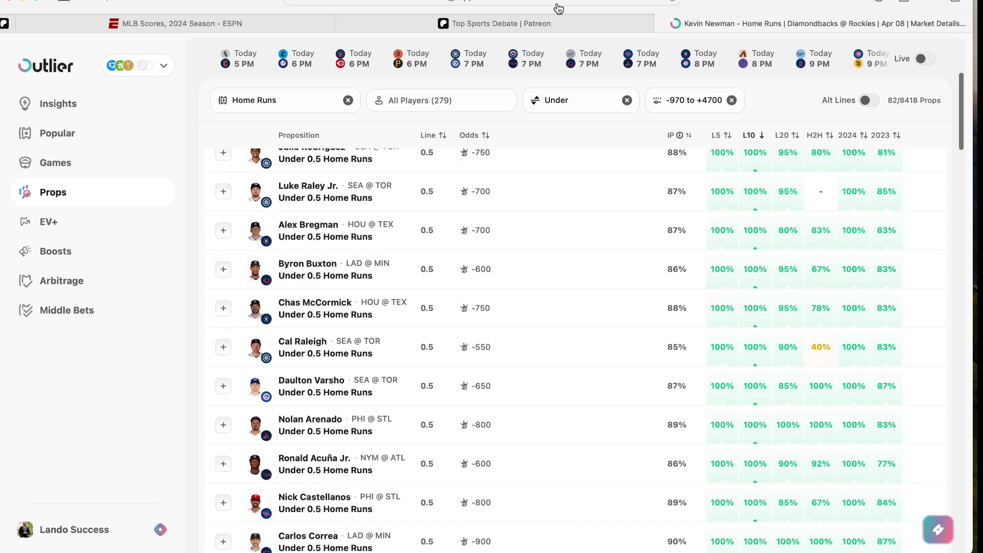
mouse_move(449, 109)
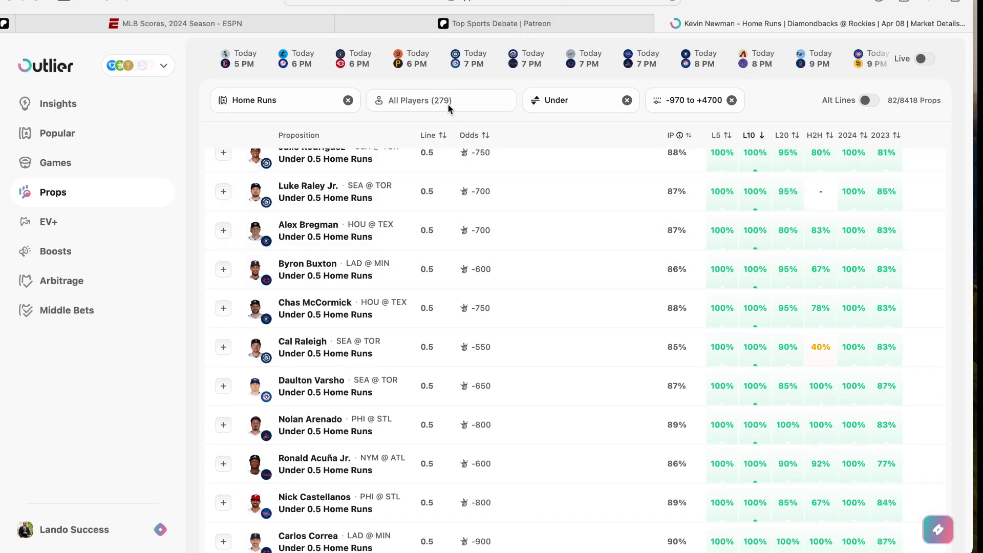
type("ryan")
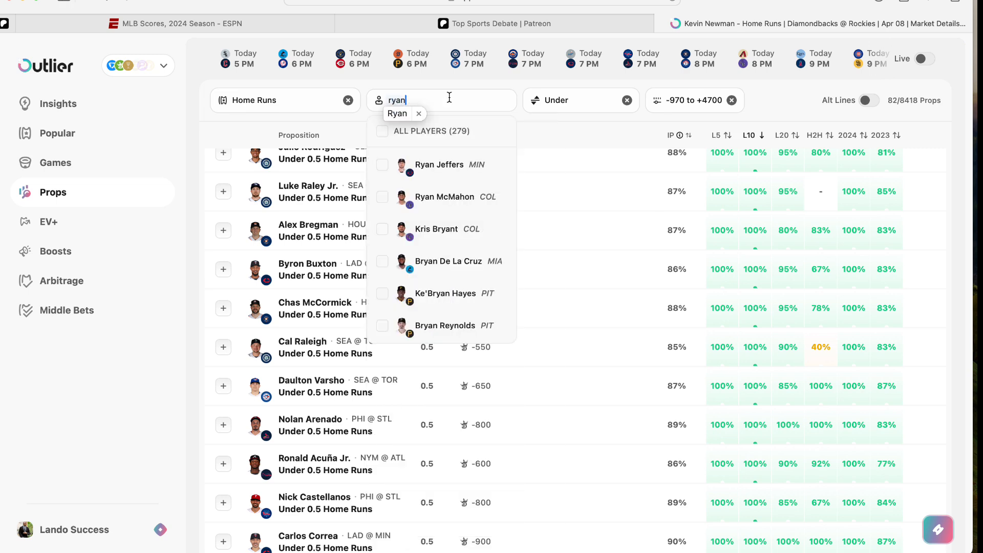
left_click(397, 114)
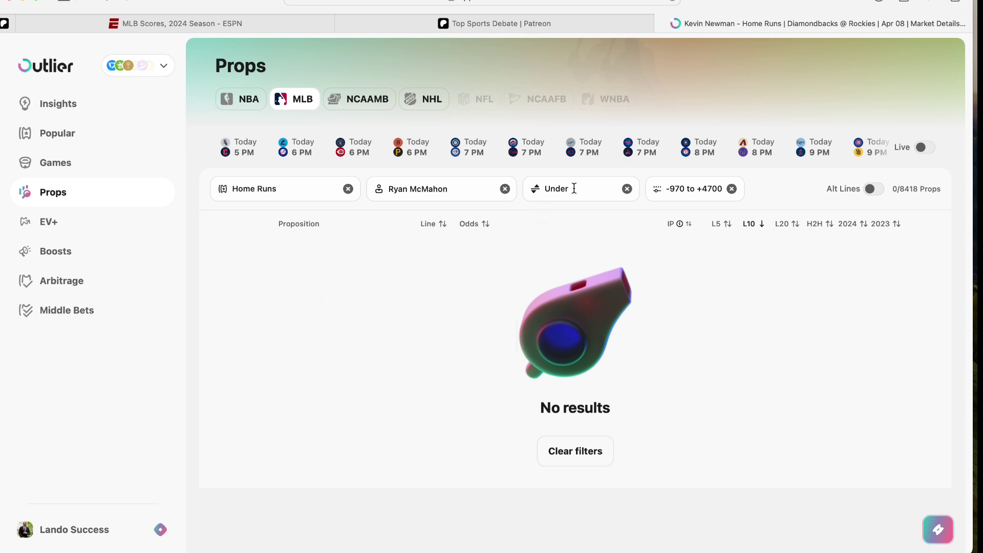
left_click(690, 189)
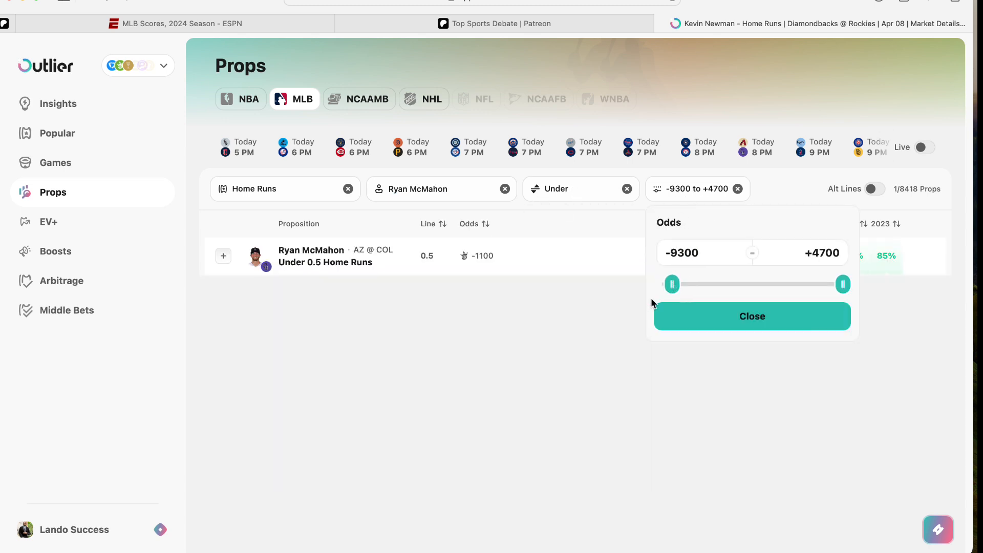
left_click(326, 257)
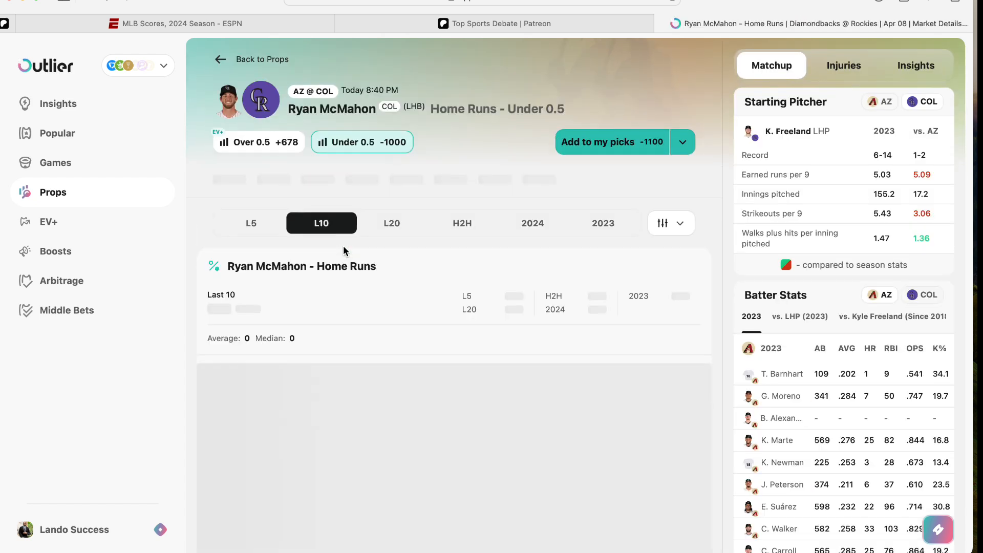
- Scroll through McMahon's game log chart, Supporting Stats and Key Matchup Stats
scroll("down", 3)
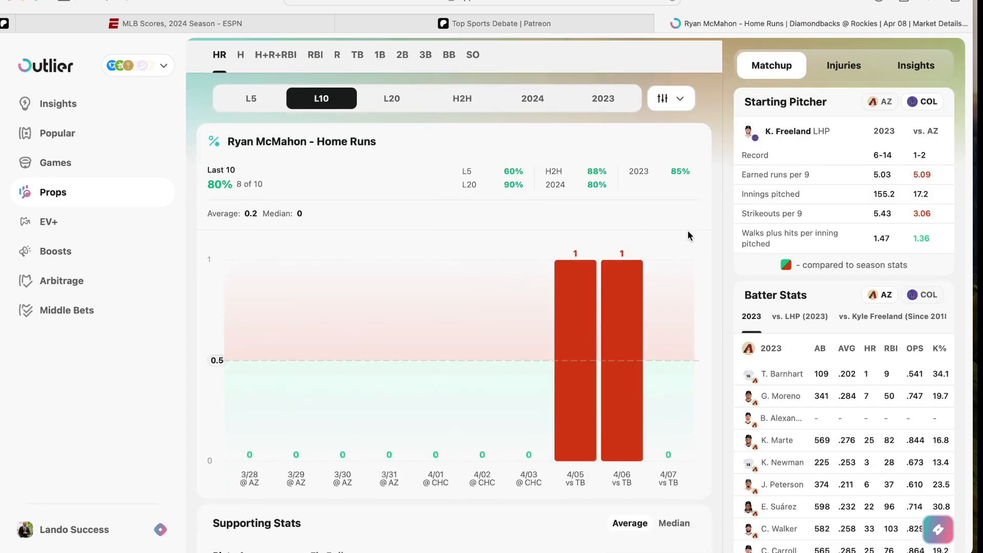
scroll("down", 3)
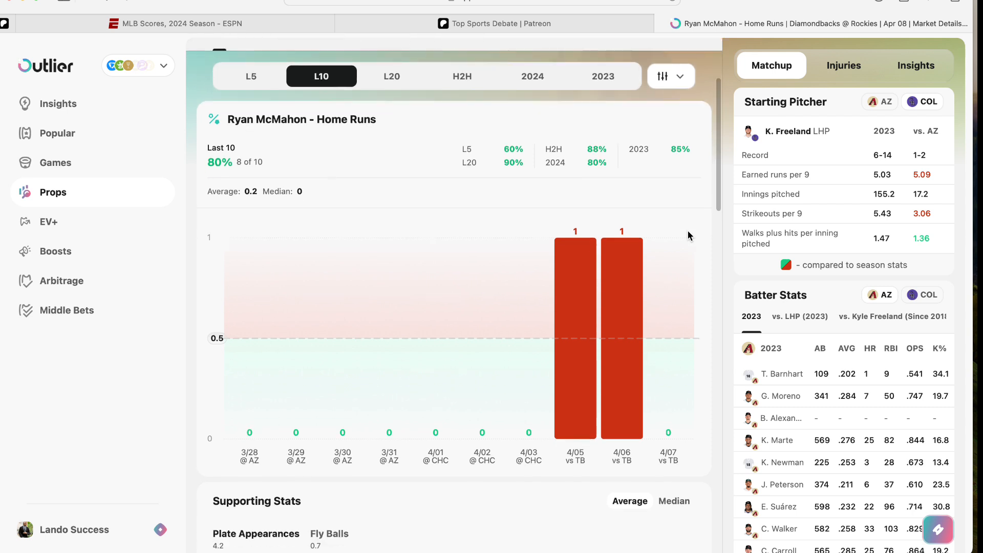
scroll("down", 3)
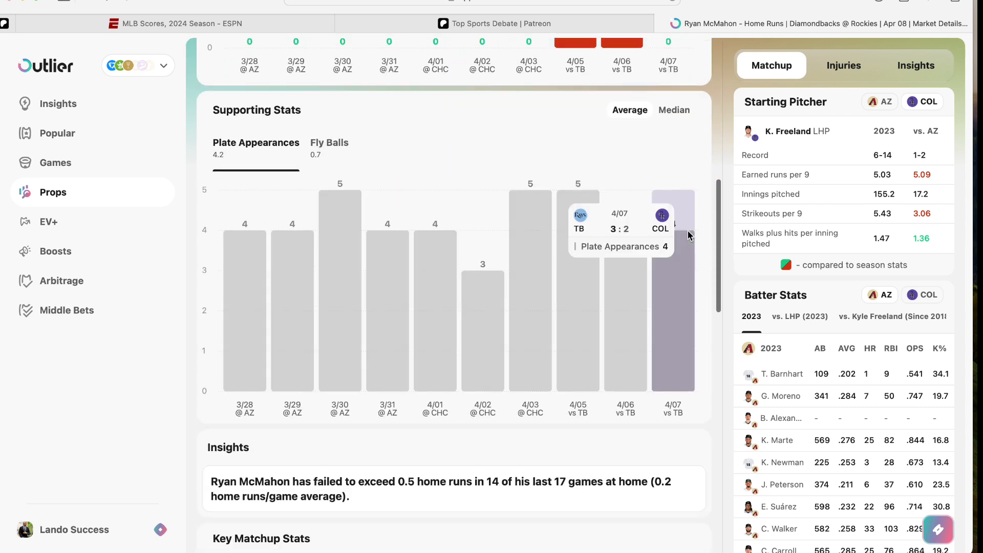
scroll("down", 3)
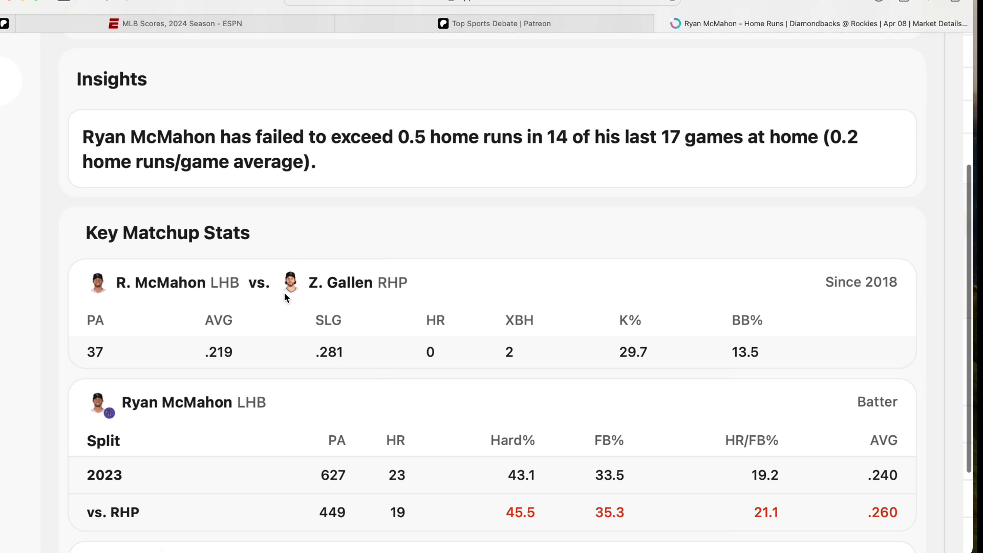
mouse_move(342, 282)
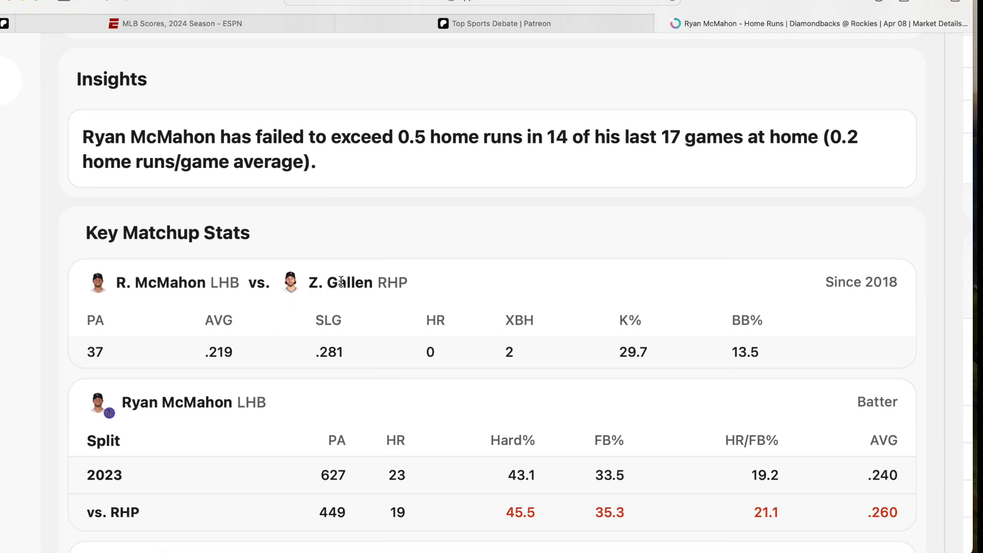
mouse_move(111, 344)
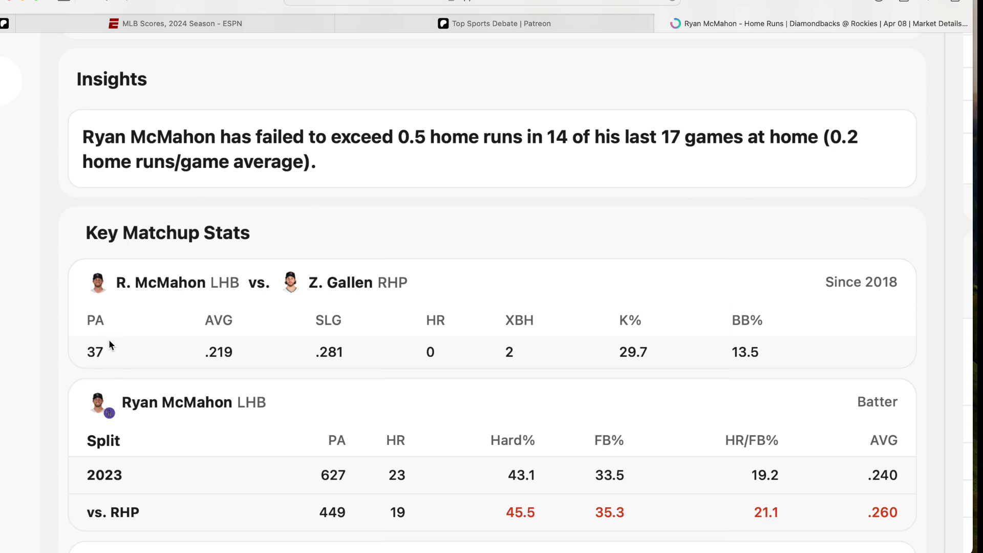
mouse_move(341, 321)
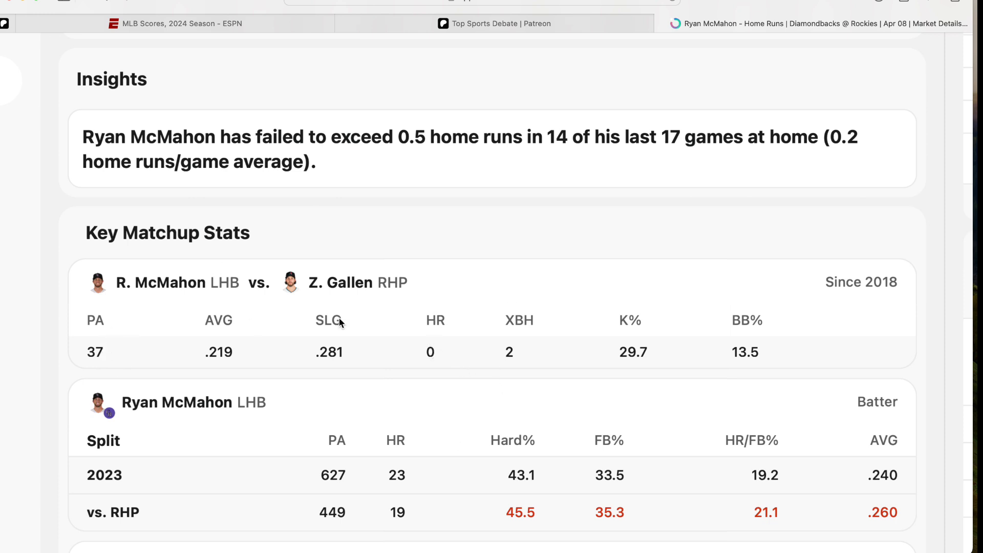
mouse_move(408, 324)
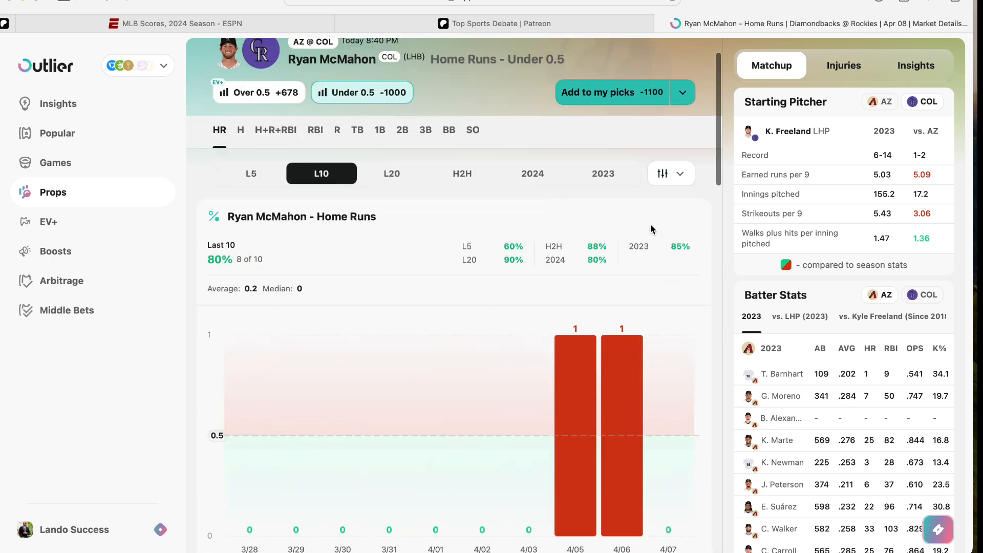
- Check the bet slip on Patreon, then return to McMahon's filtered props list
left_click(495, 23)
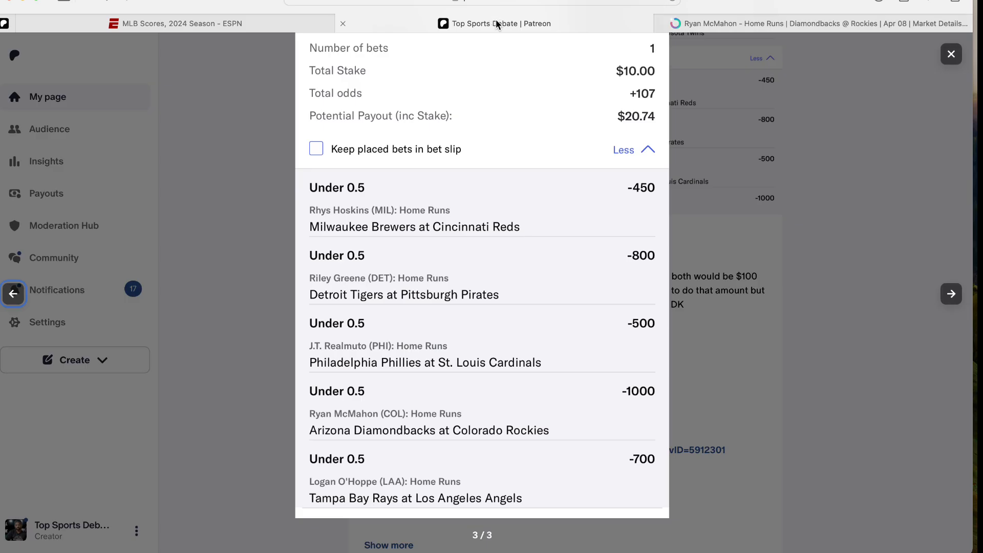
left_click(951, 54)
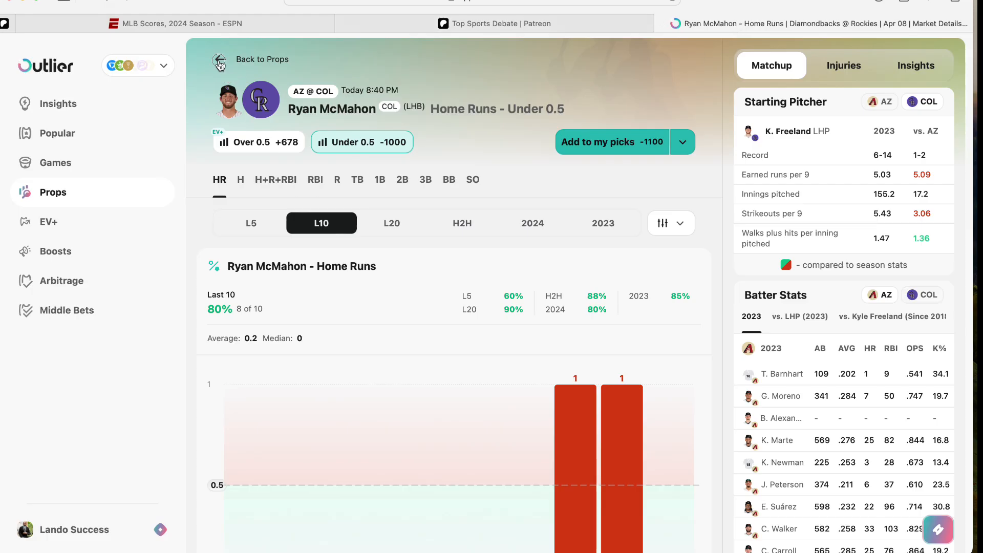
left_click(262, 59)
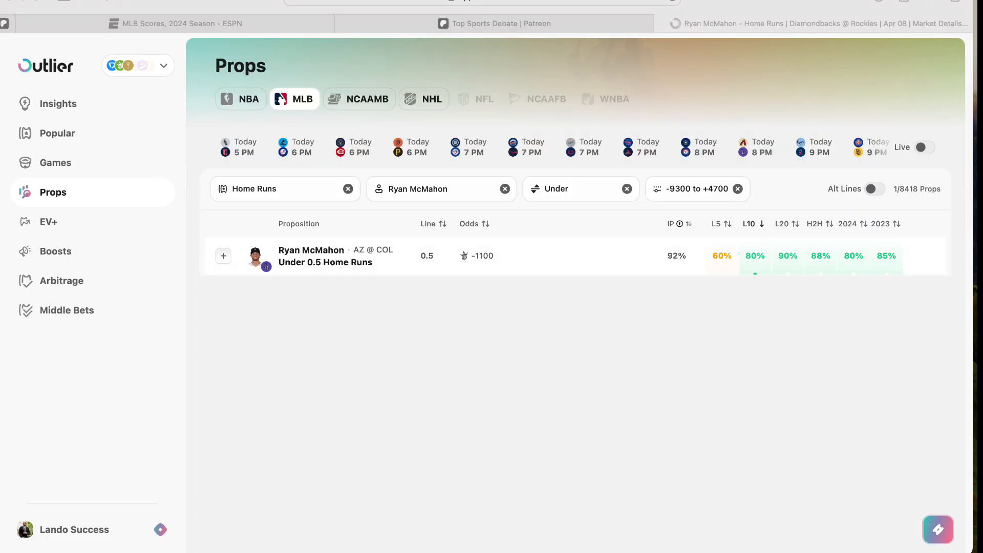
left_click(494, 23)
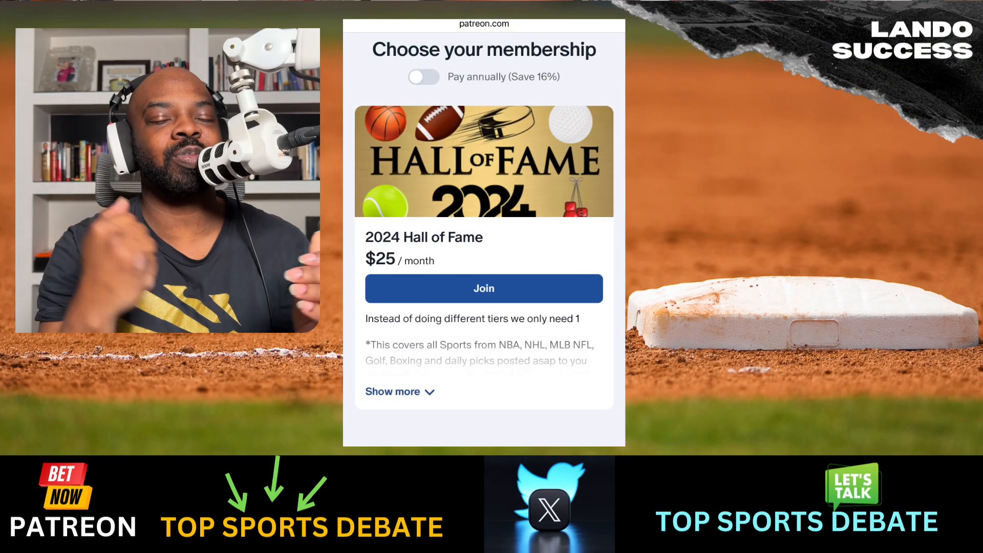